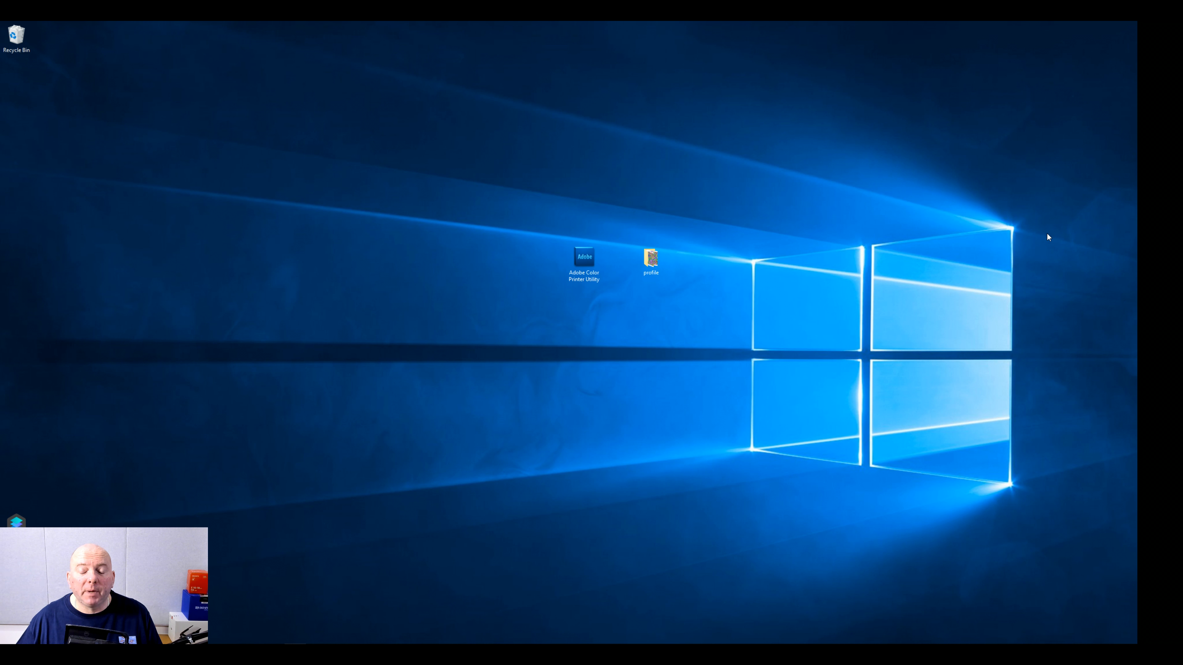
pyautogui.moveTo(840, 269)
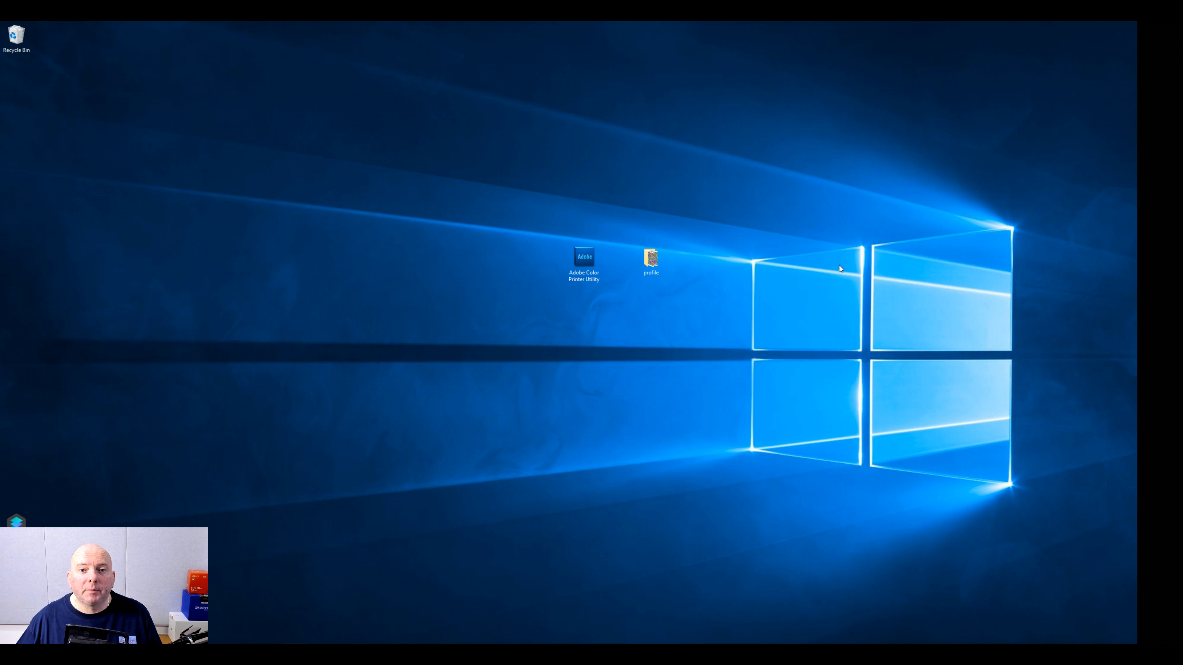
pyautogui.moveTo(616, 305)
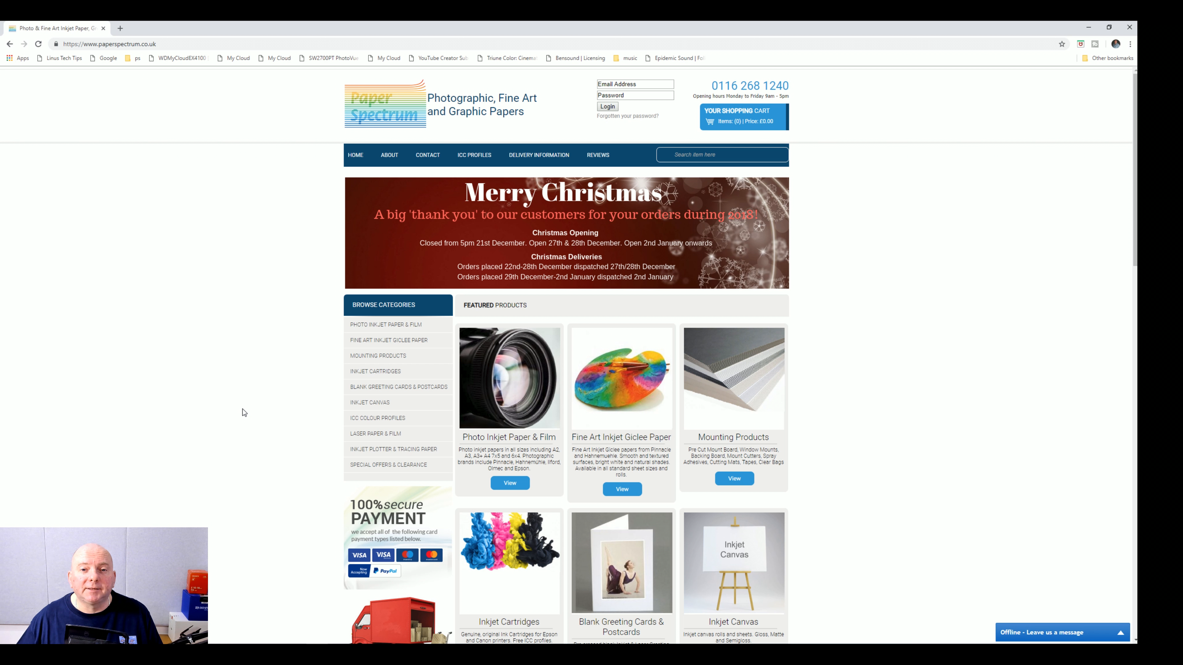
pyautogui.moveTo(216, 192)
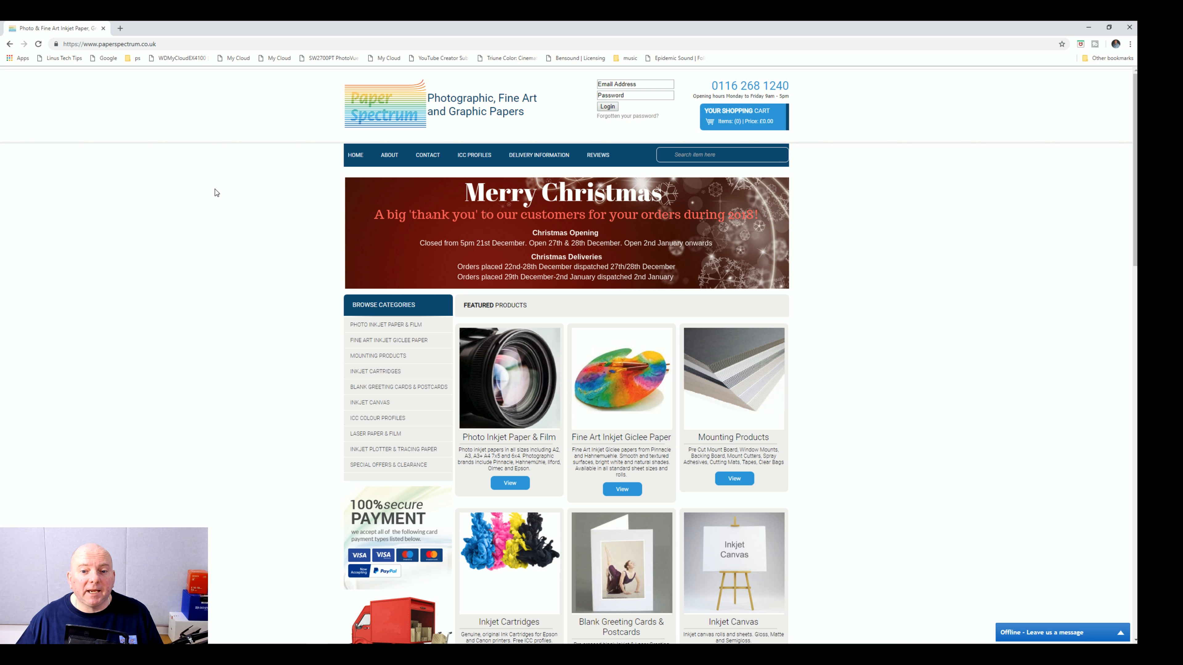
# Step: Scroll down the Paper Spectrum page to reach the ICC Colour Profiles information
pyautogui.scroll(-3)
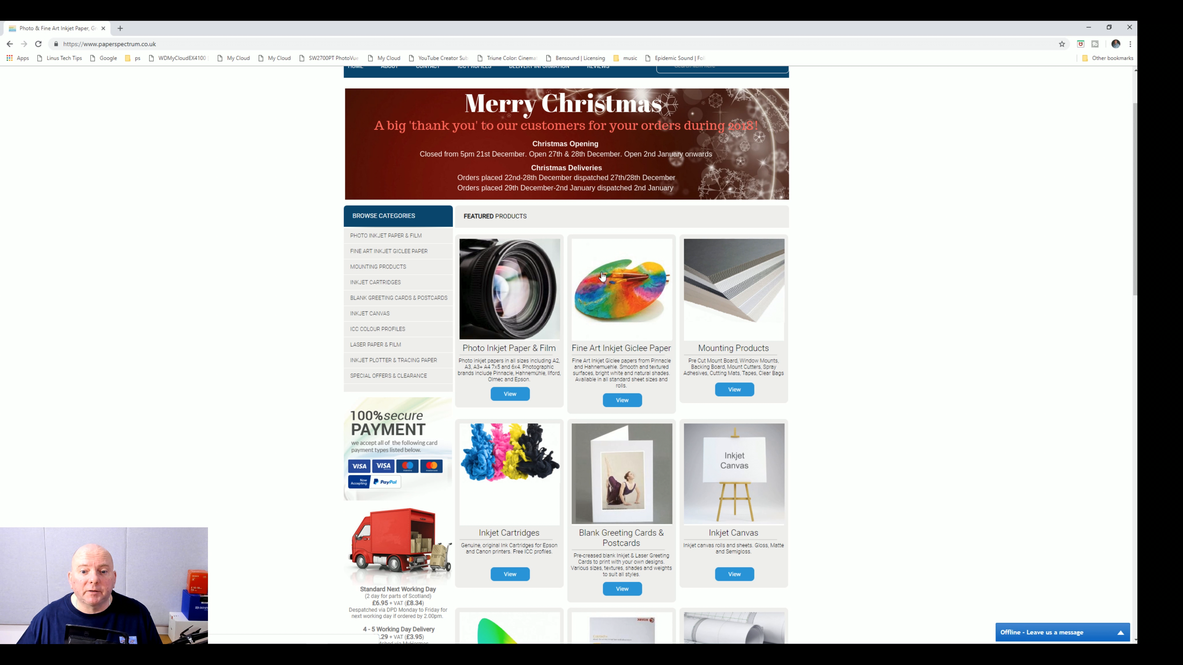
pyautogui.moveTo(747, 294)
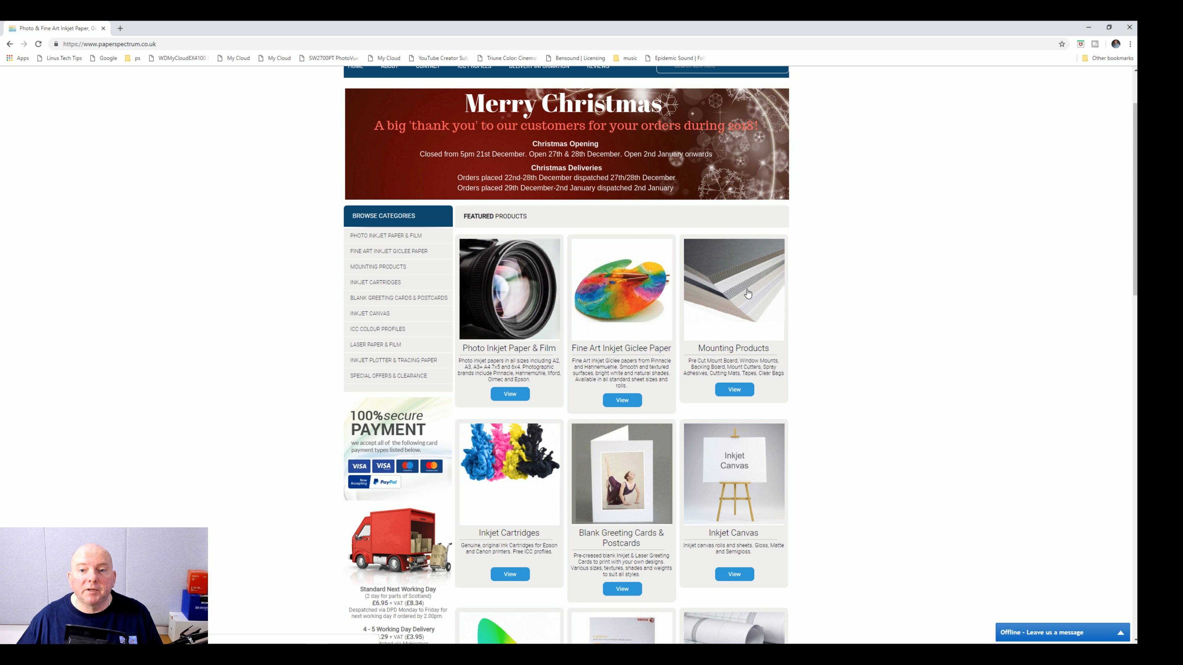
pyautogui.moveTo(494, 474)
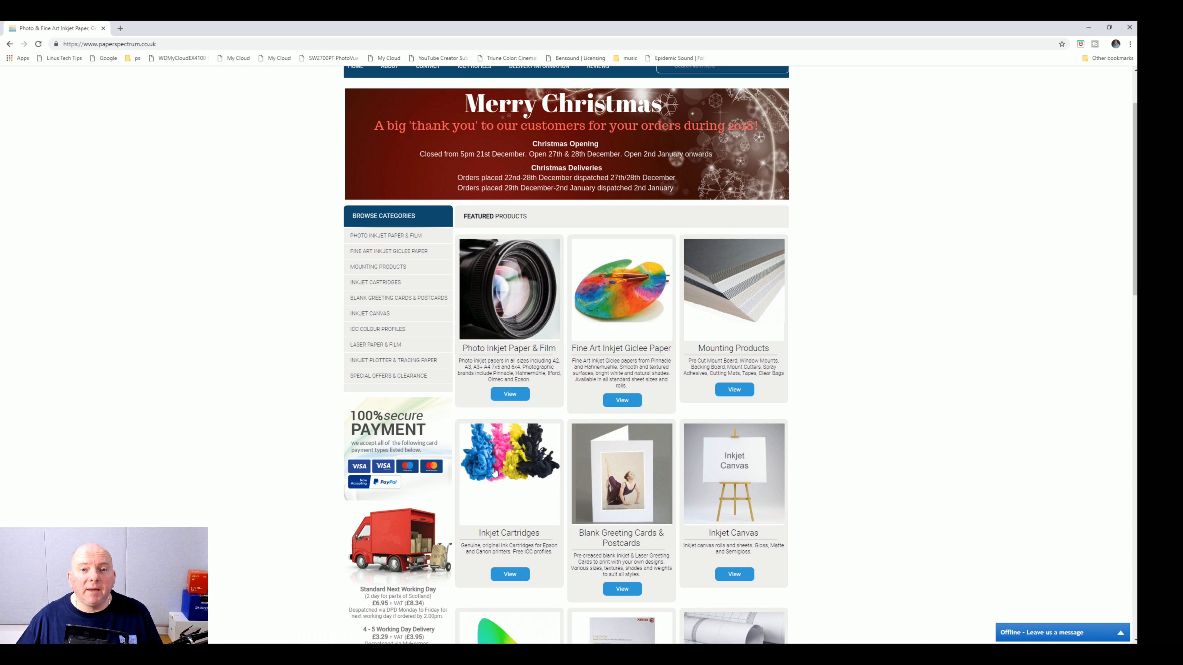
pyautogui.moveTo(490, 491)
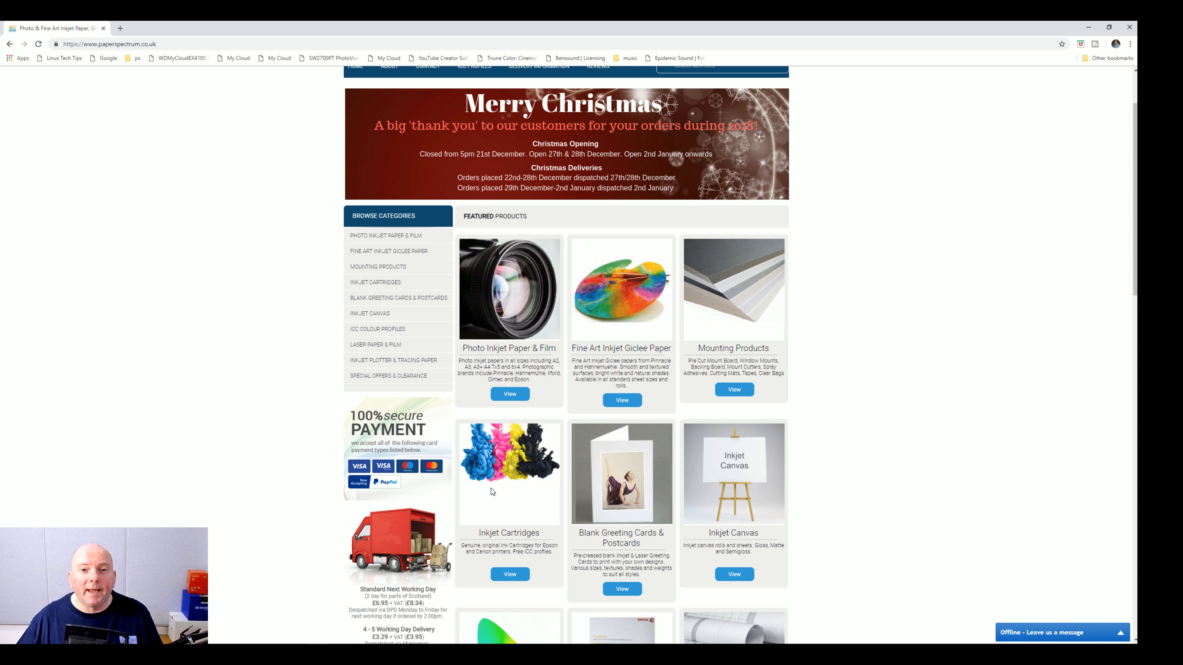
pyautogui.moveTo(517, 447)
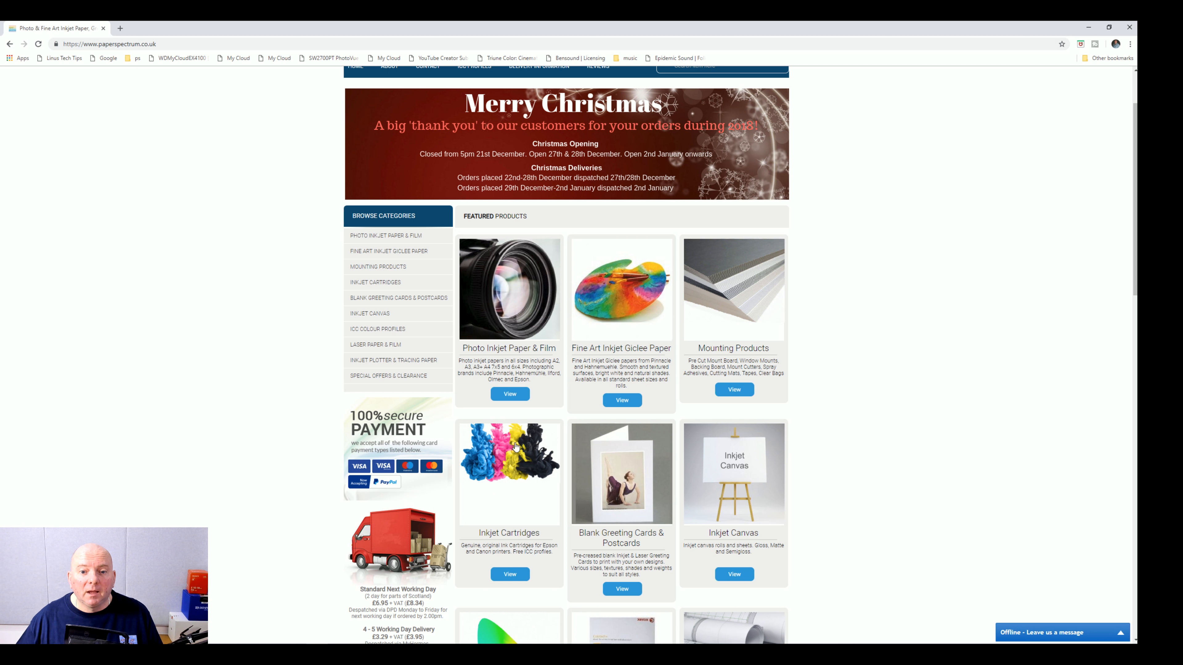
pyautogui.moveTo(503, 362)
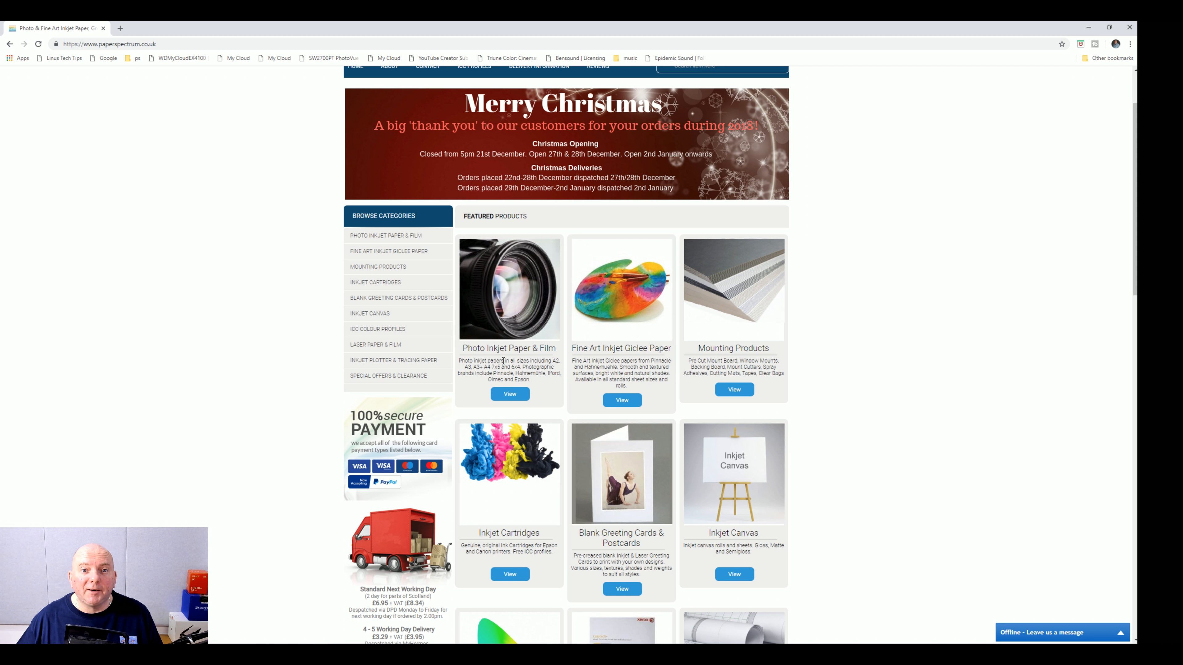
pyautogui.moveTo(487, 390)
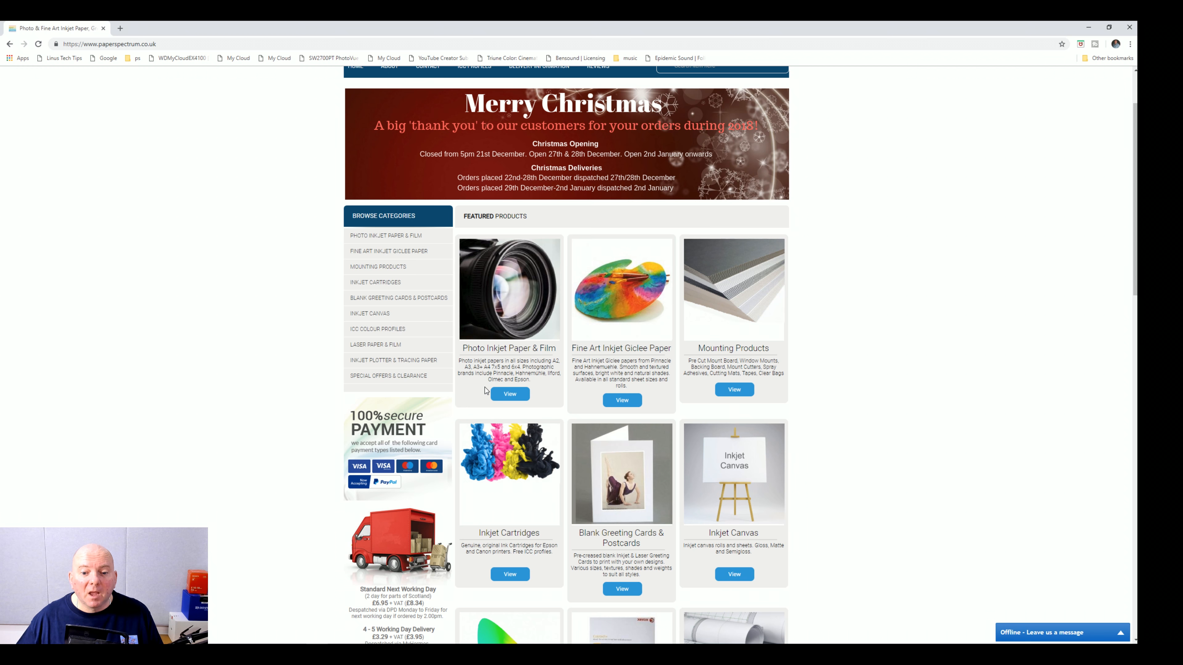
pyautogui.scroll(-3)
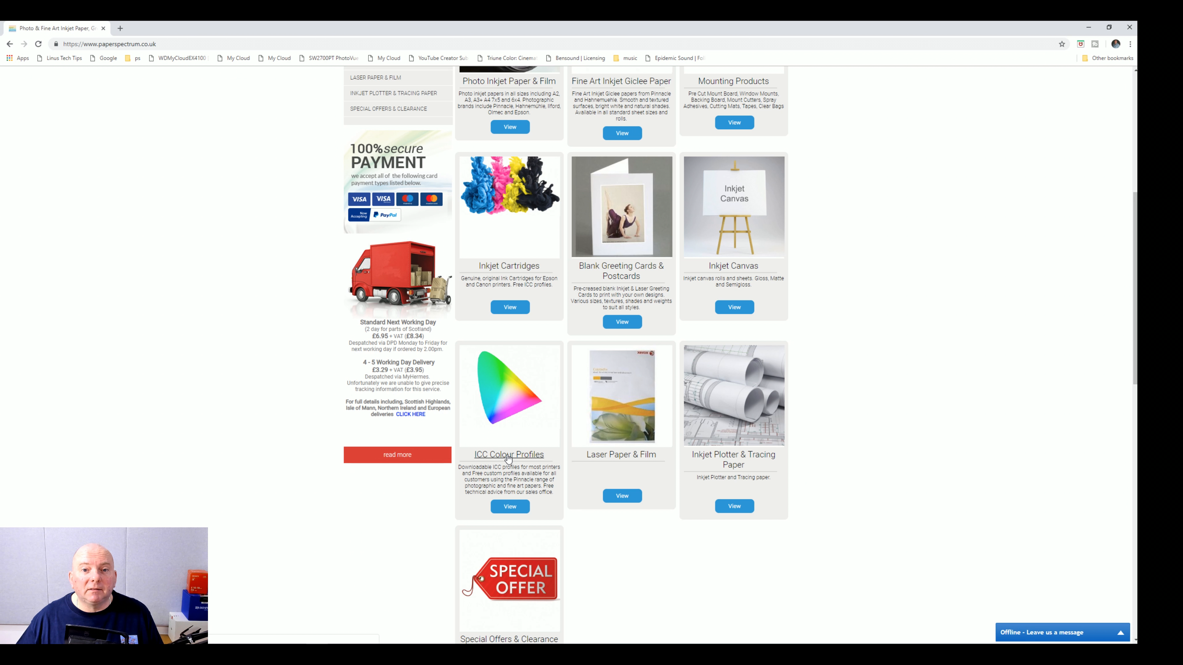
pyautogui.moveTo(528, 458)
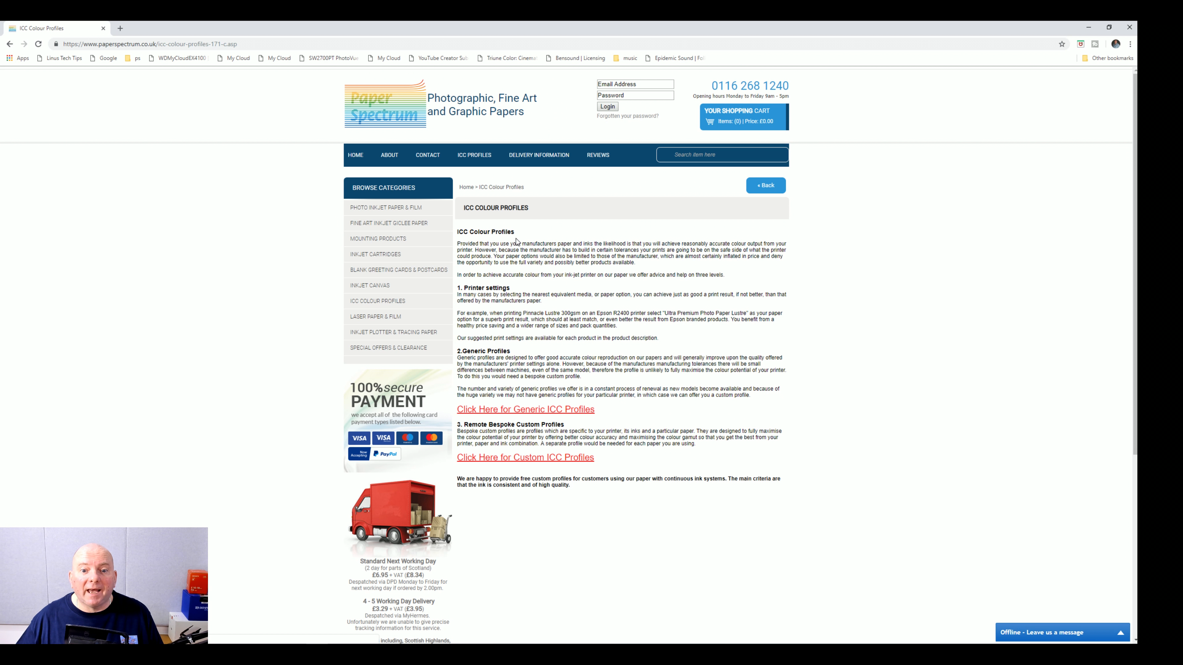
pyautogui.moveTo(547, 241)
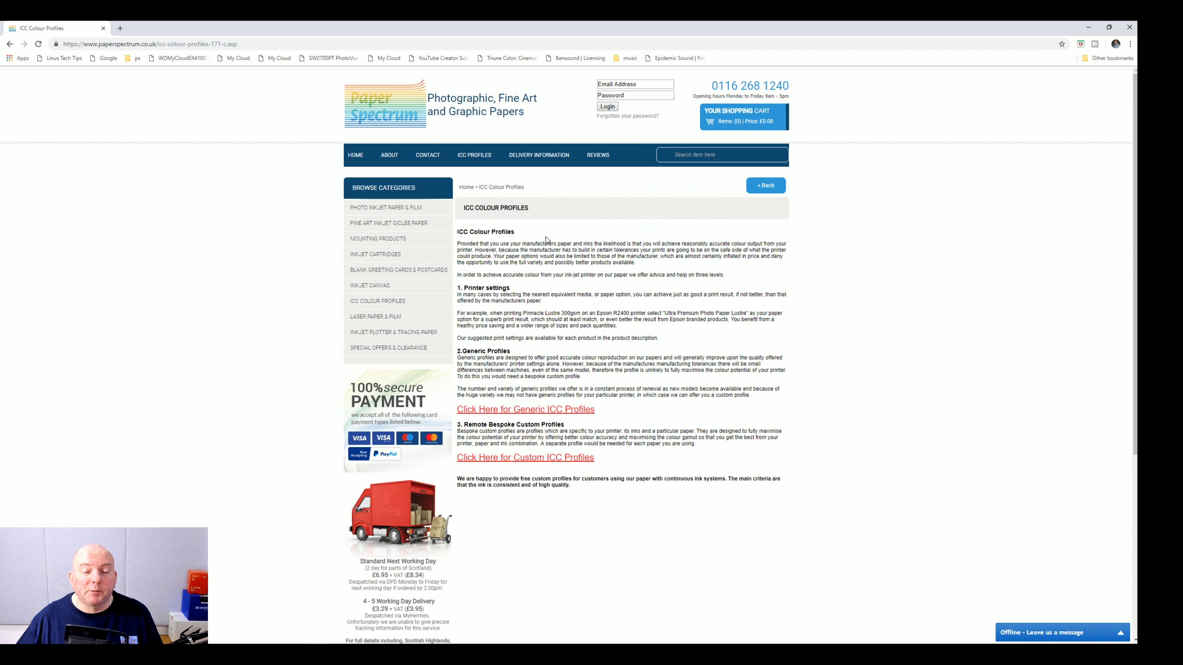
pyautogui.moveTo(527, 323)
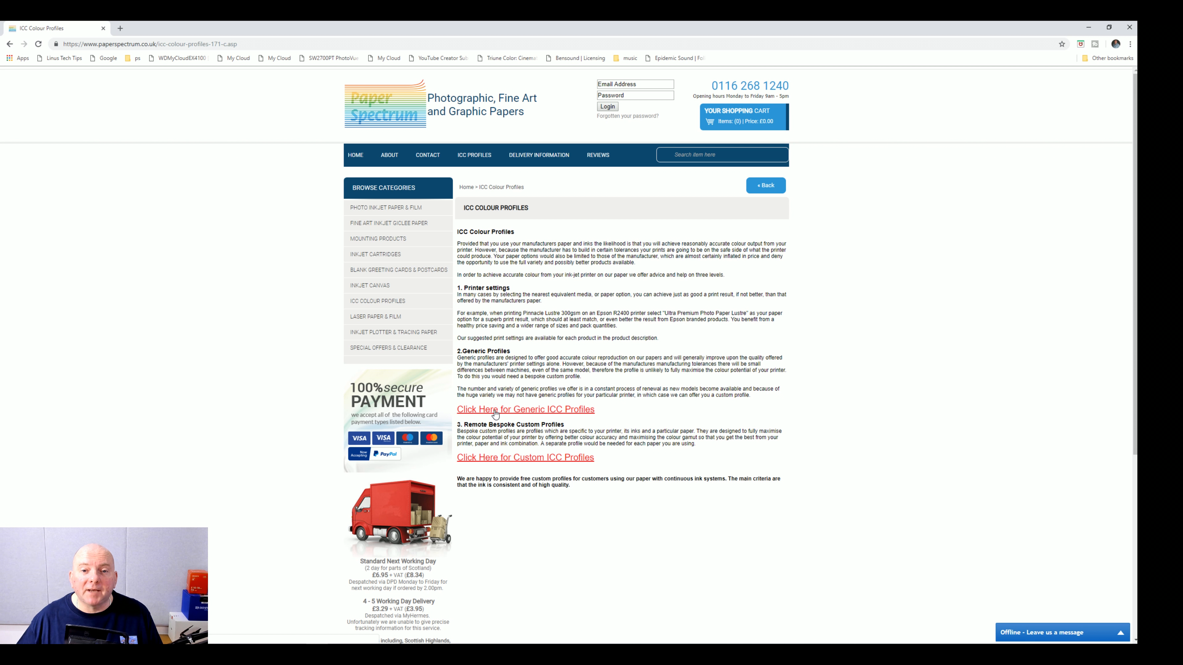
pyautogui.moveTo(525, 419)
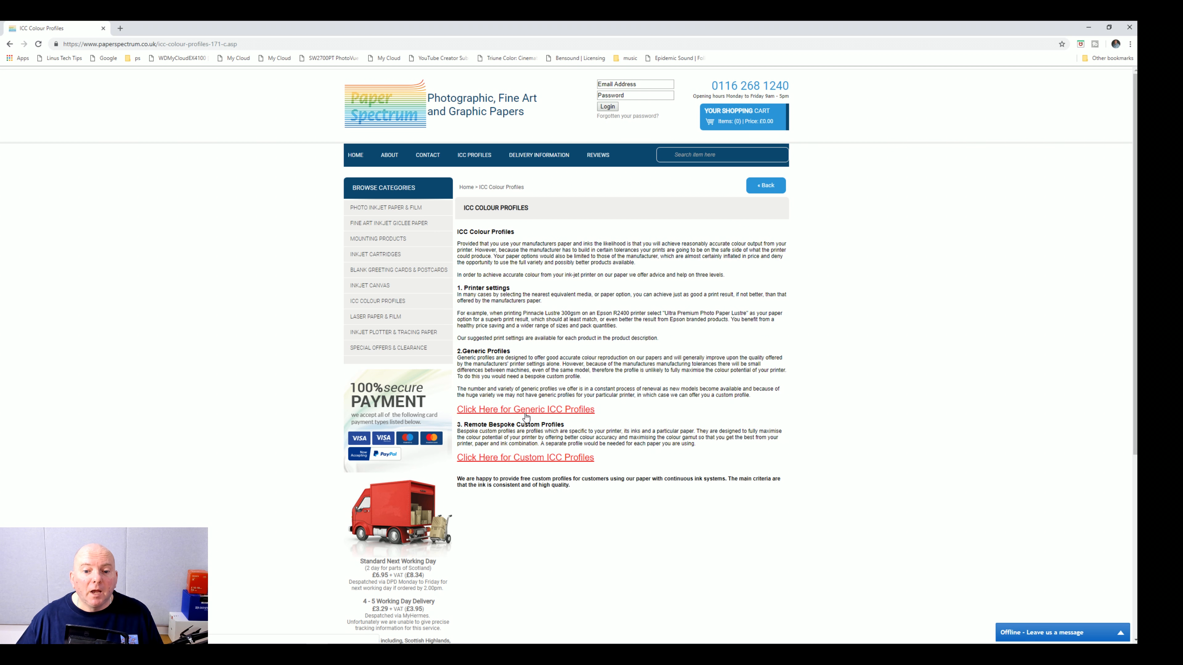
pyautogui.click(525, 409)
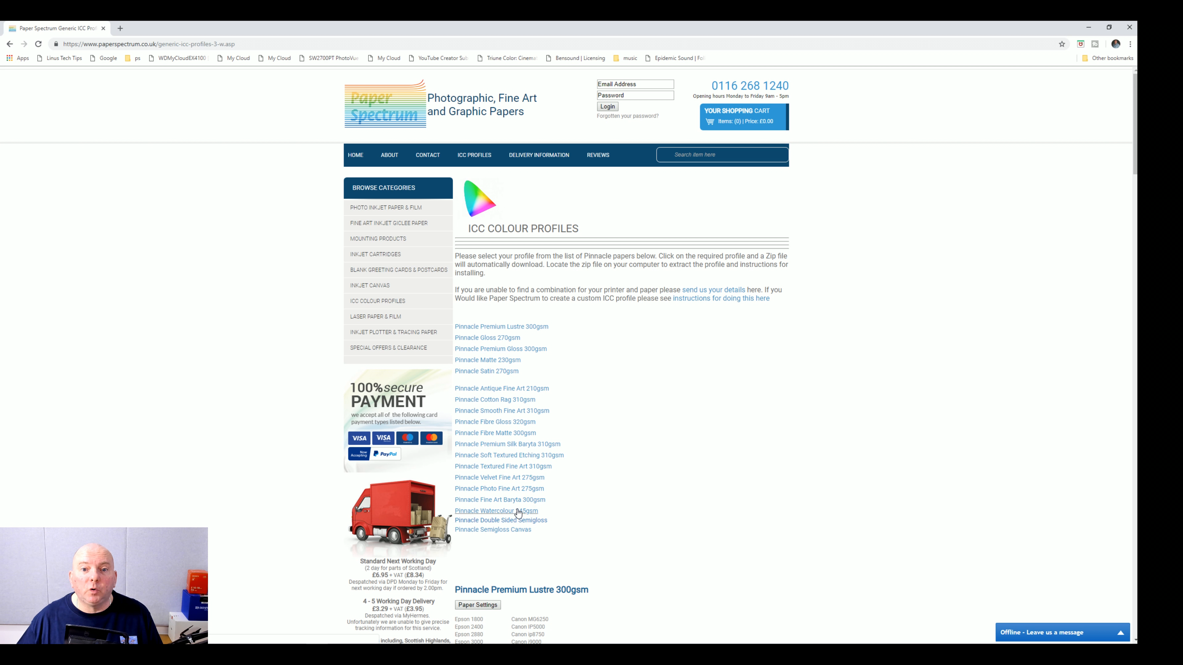
pyautogui.moveTo(499, 499)
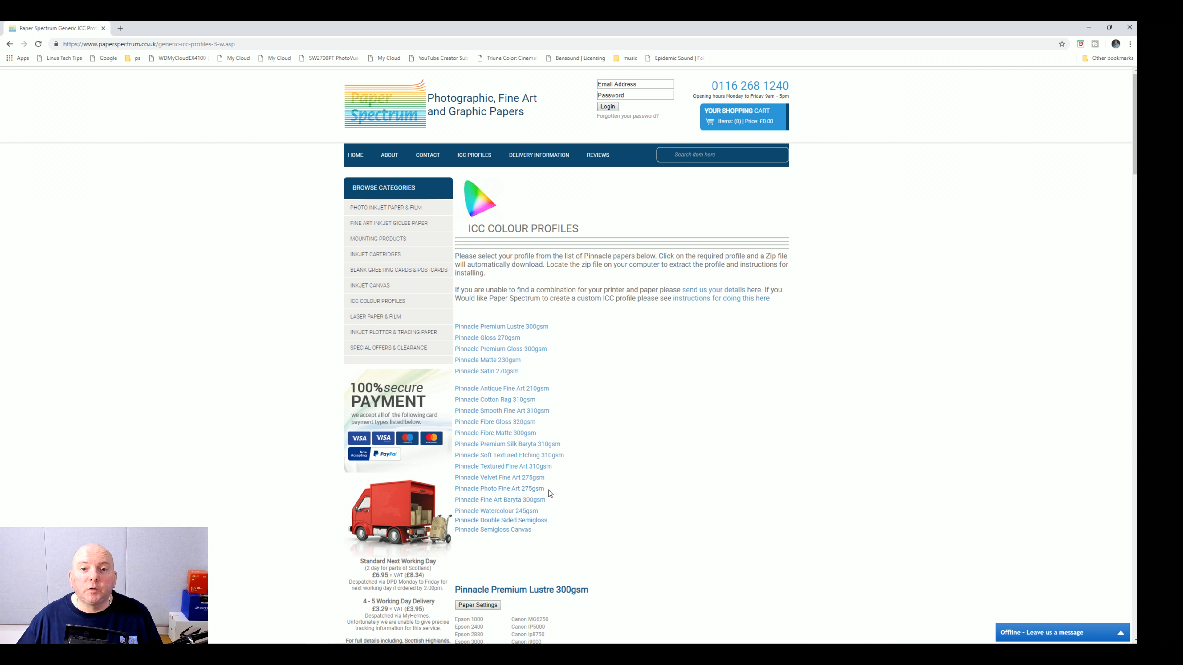
pyautogui.moveTo(222, 199)
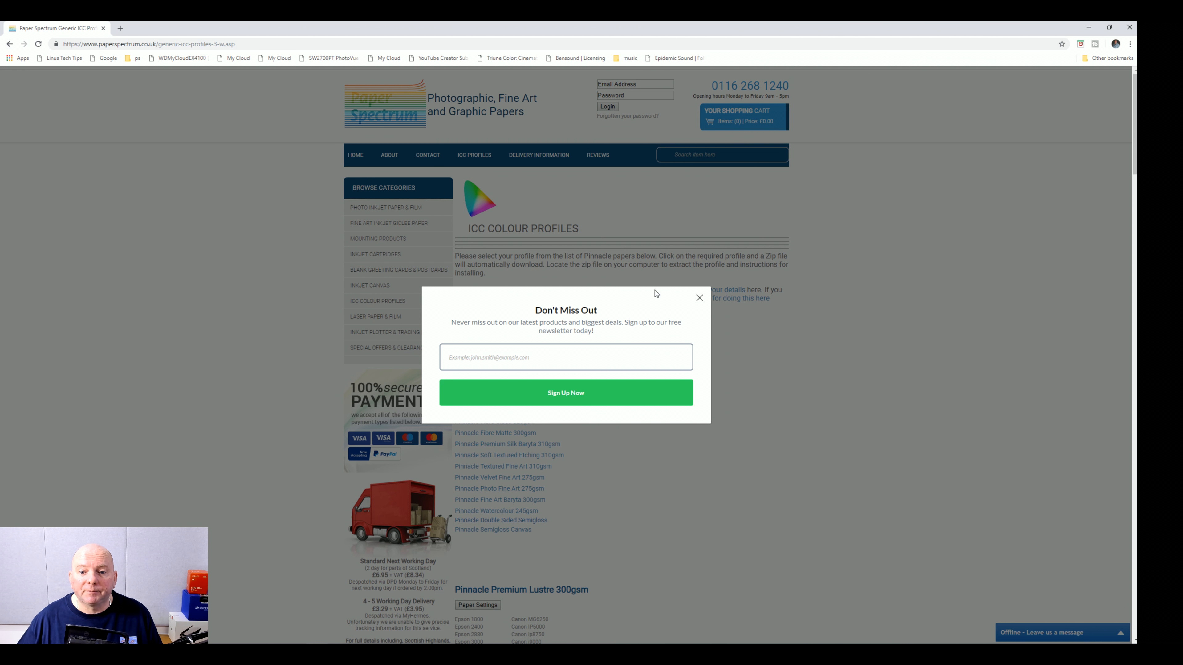
pyautogui.click(698, 299)
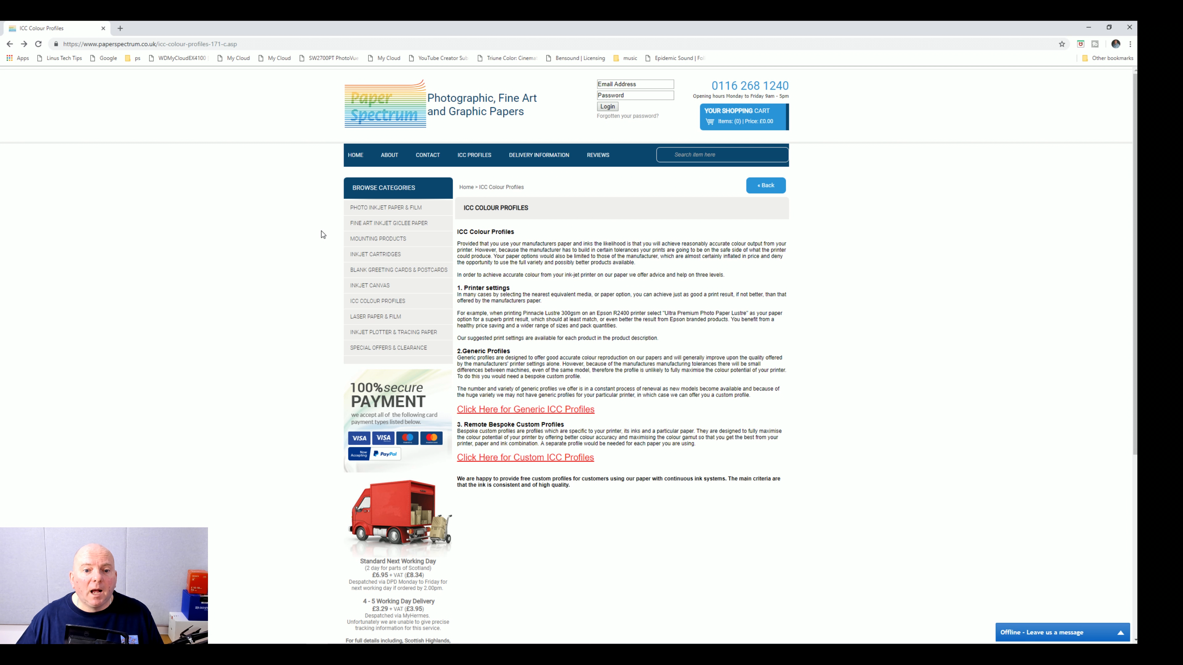
# Step: Navigate Fine Art Inkjet Giclee Paper > Pinnacle Fine Art and view Pinnacle Premium Textured RAG 310gsm
pyautogui.click(389, 223)
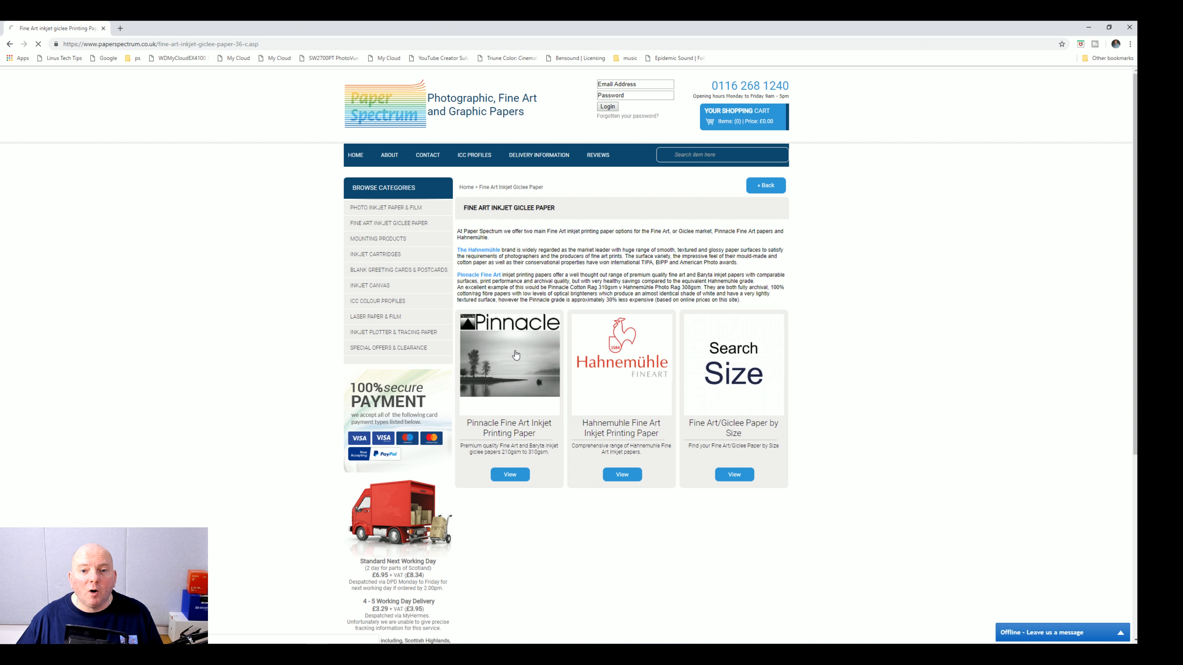
pyautogui.click(509, 474)
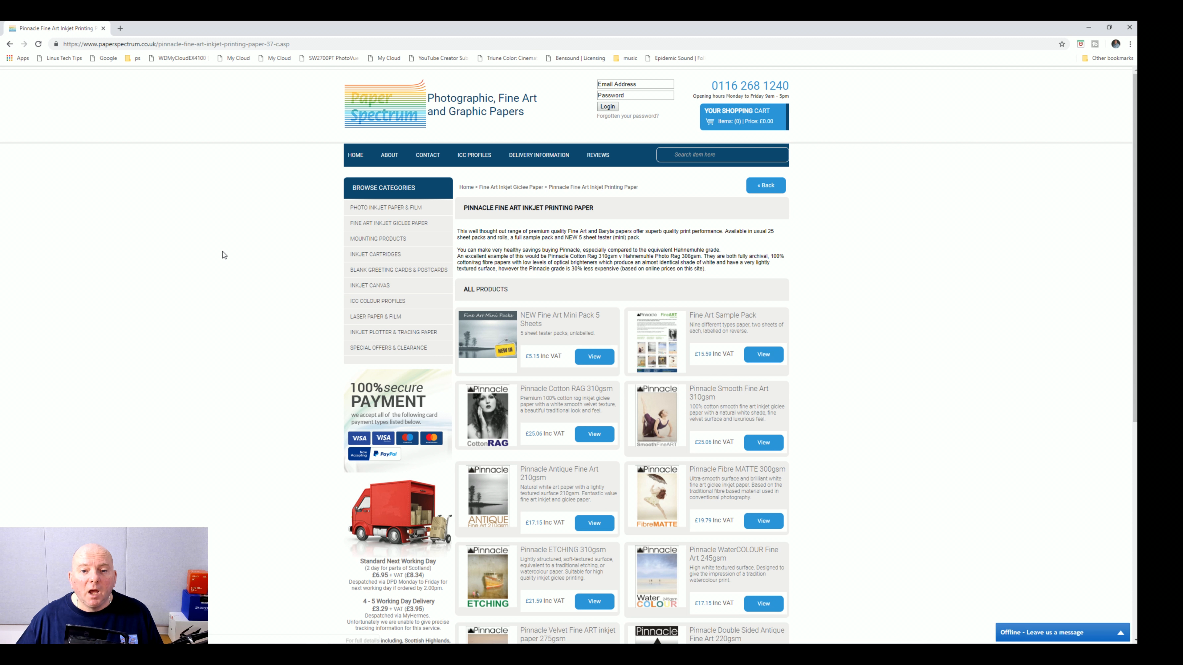
pyautogui.scroll(-3)
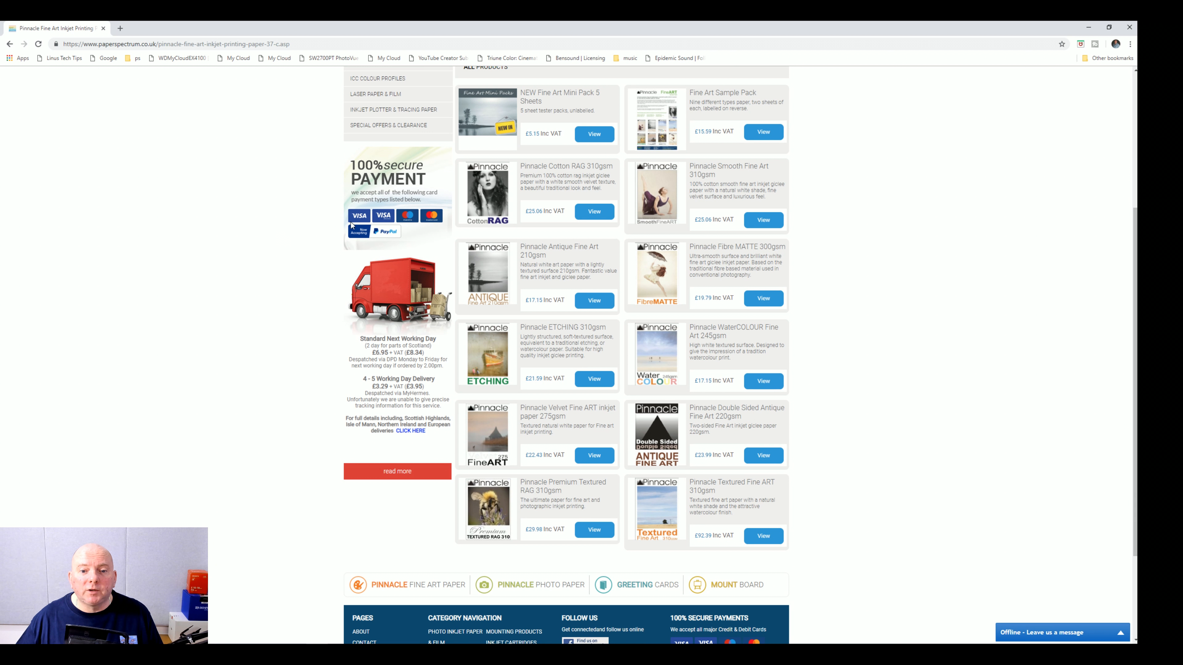
pyautogui.scroll(-3)
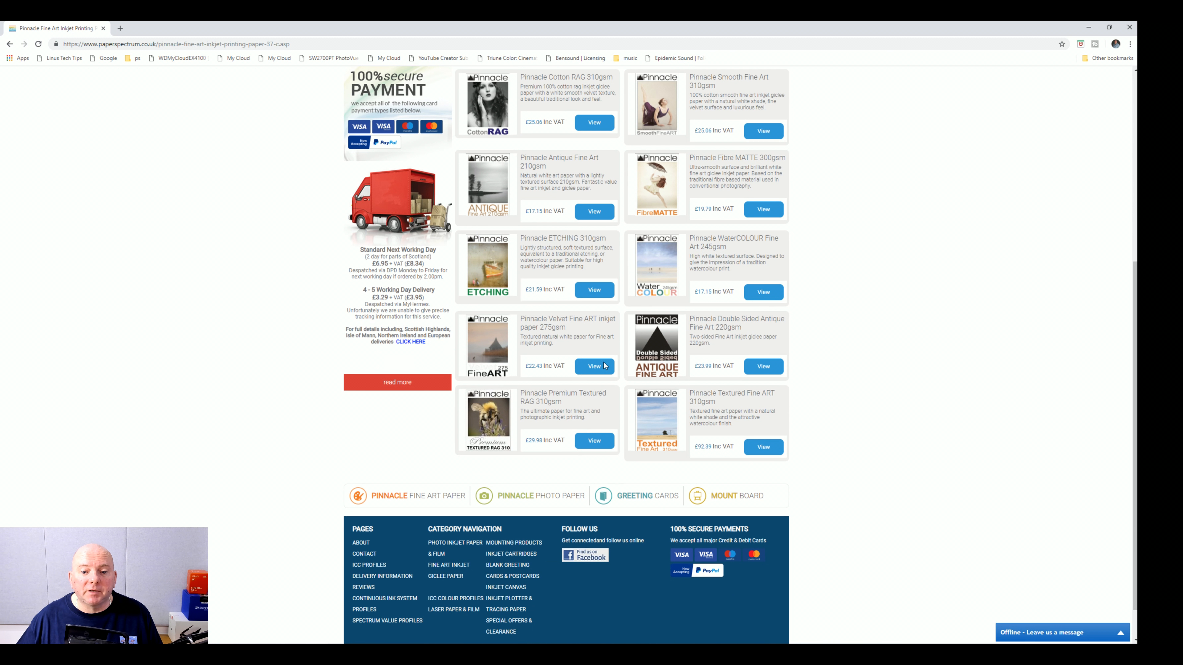
pyautogui.moveTo(490, 419)
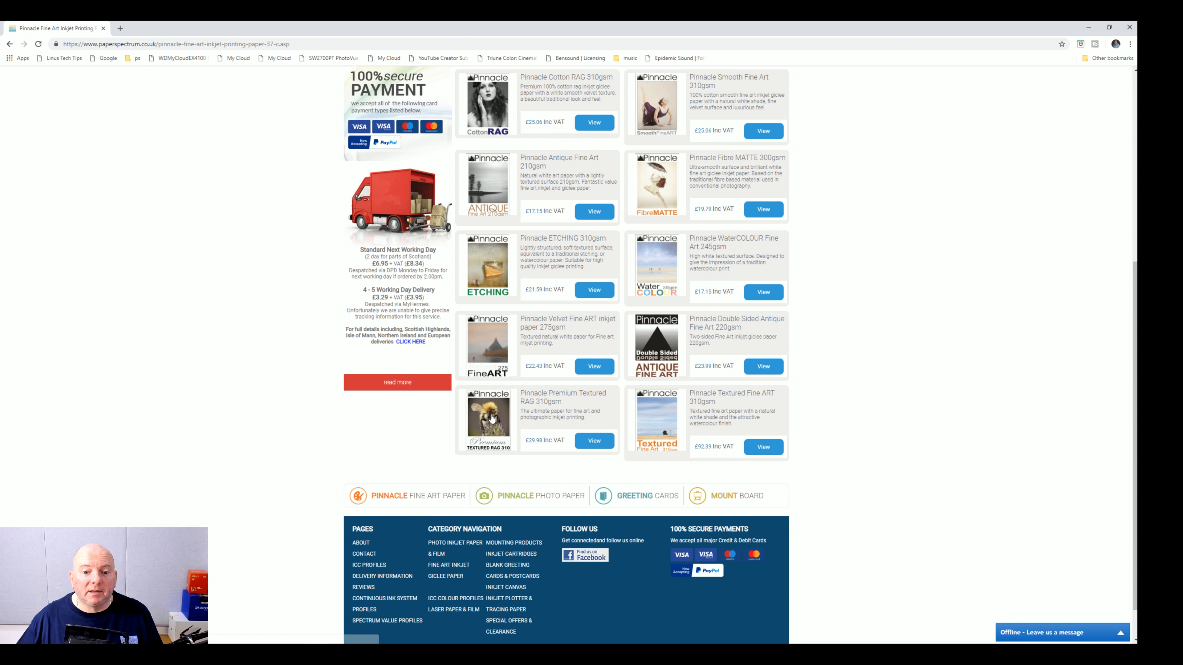
pyautogui.click(593, 440)
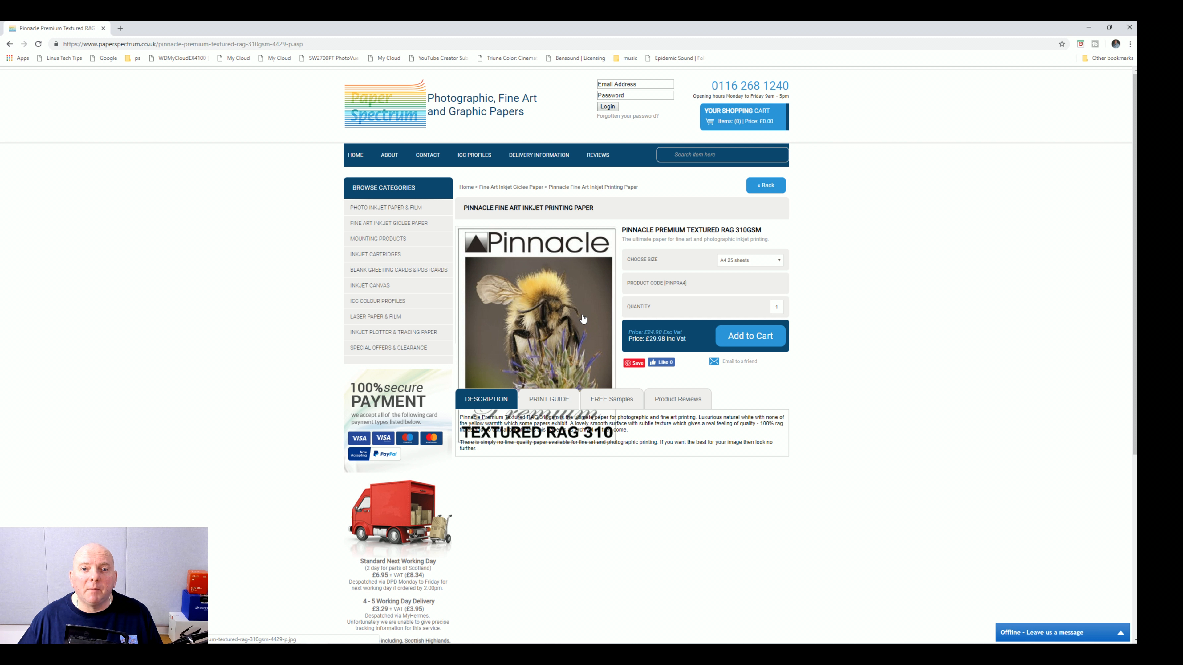
pyautogui.moveTo(562, 312)
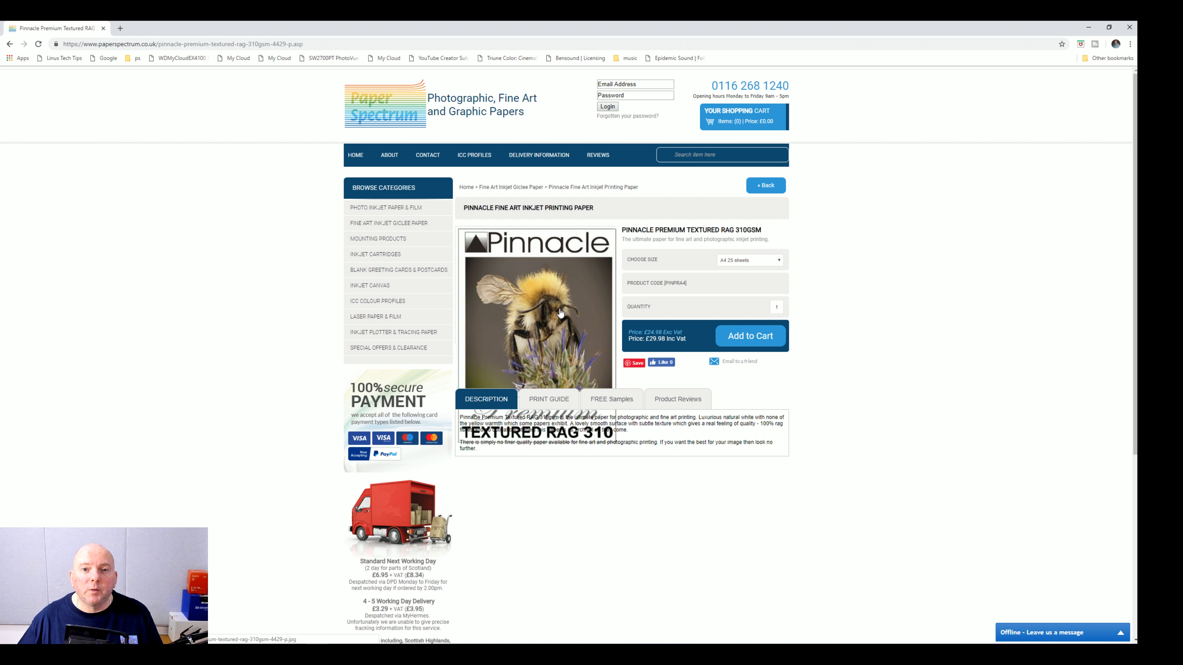
pyautogui.moveTo(577, 442)
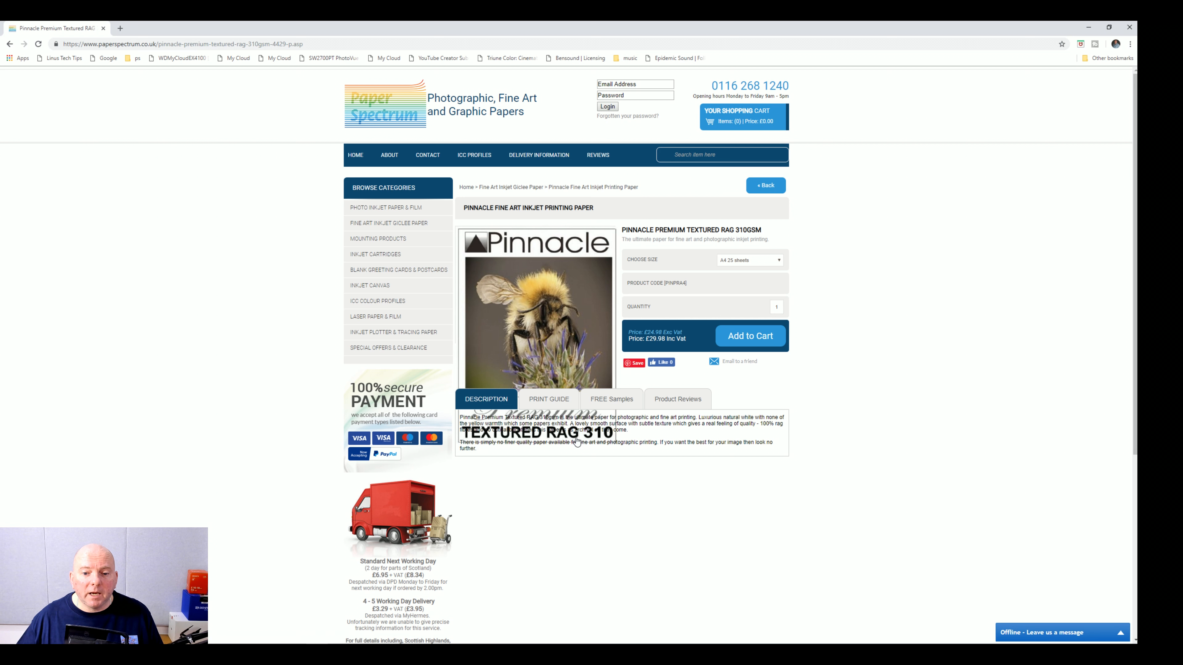
# Step: View the print guide and enlarged Textured Rag 310 image, then close the lightbox
pyautogui.click(549, 399)
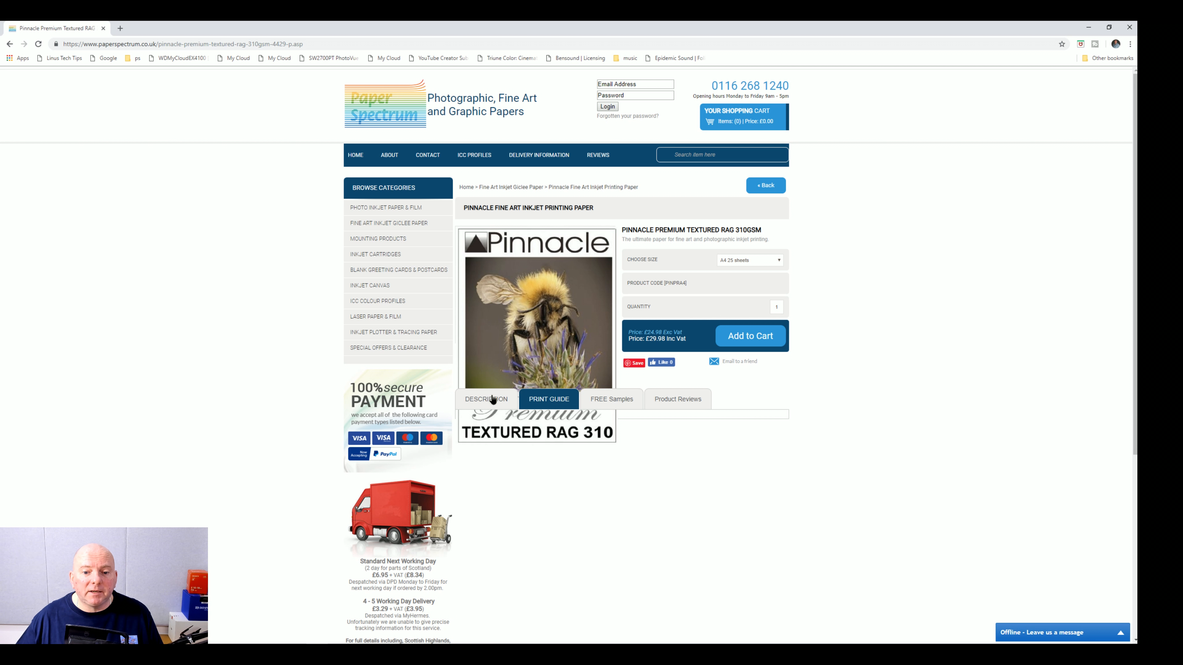
pyautogui.click(537, 324)
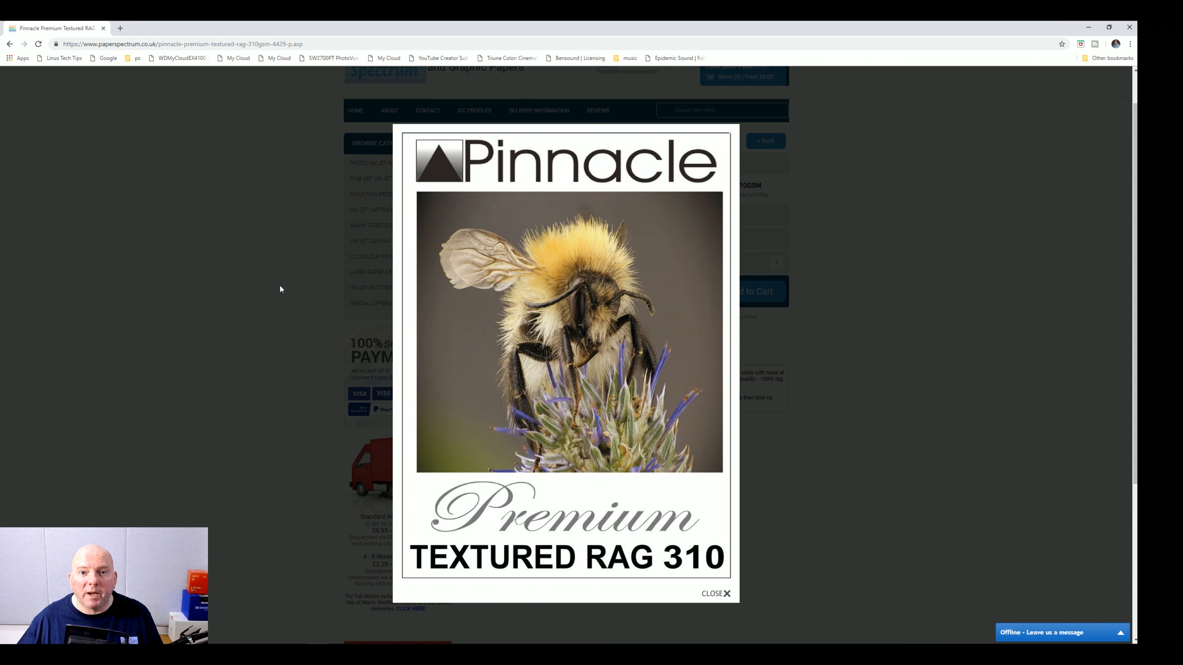
pyautogui.moveTo(306, 284)
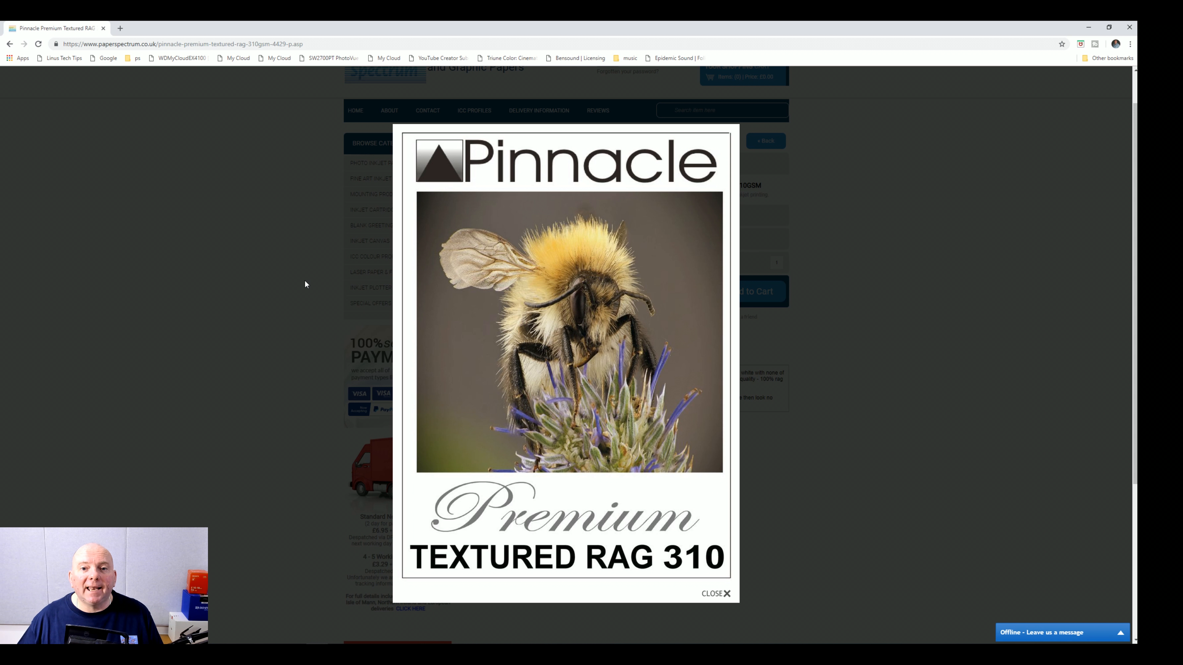
pyautogui.moveTo(826, 394)
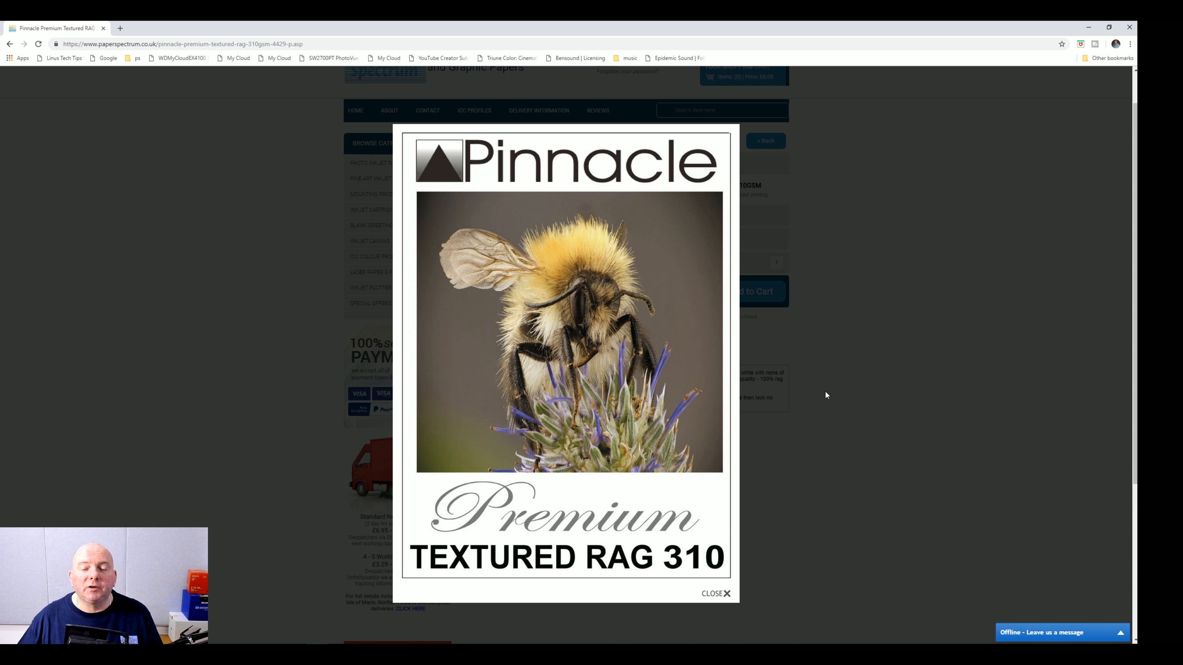
pyautogui.moveTo(850, 389)
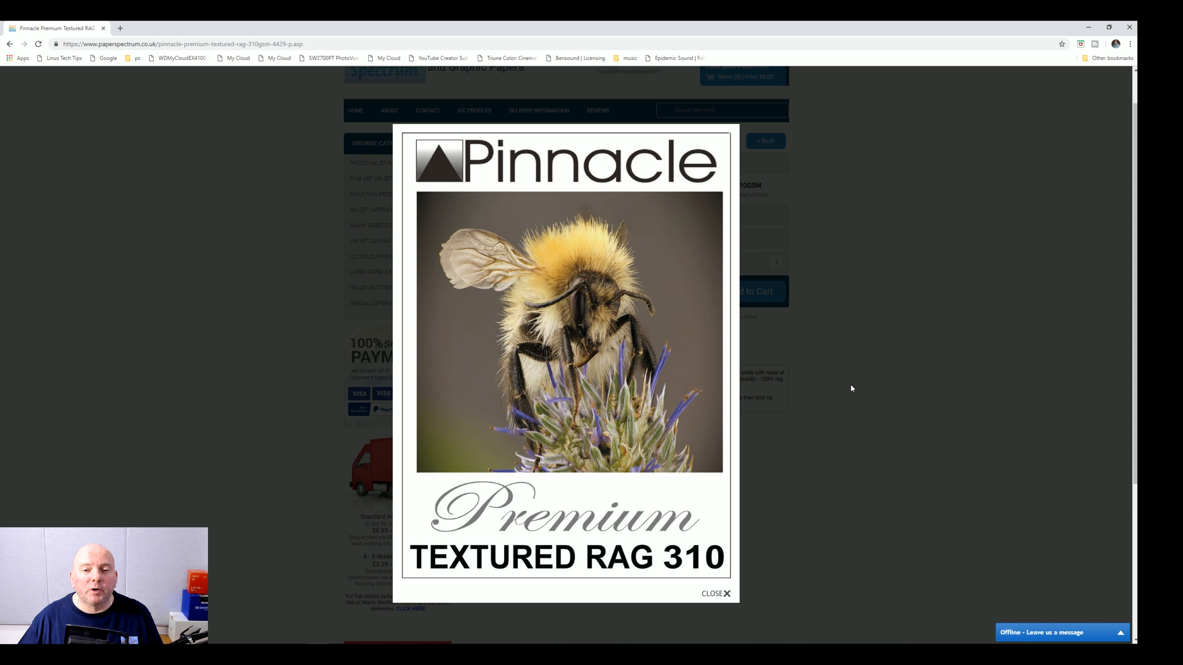
pyautogui.click(715, 594)
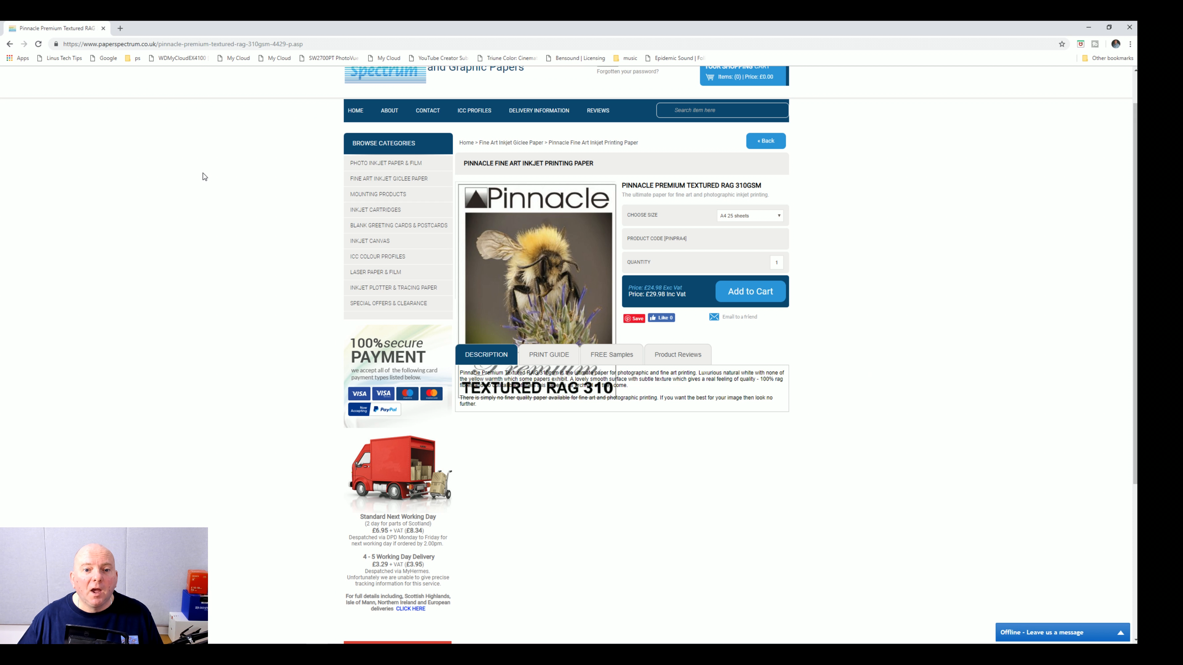
pyautogui.moveTo(397, 163)
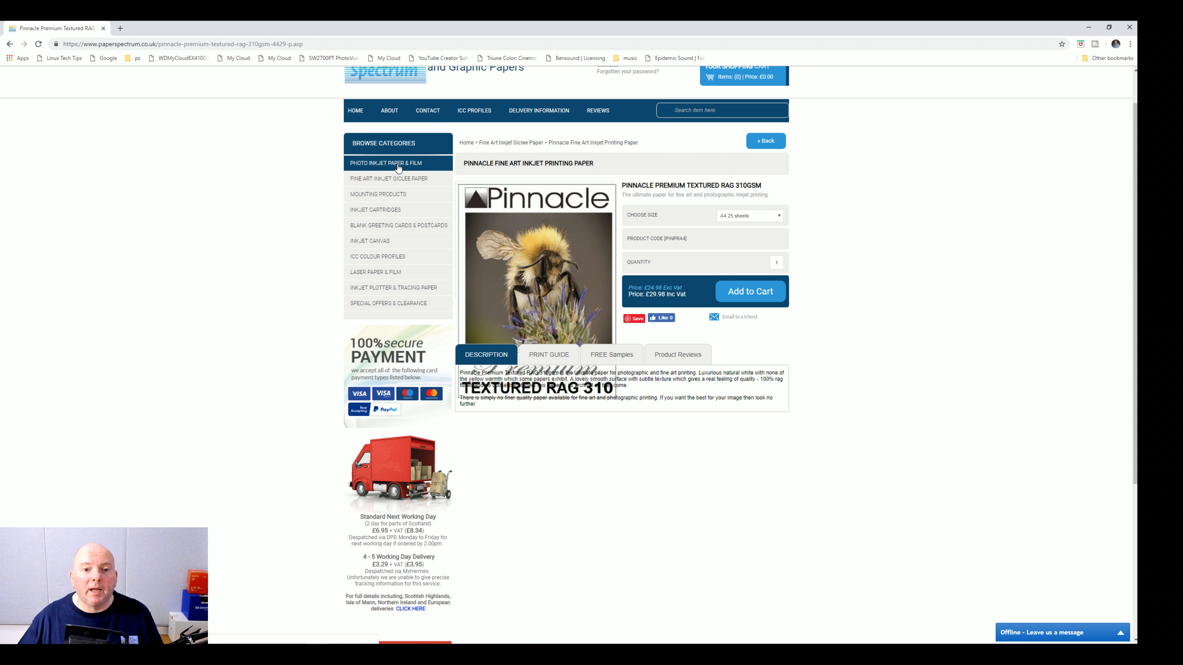
# Step: Browse the Photo Inkjet Paper & Film category grid to find Pinnacle Premium Silk Baryta 310gsm
pyautogui.click(384, 162)
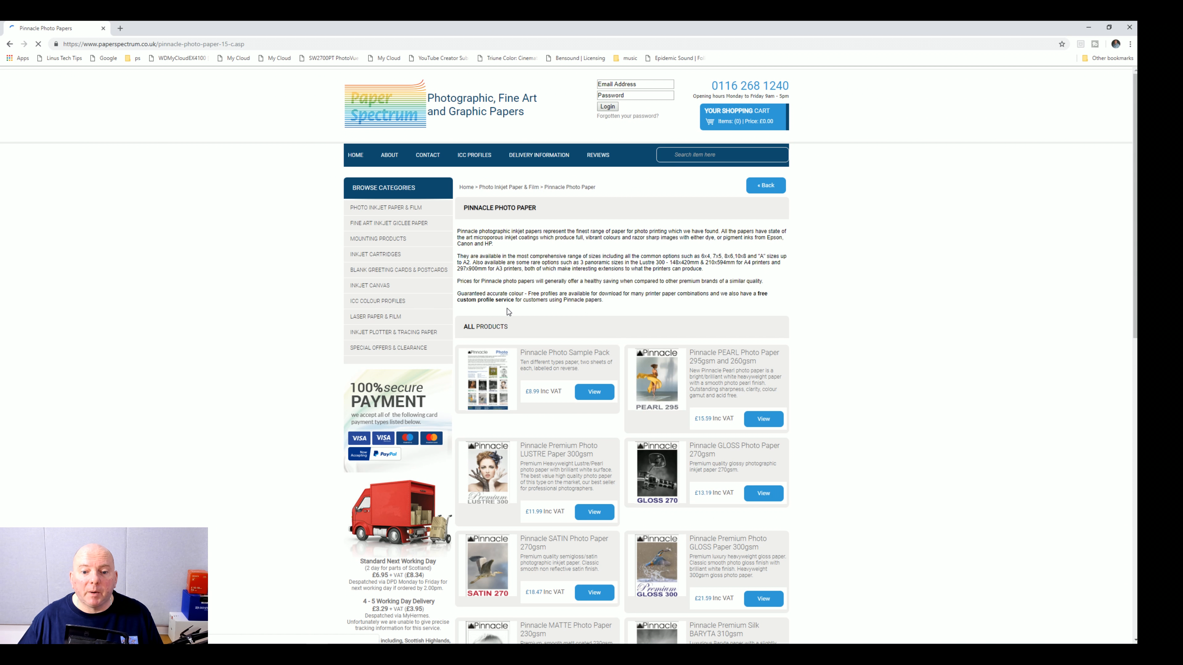
pyautogui.scroll(-3)
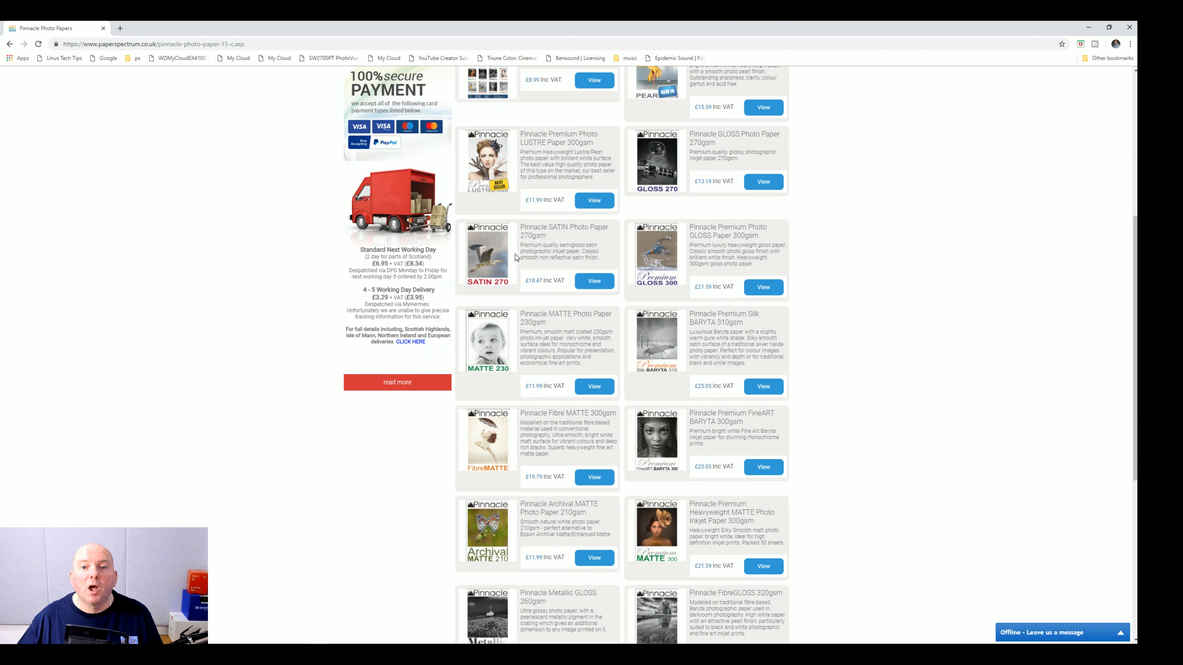
pyautogui.scroll(-3)
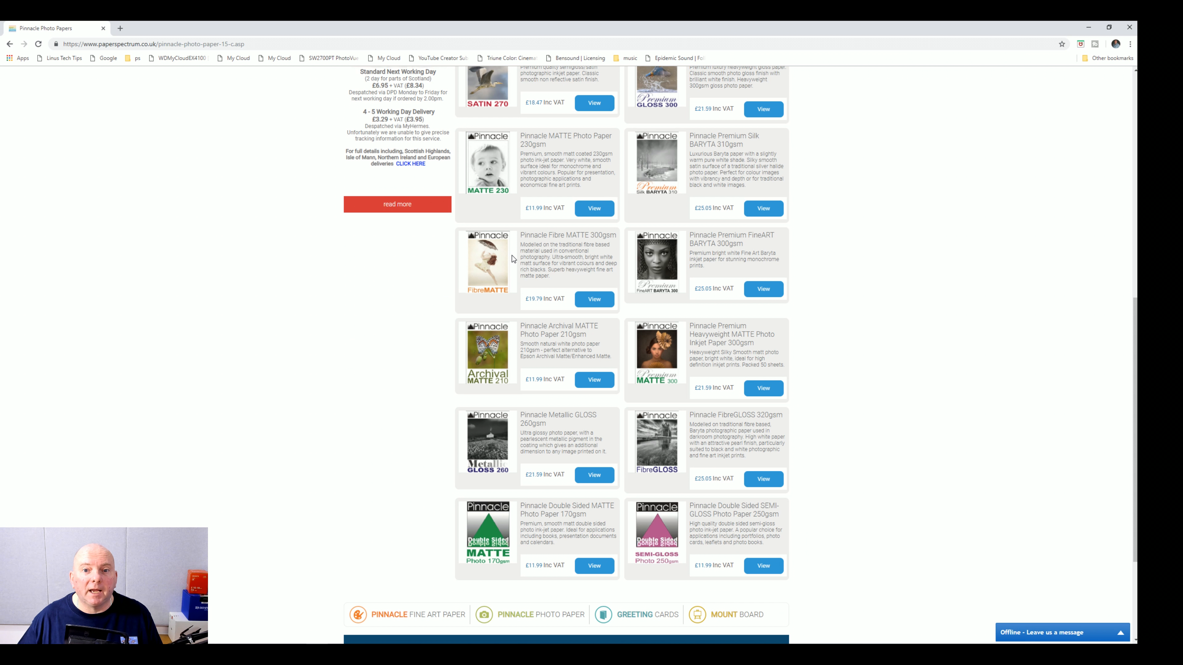
pyautogui.scroll(-3)
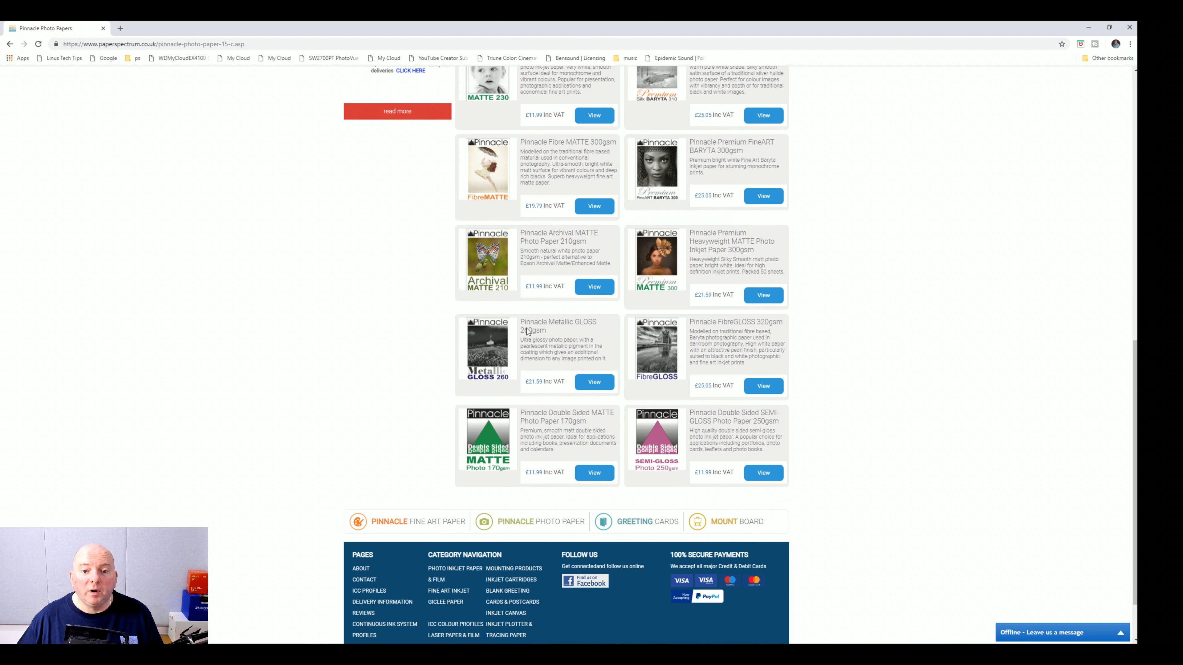
pyautogui.scroll(3)
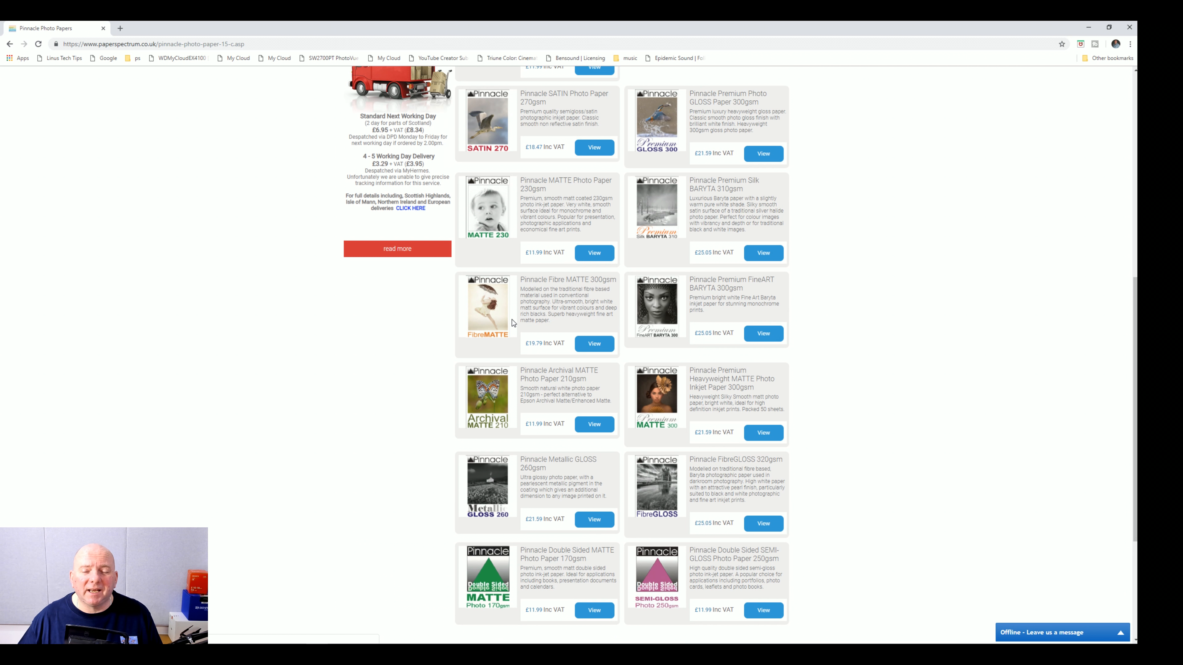
pyautogui.moveTo(547, 352)
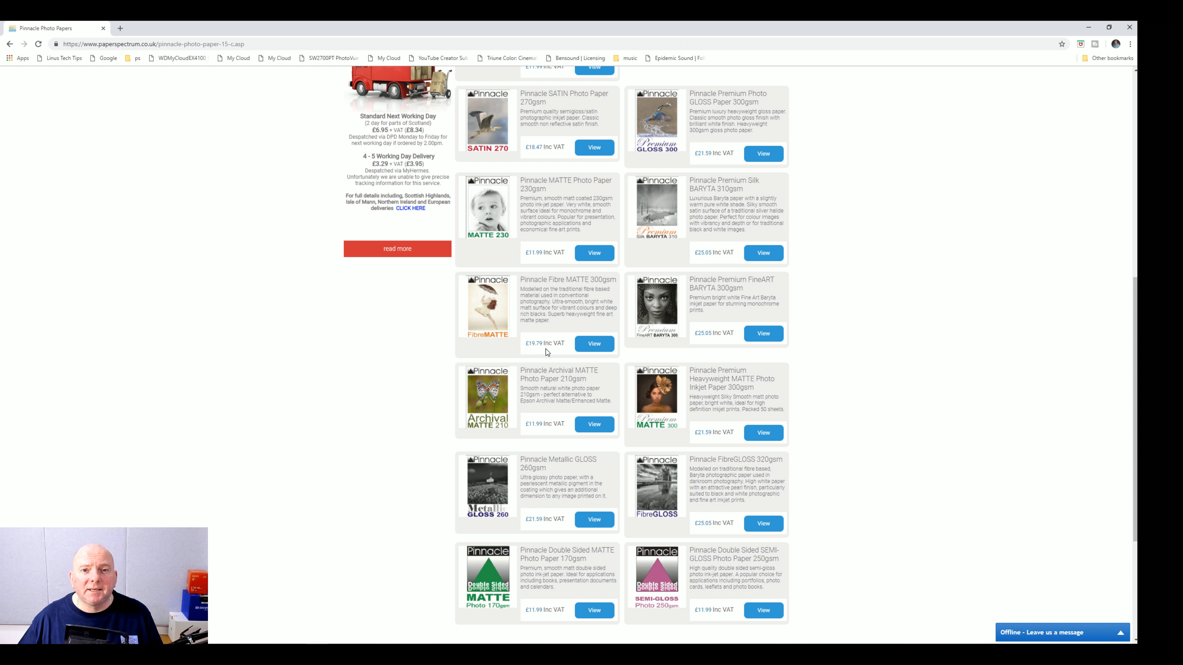
pyautogui.scroll(3)
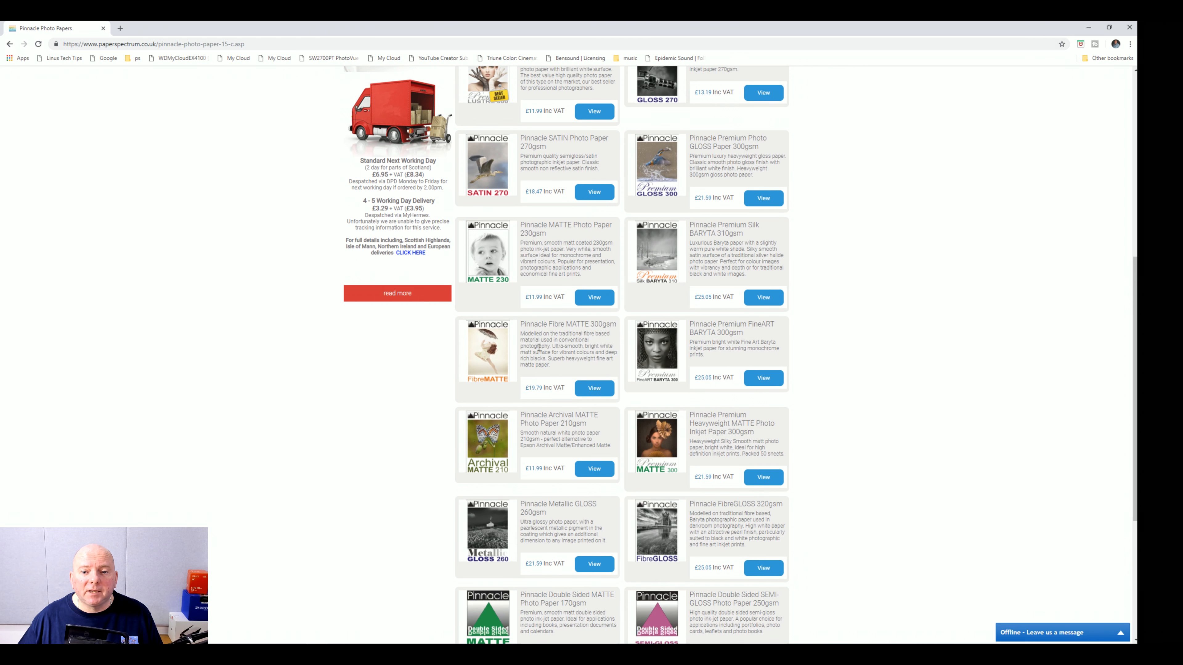
pyautogui.moveTo(511, 332)
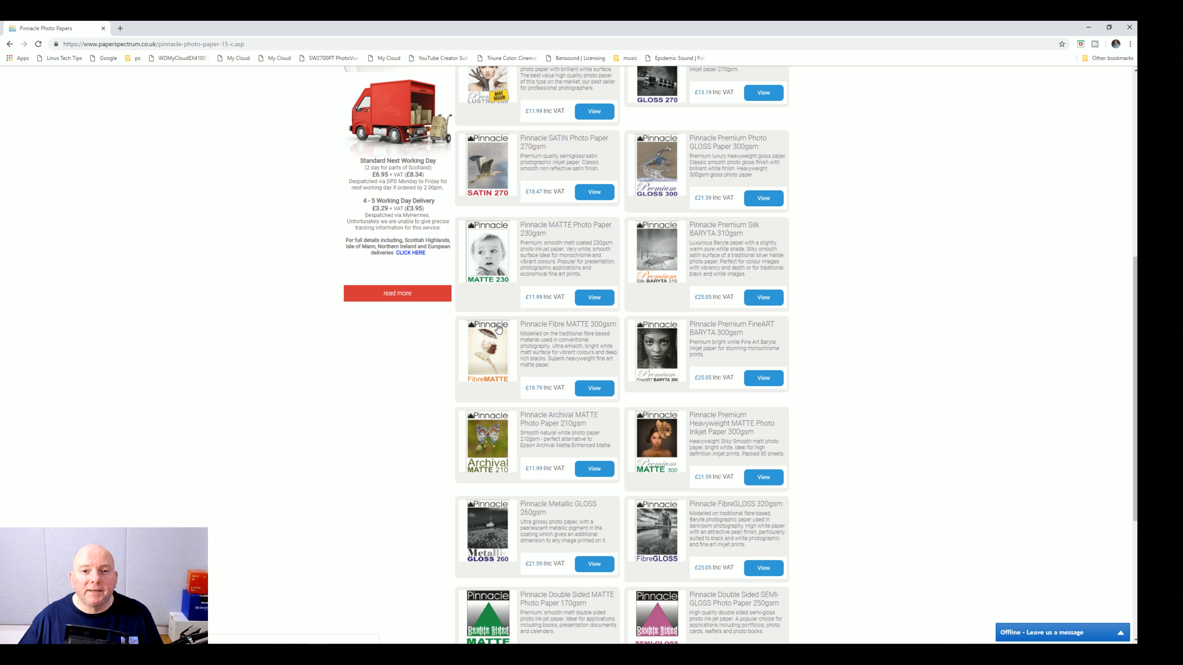
pyautogui.moveTo(510, 330)
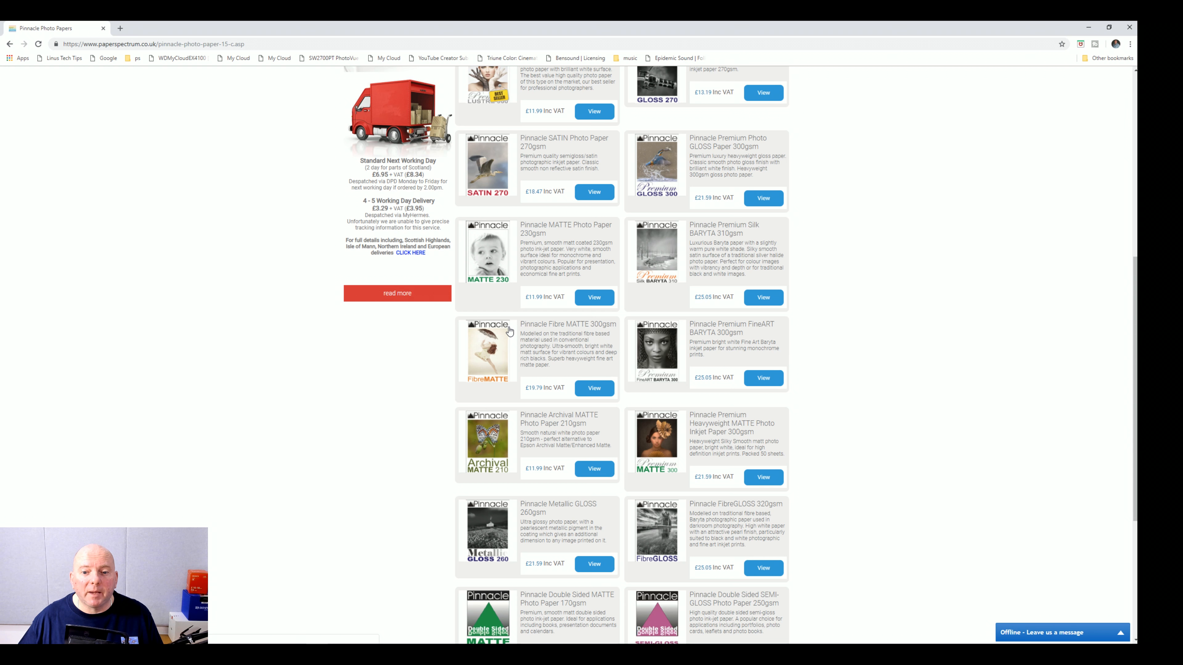
pyautogui.moveTo(523, 335)
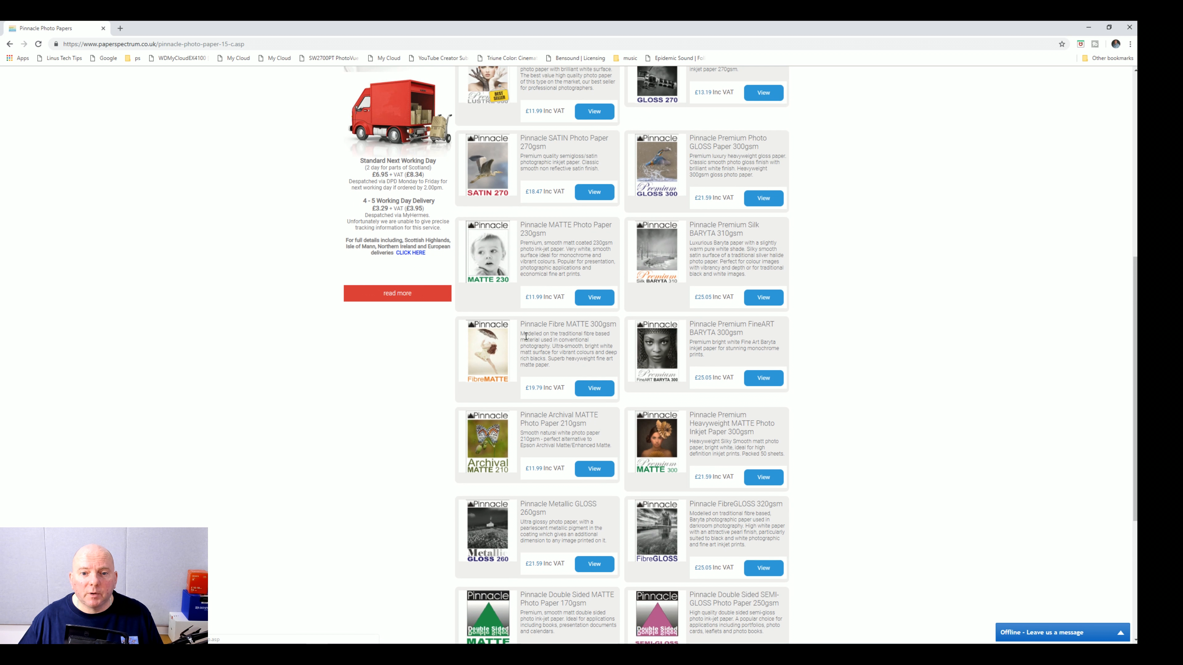
pyautogui.scroll(3)
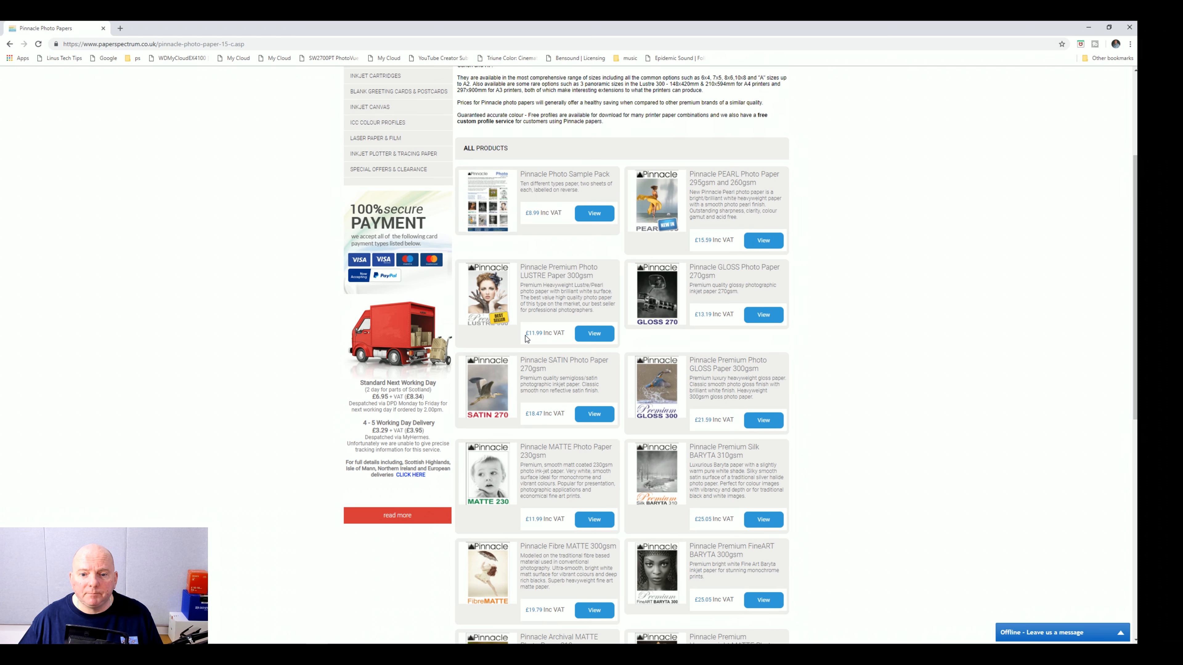
pyautogui.scroll(-3)
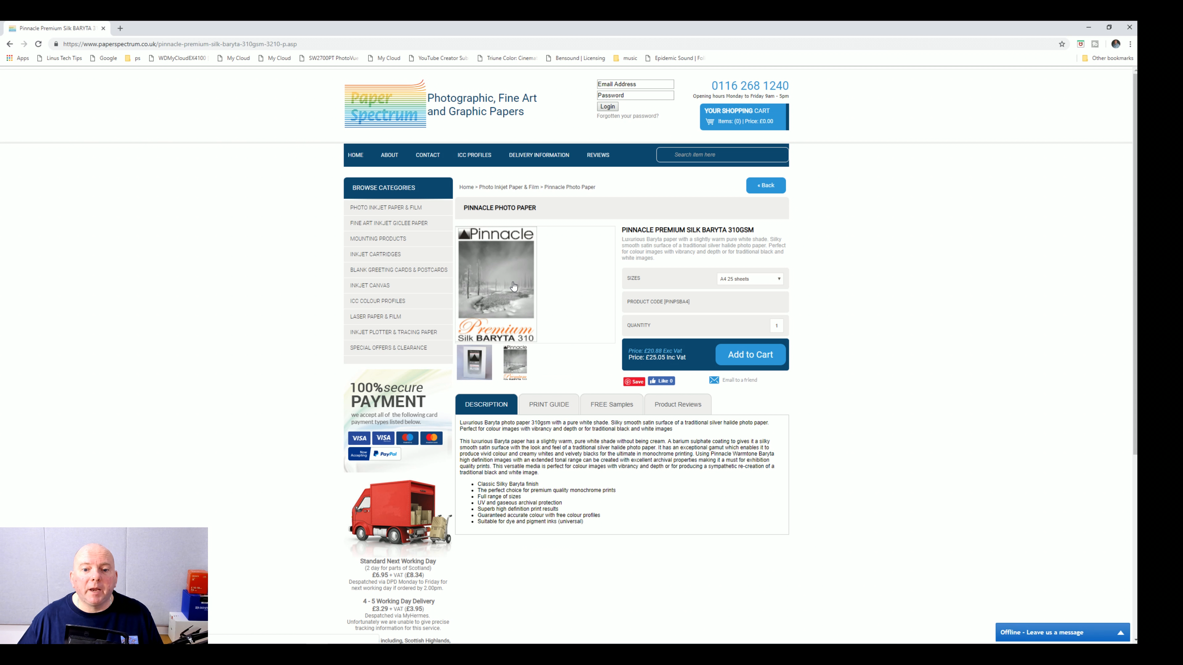
# Step: View the enlarged Silk Baryta 310 product image in the lightbox and close it
pyautogui.click(497, 282)
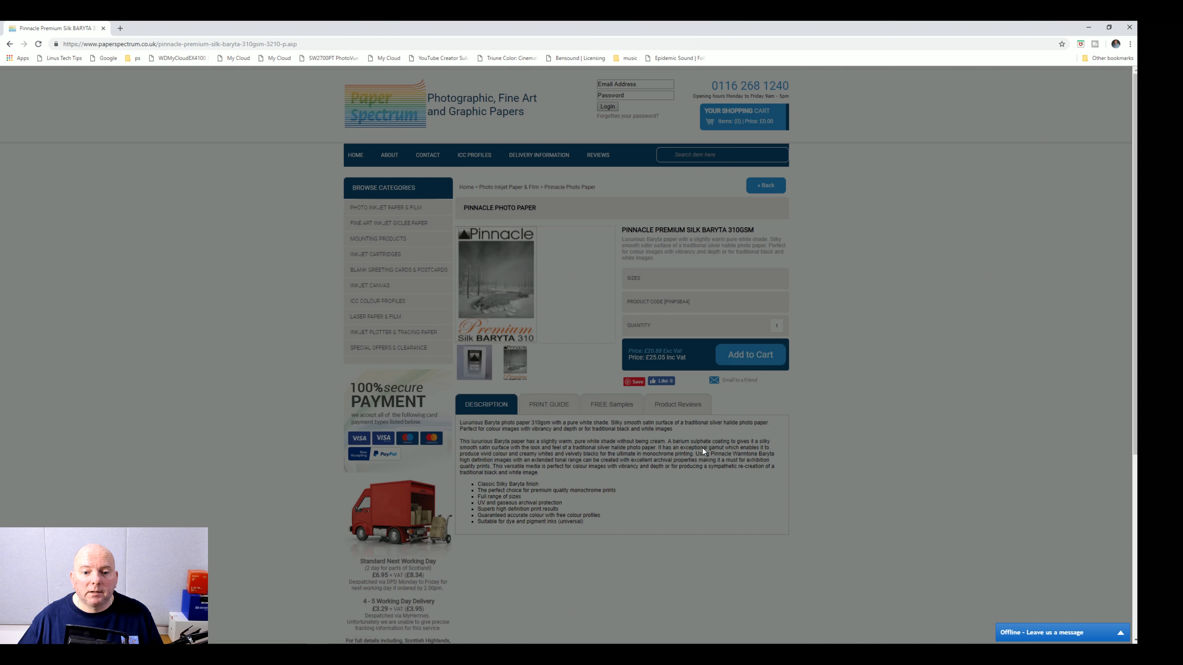
pyautogui.click(497, 285)
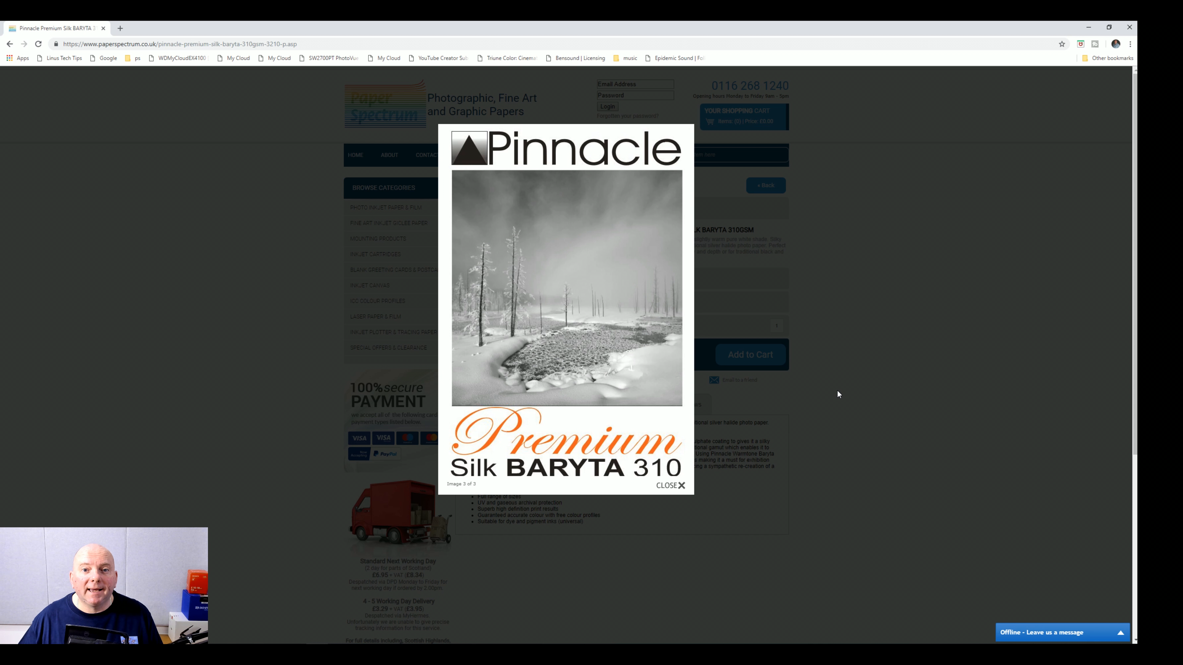
pyautogui.moveTo(830, 385)
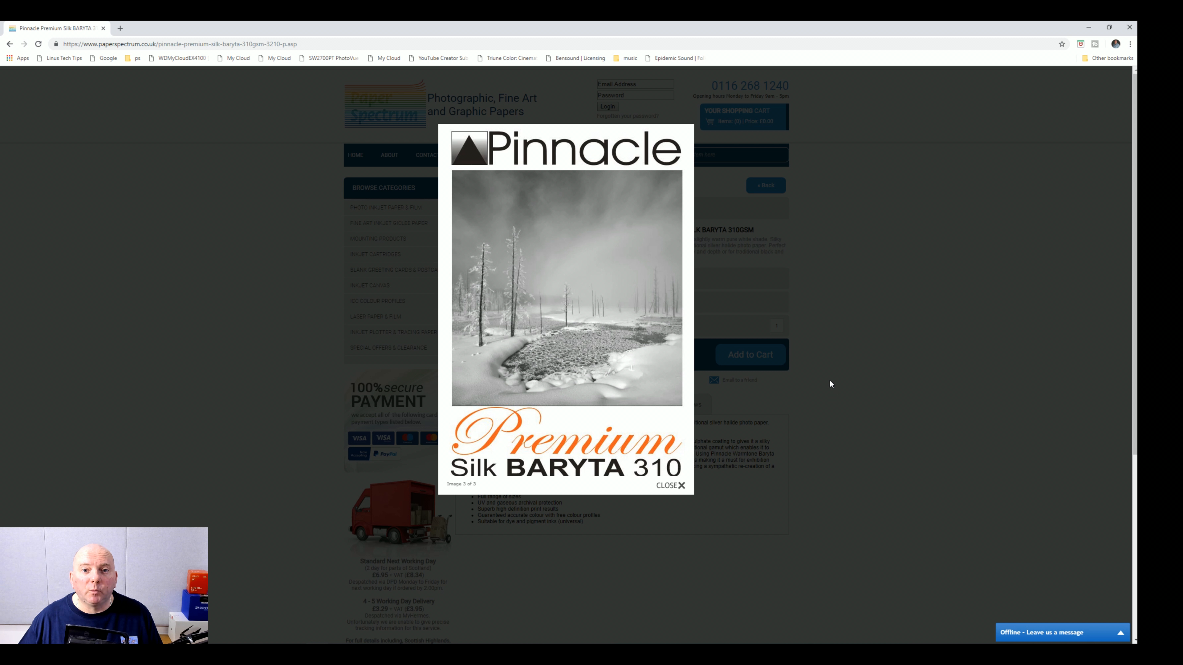
pyautogui.click(678, 485)
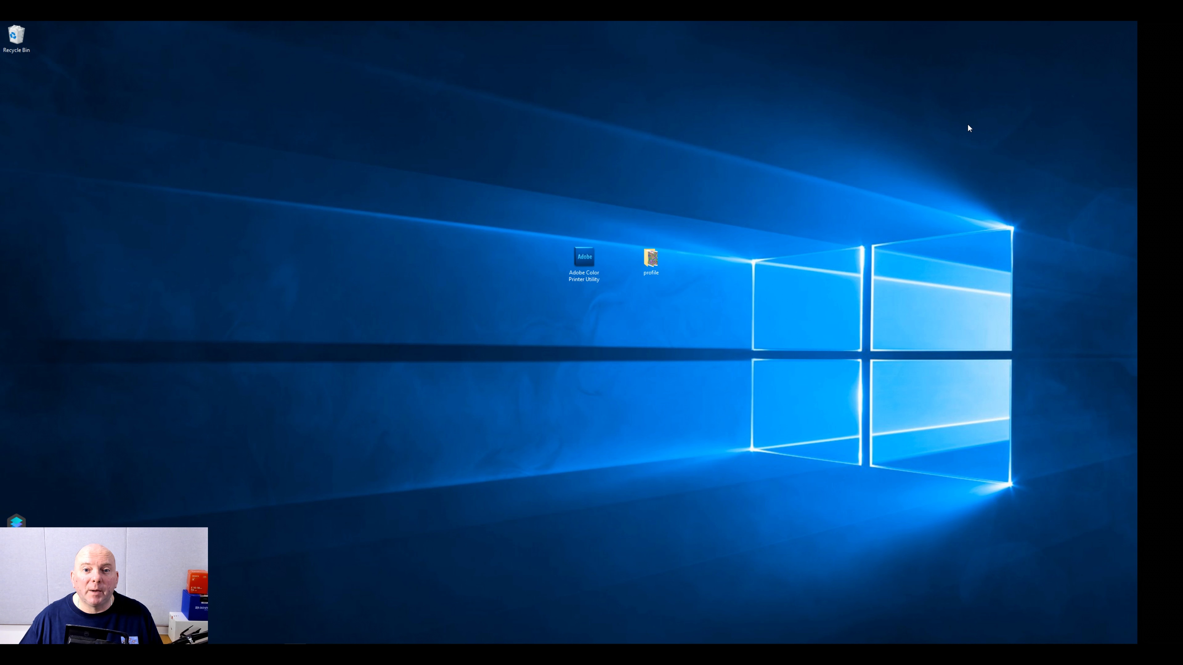
pyautogui.moveTo(936, 122)
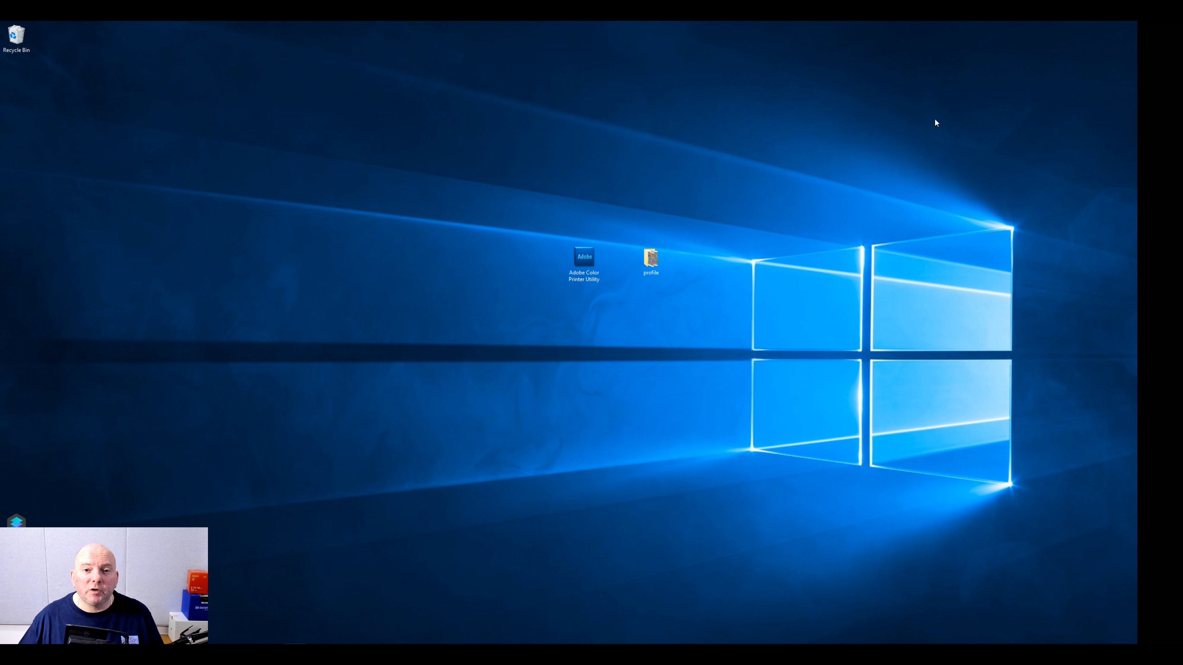
pyautogui.moveTo(904, 159)
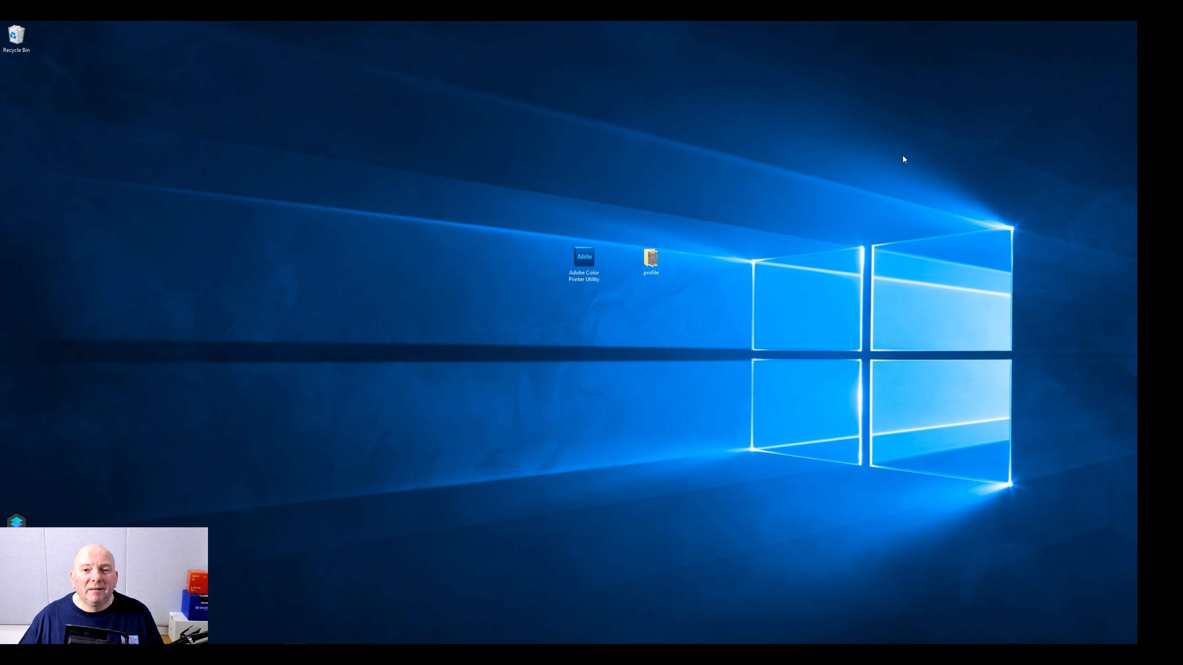
pyautogui.moveTo(898, 158)
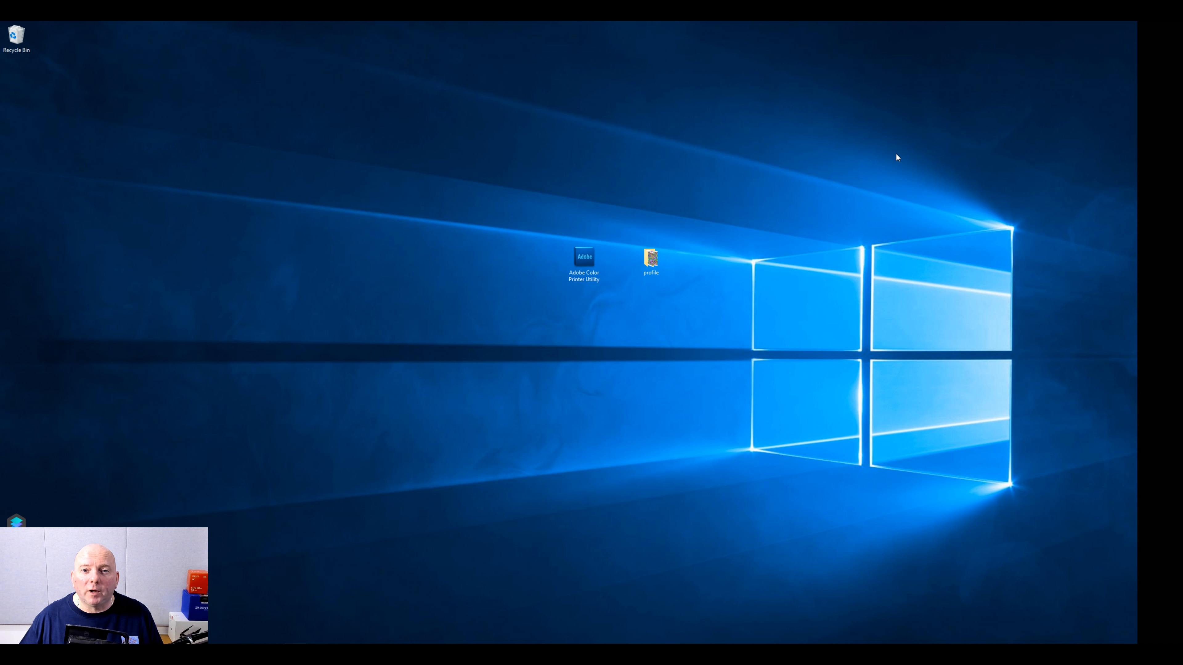
pyautogui.moveTo(867, 166)
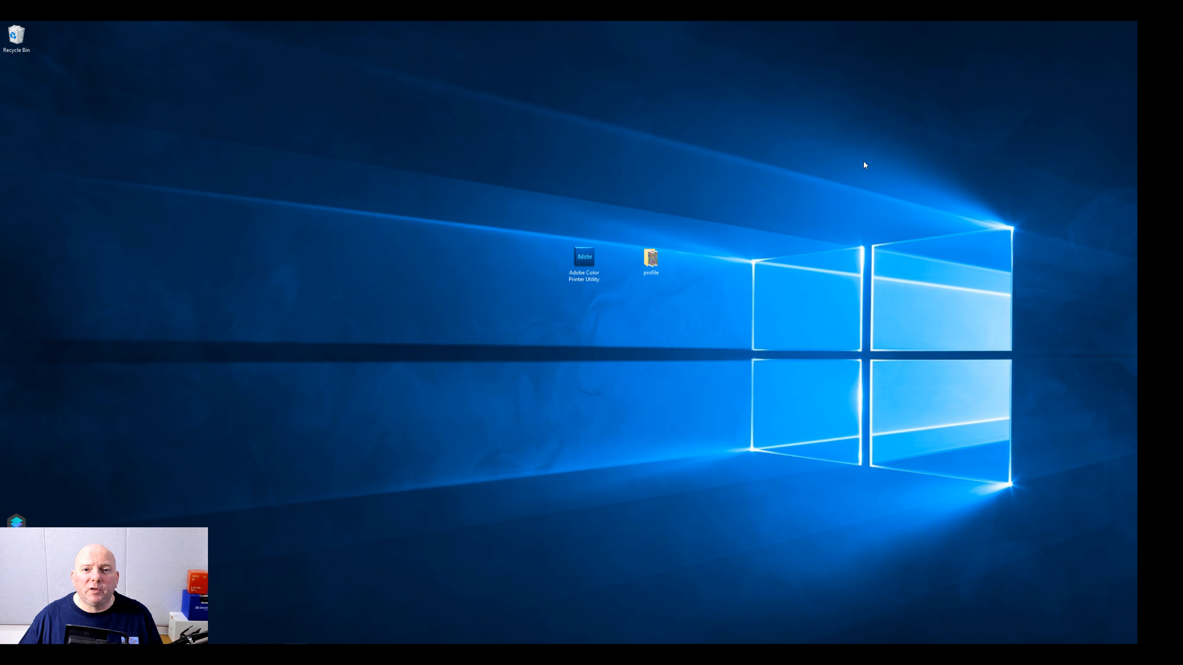
pyautogui.moveTo(787, 193)
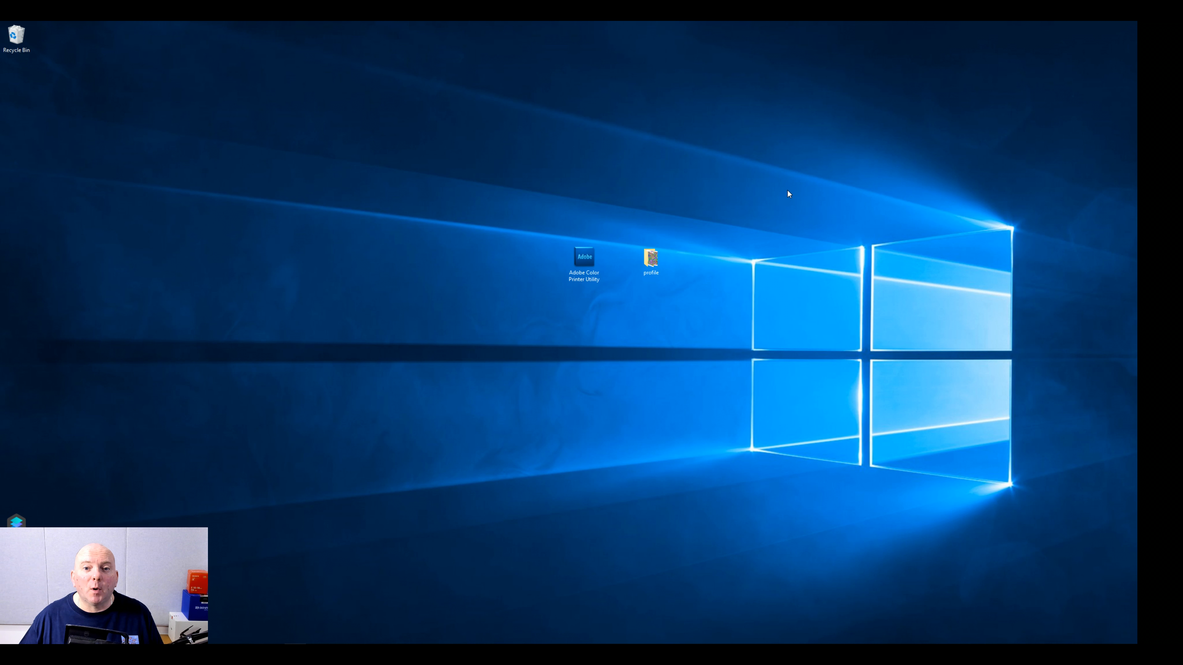
pyautogui.moveTo(774, 172)
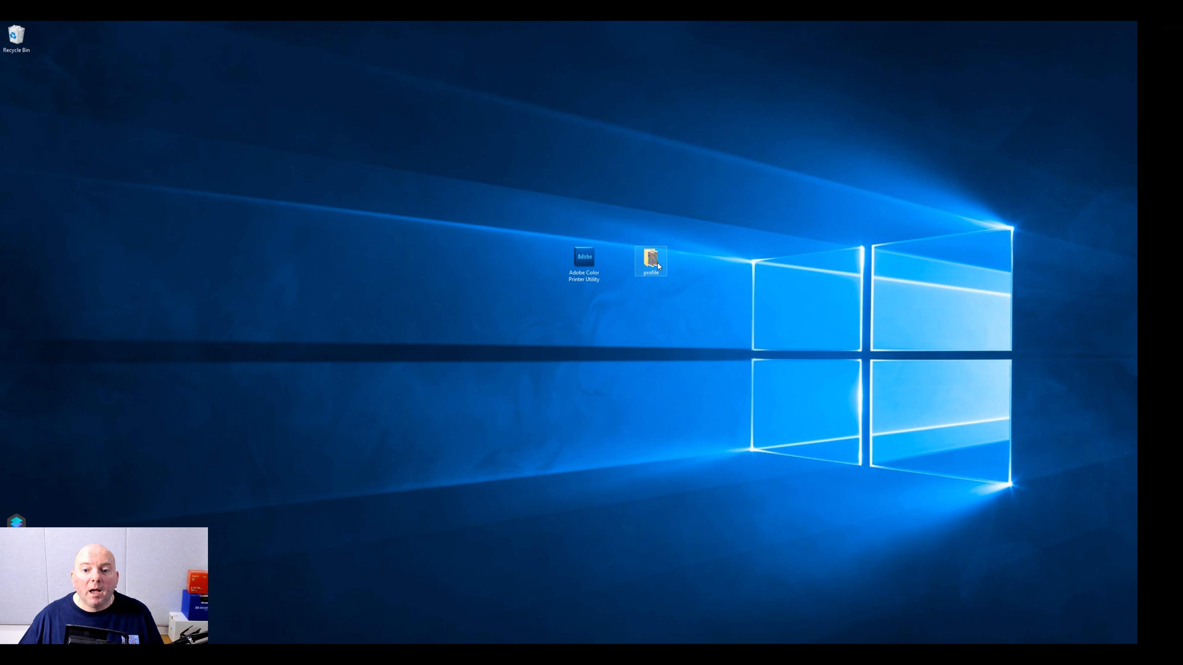
# Step: Open the profile folder in File Explorer, then close its window
pyautogui.doubleClick(650, 260)
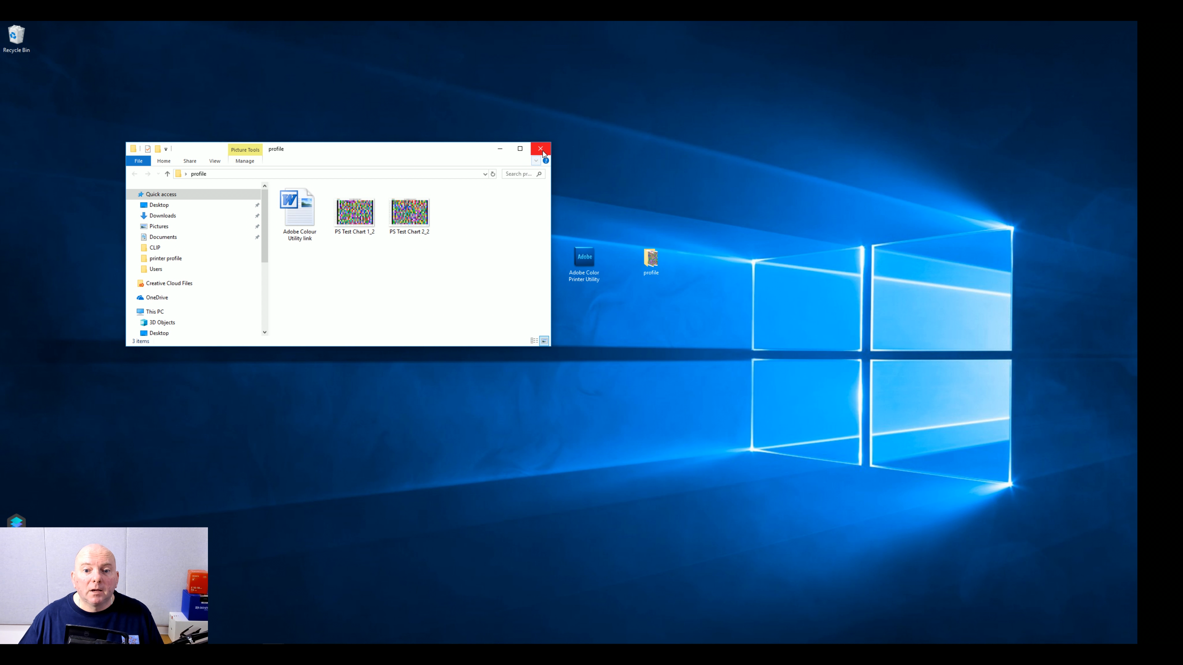
pyautogui.moveTo(536, 160)
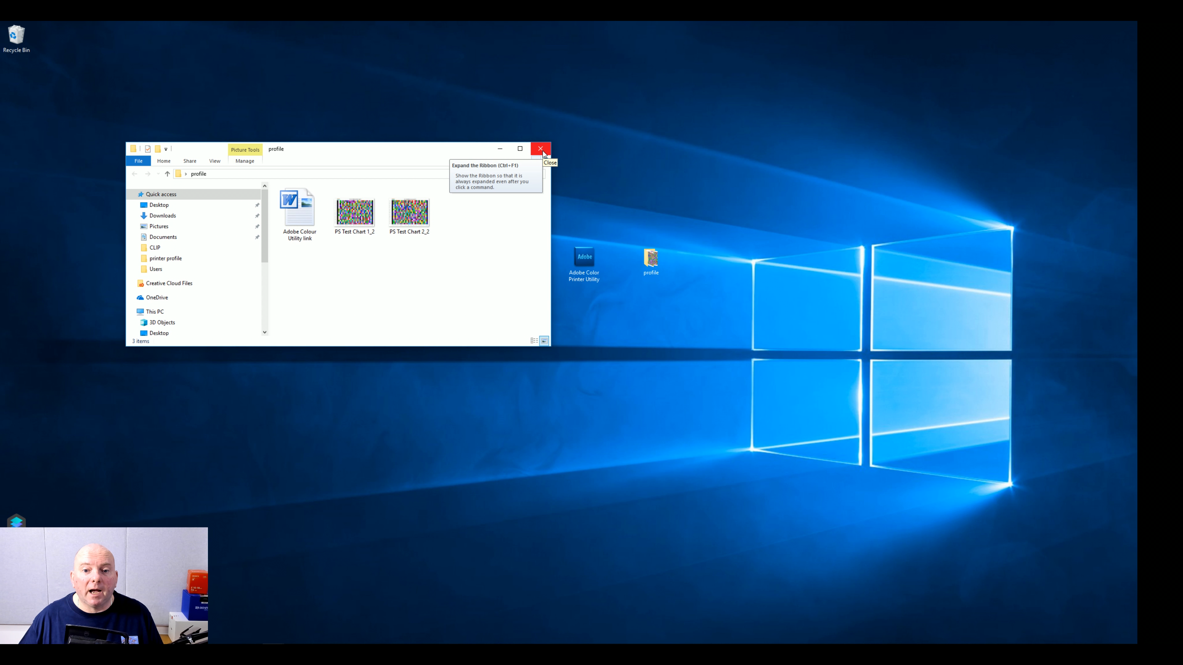
pyautogui.click(541, 148)
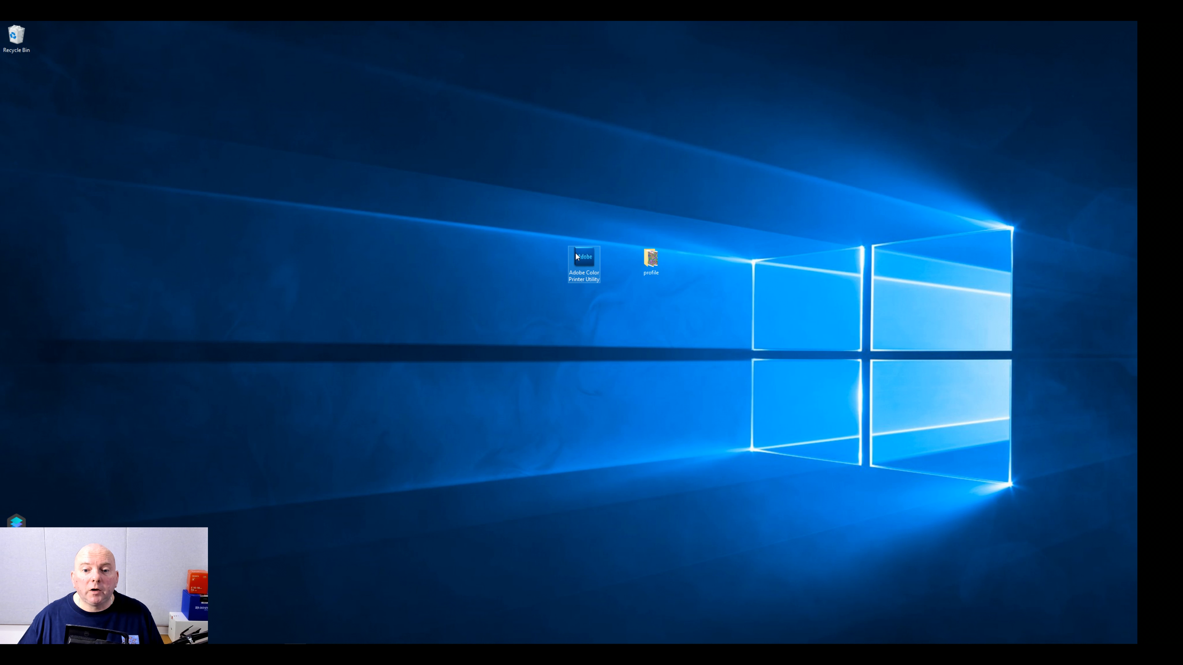
# Step: Launch Adobe Color Printer Utility and load PS Test Chart 1_2 from Desktop > profile
pyautogui.doubleClick(584, 258)
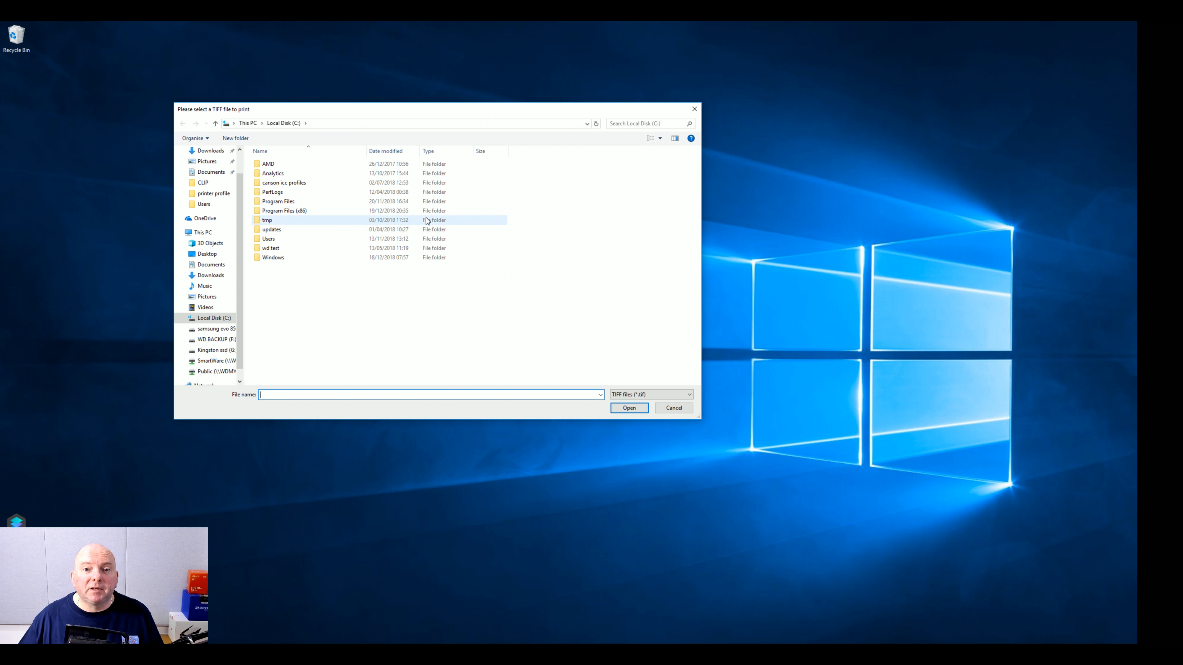
pyautogui.scroll(3)
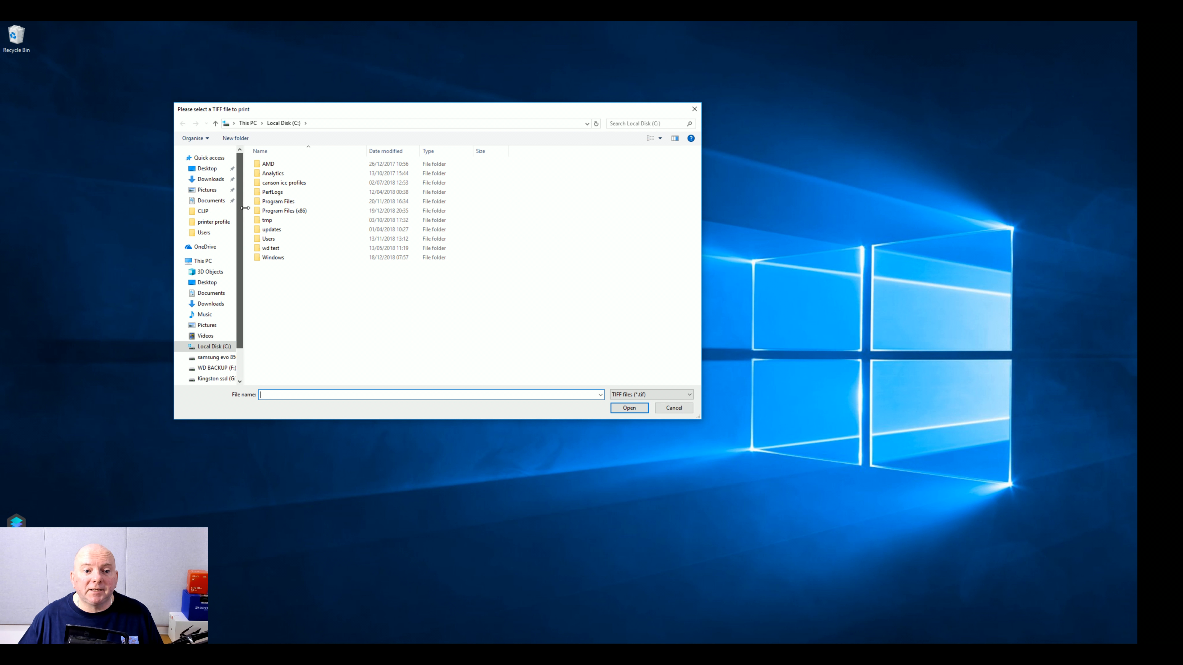
pyautogui.click(207, 168)
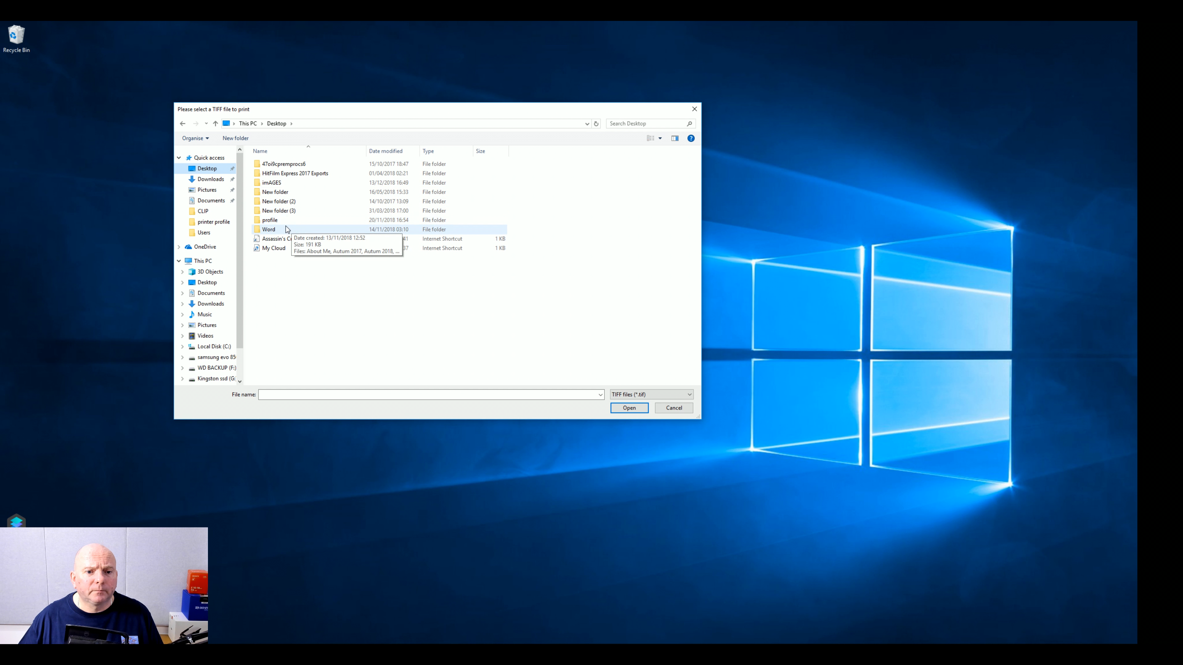
pyautogui.doubleClick(269, 219)
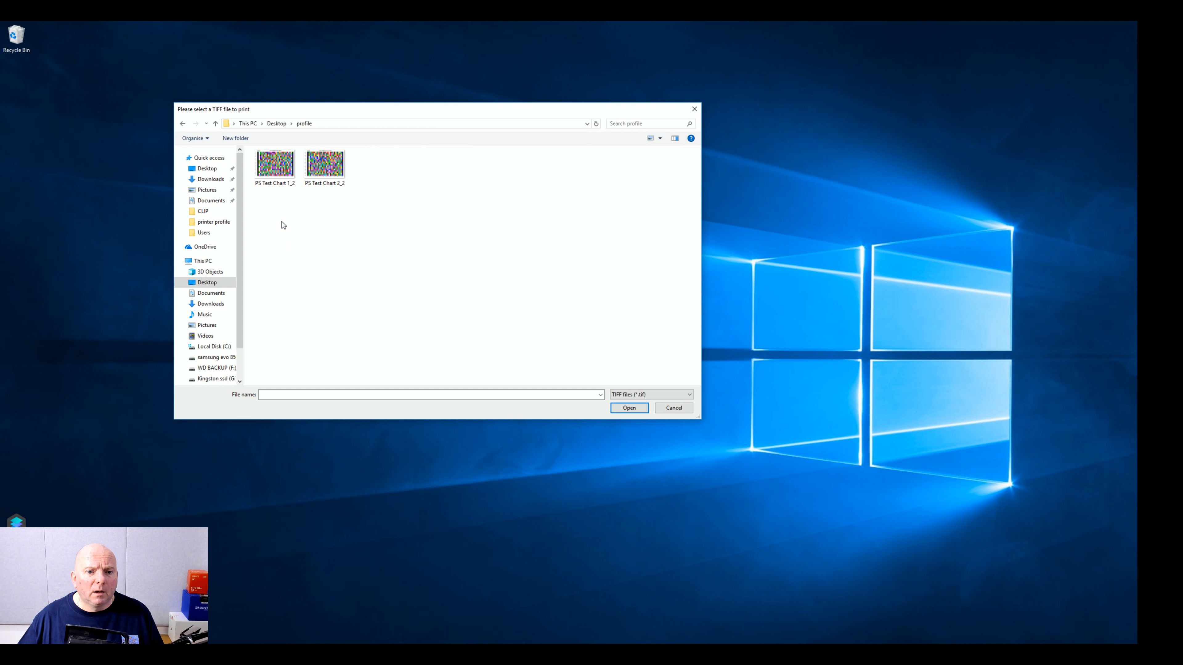
pyautogui.click(275, 163)
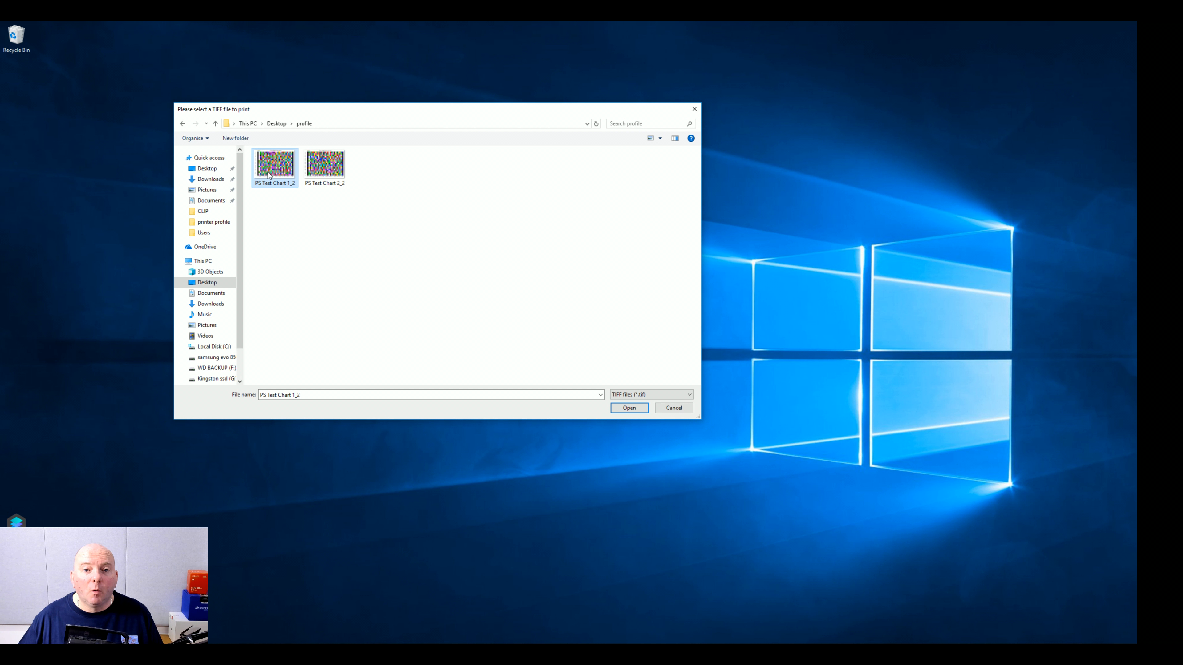
pyautogui.moveTo(325, 163)
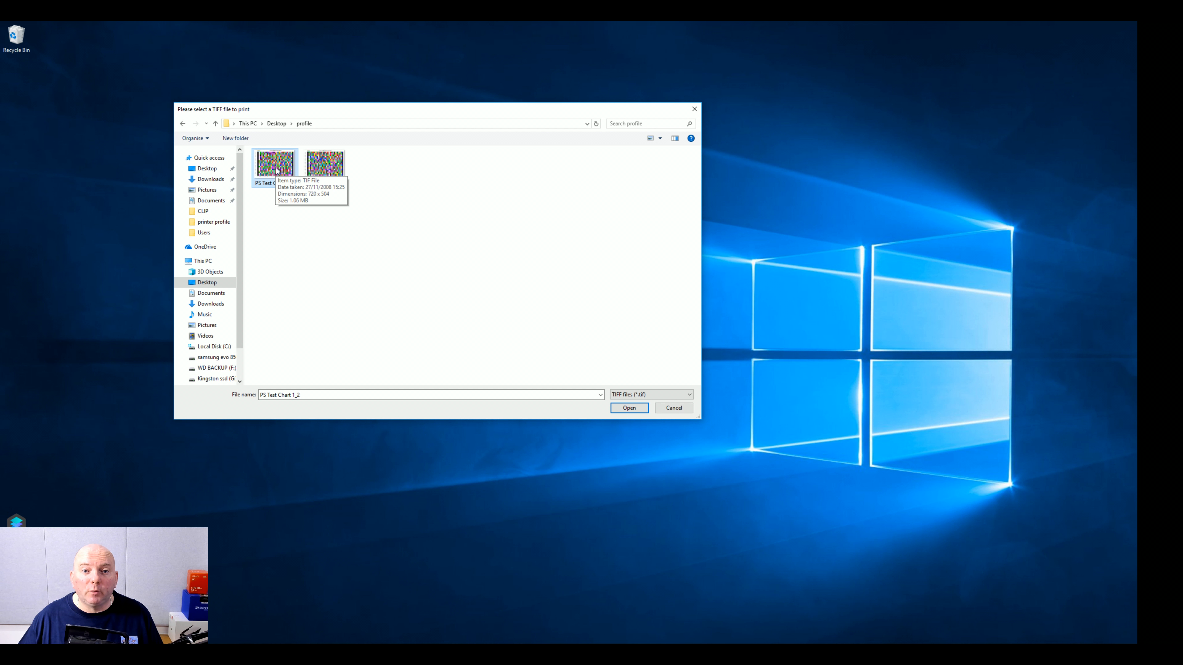
pyautogui.click(629, 408)
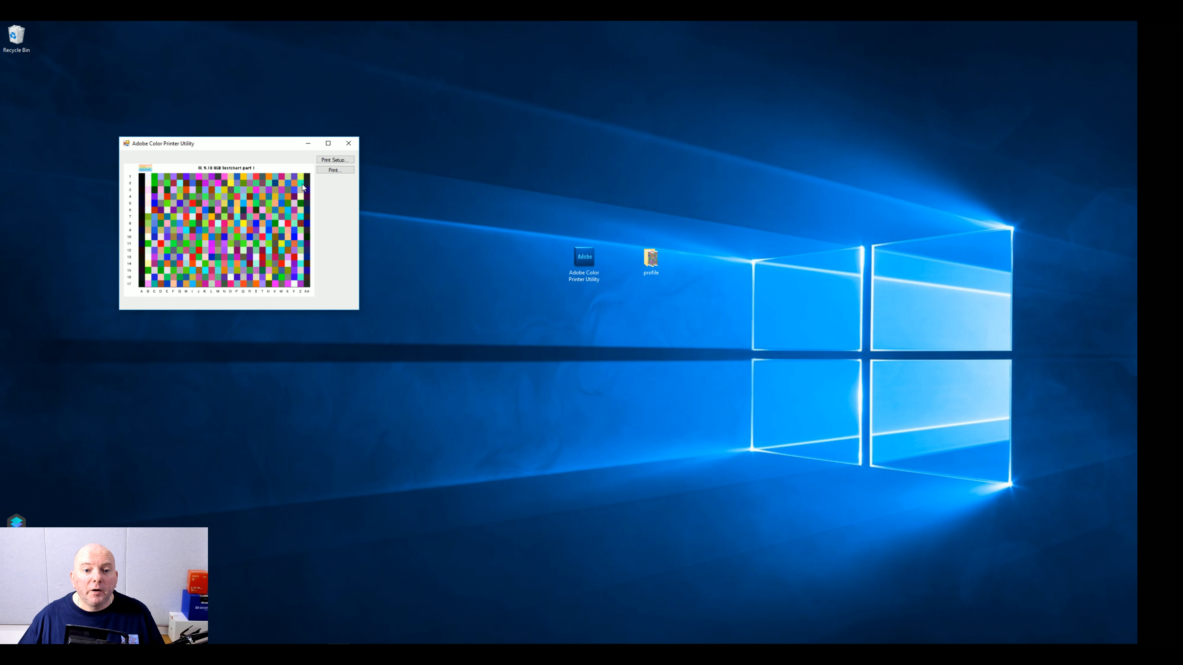
# Step: Set the page to Landscape in Print Setup and bring up the print dialog
pyautogui.click(333, 159)
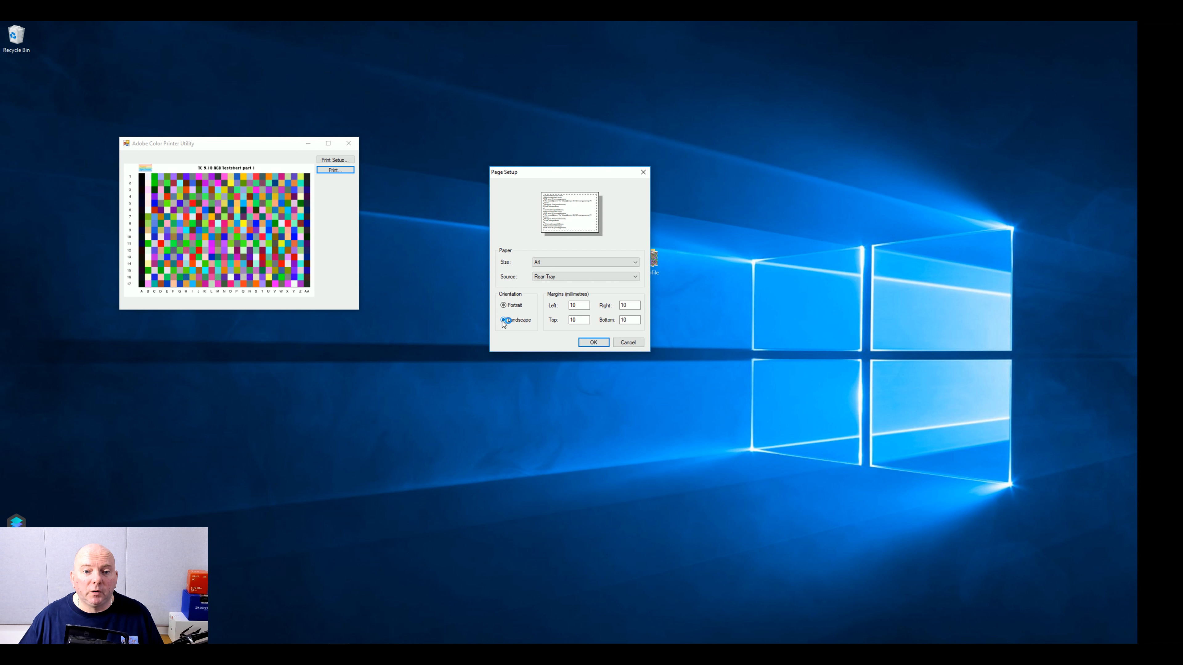
pyautogui.click(592, 343)
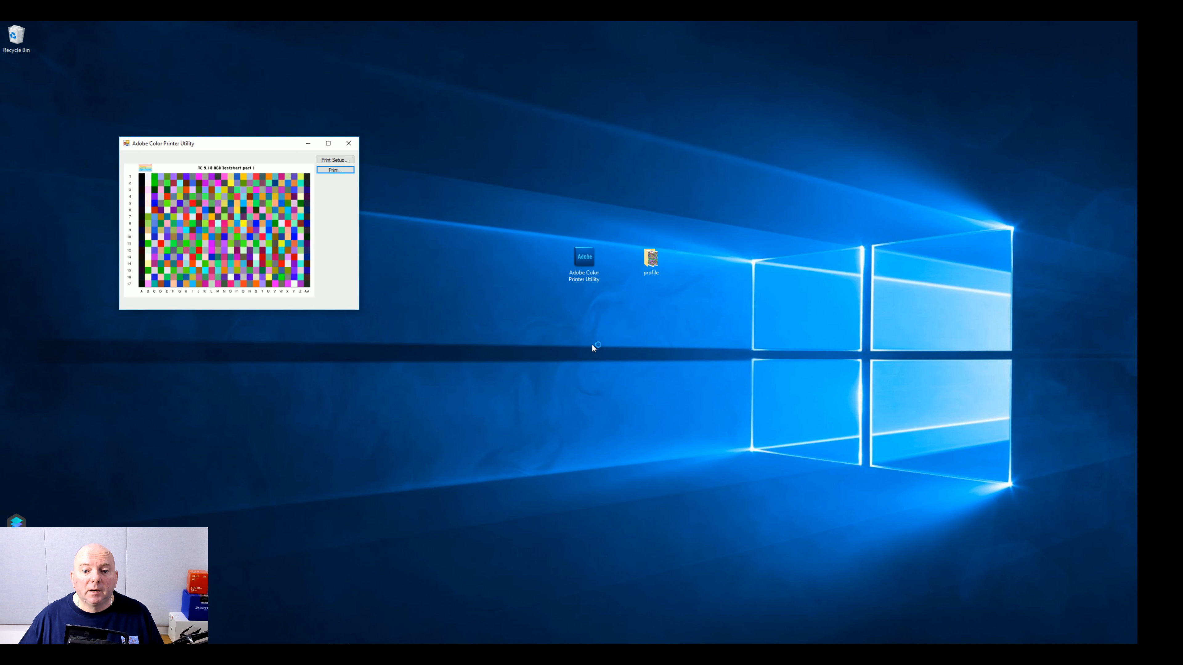
pyautogui.click(333, 170)
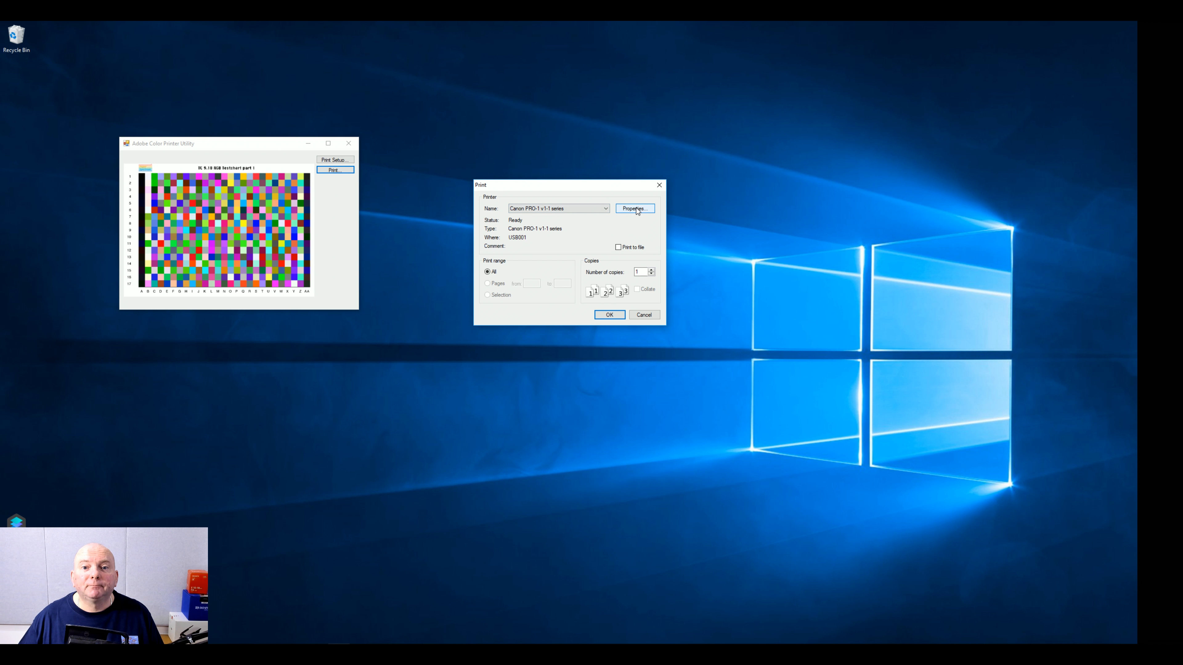
# Step: In printer properties choose Photo Printing, A4 paper, Matte Photo Paper, and manual colour adjustment
pyautogui.click(634, 208)
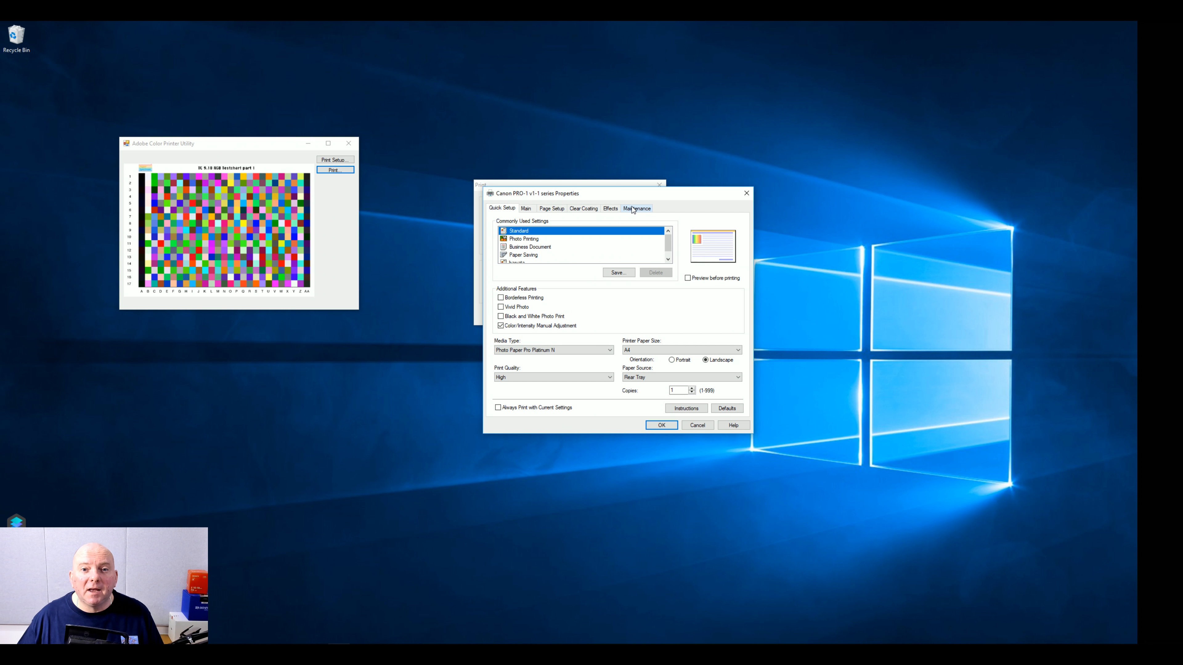
pyautogui.click(523, 239)
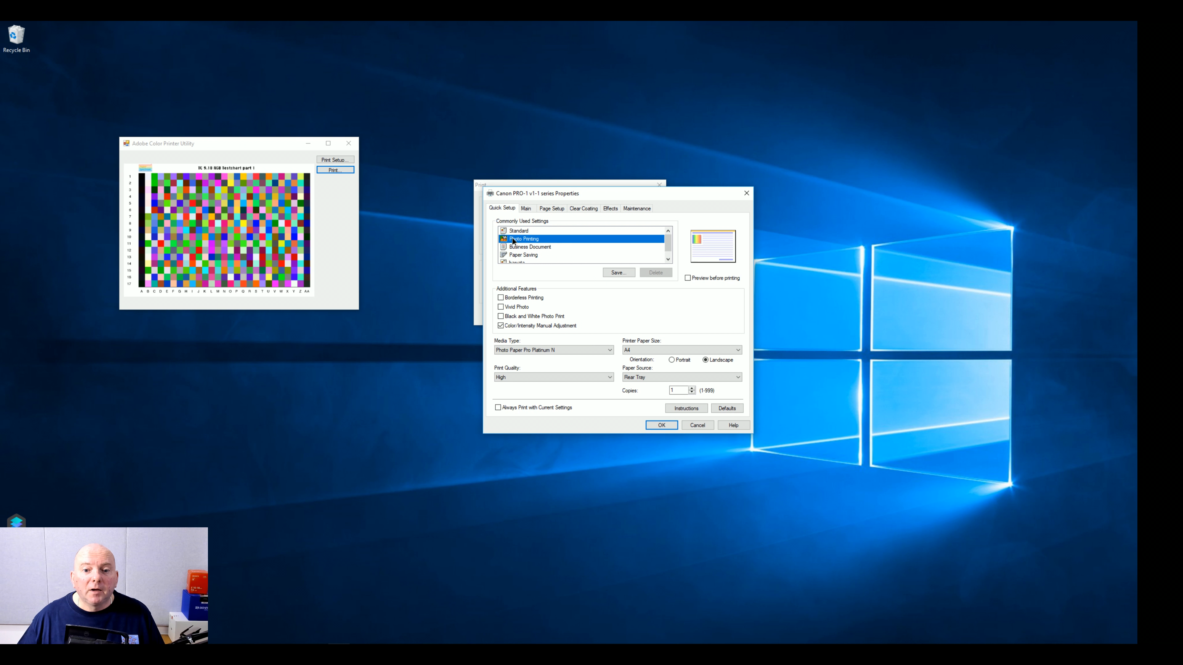
pyautogui.click(735, 349)
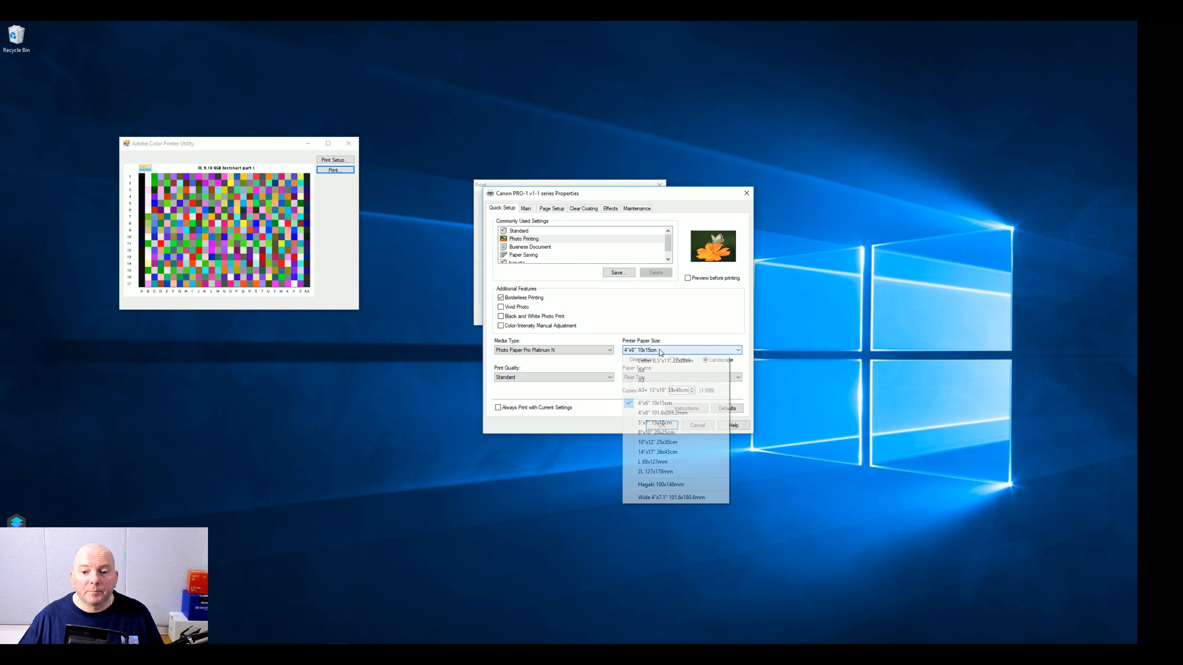
pyautogui.click(660, 362)
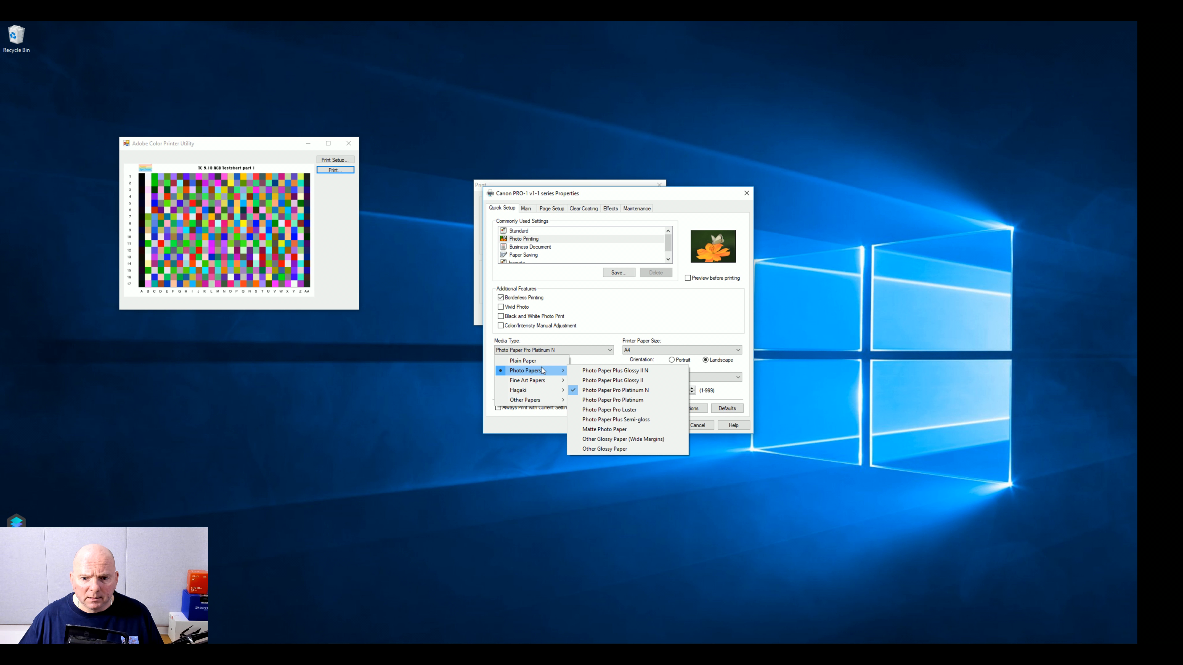
pyautogui.moveTo(605, 429)
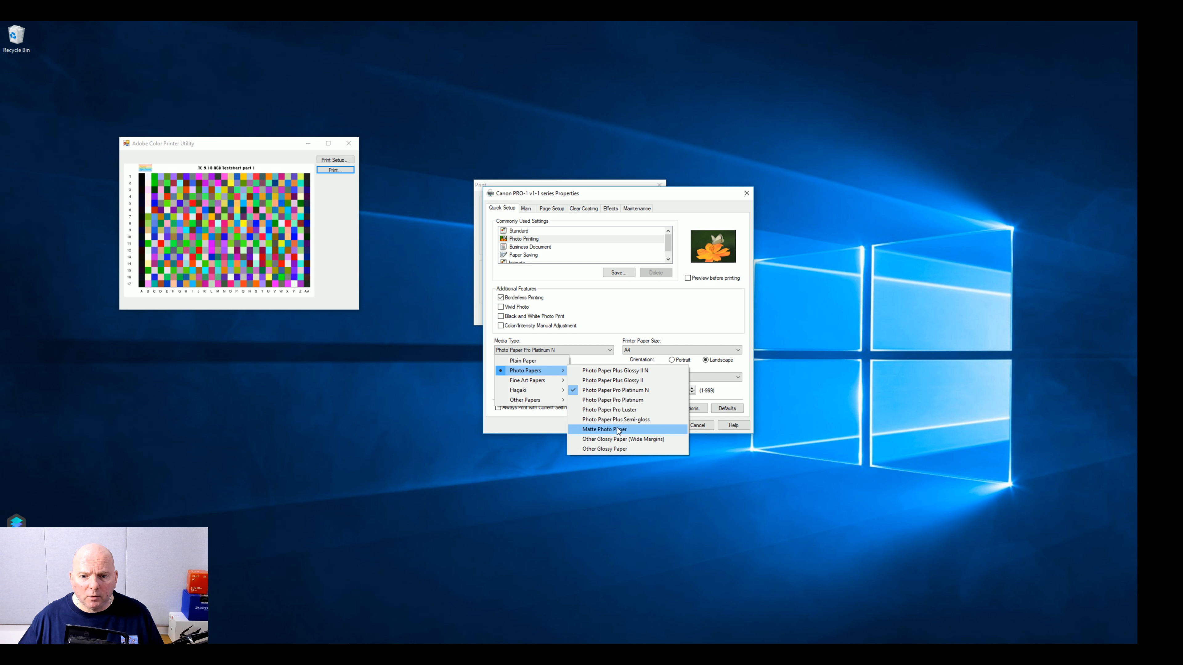
pyautogui.click(602, 429)
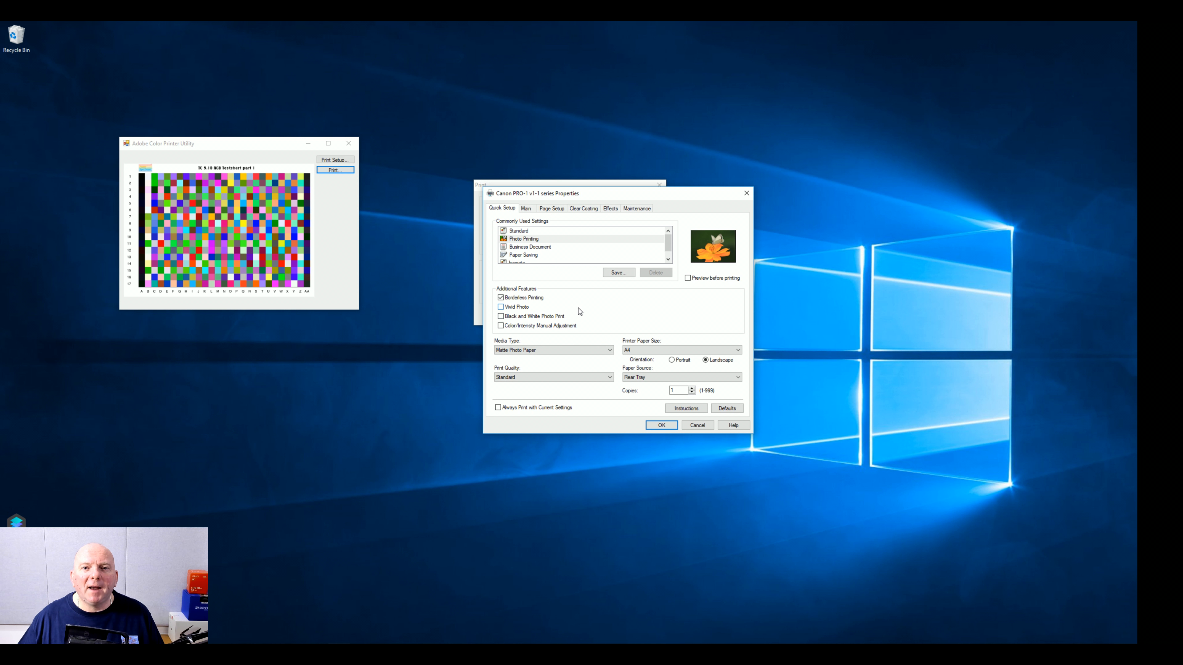
pyautogui.click(500, 326)
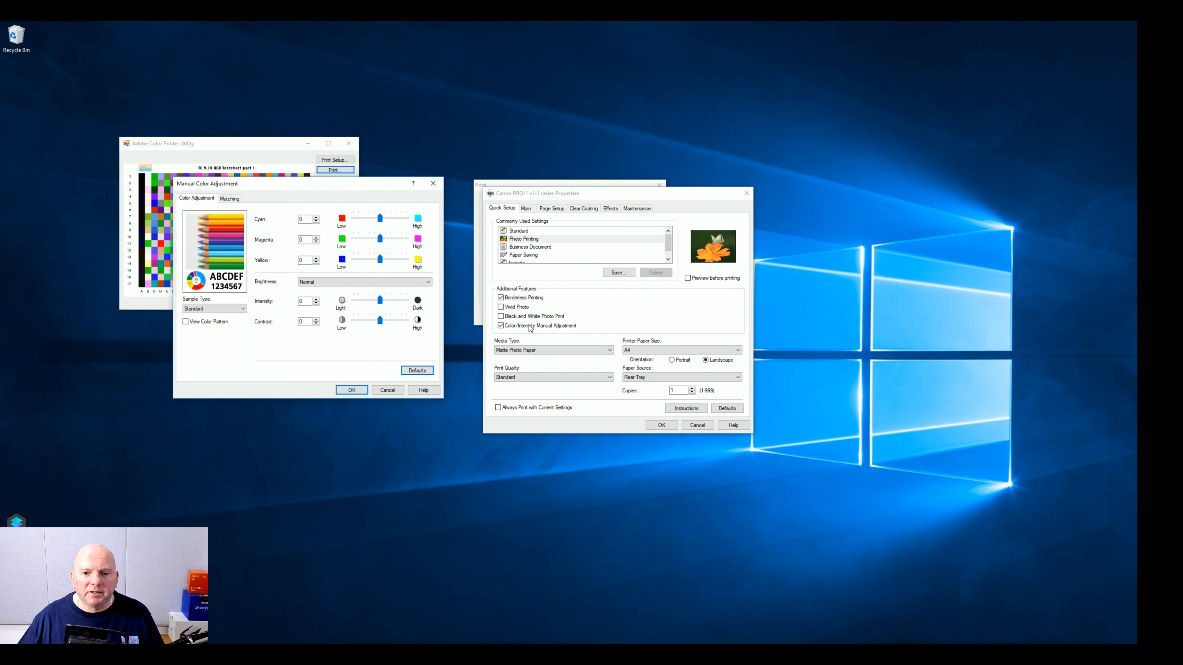
pyautogui.moveTo(555, 334)
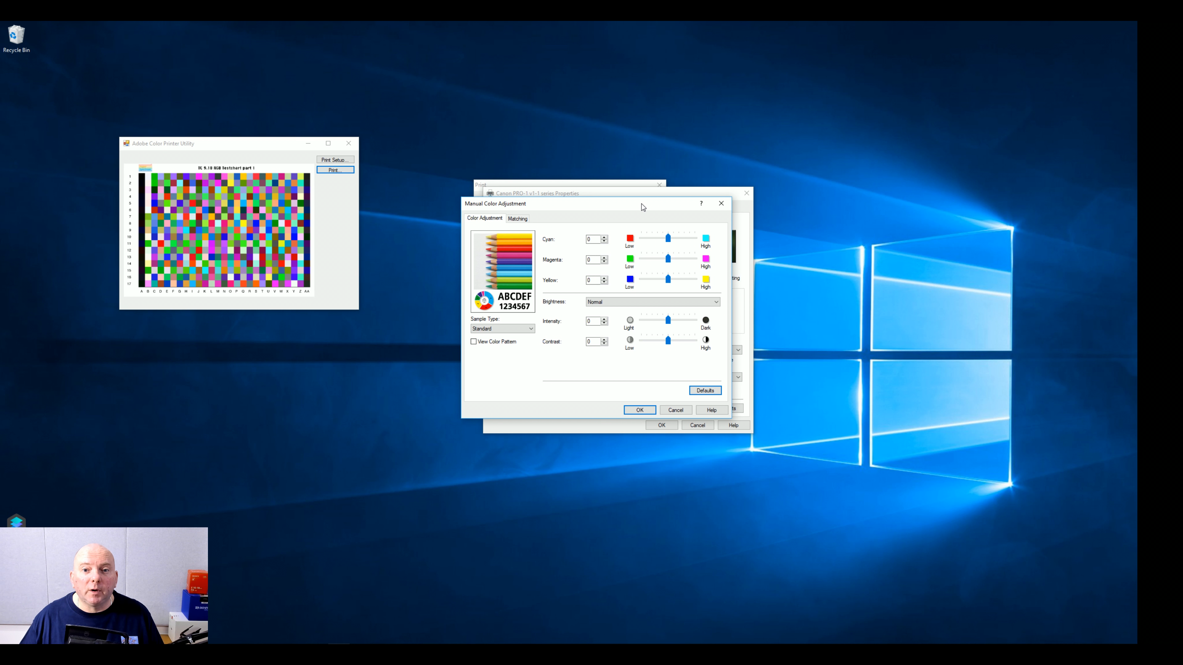
pyautogui.moveTo(532, 224)
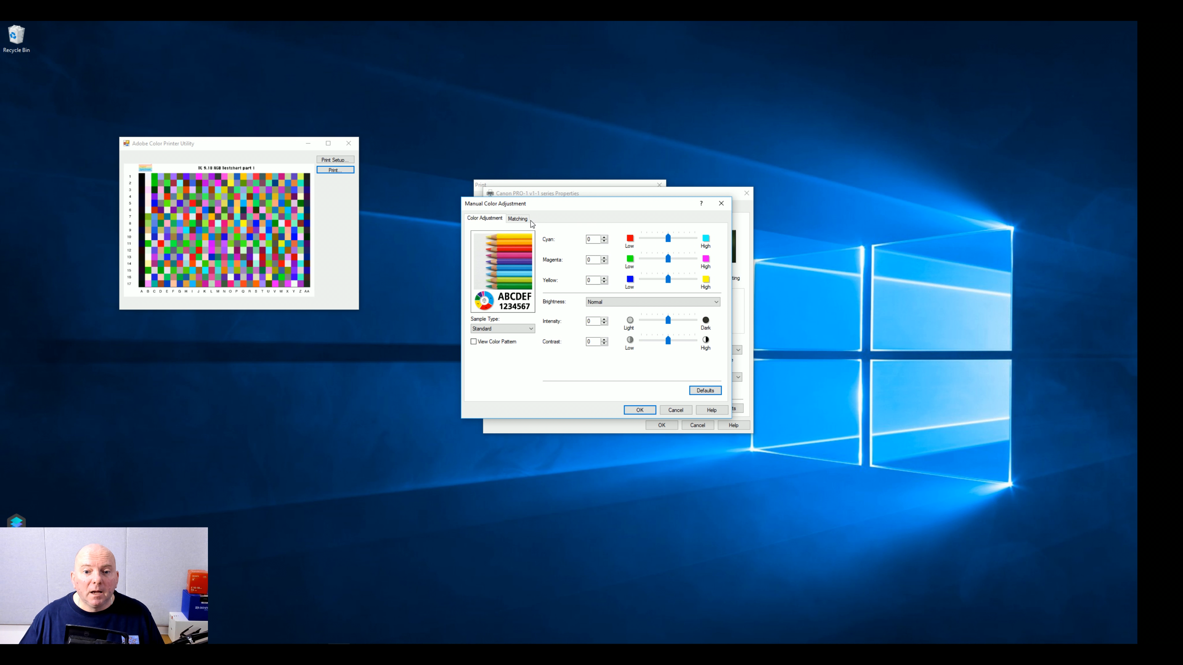
# Step: On the Matching tab set Color Correction to None and confirm with OK
pyautogui.click(516, 218)
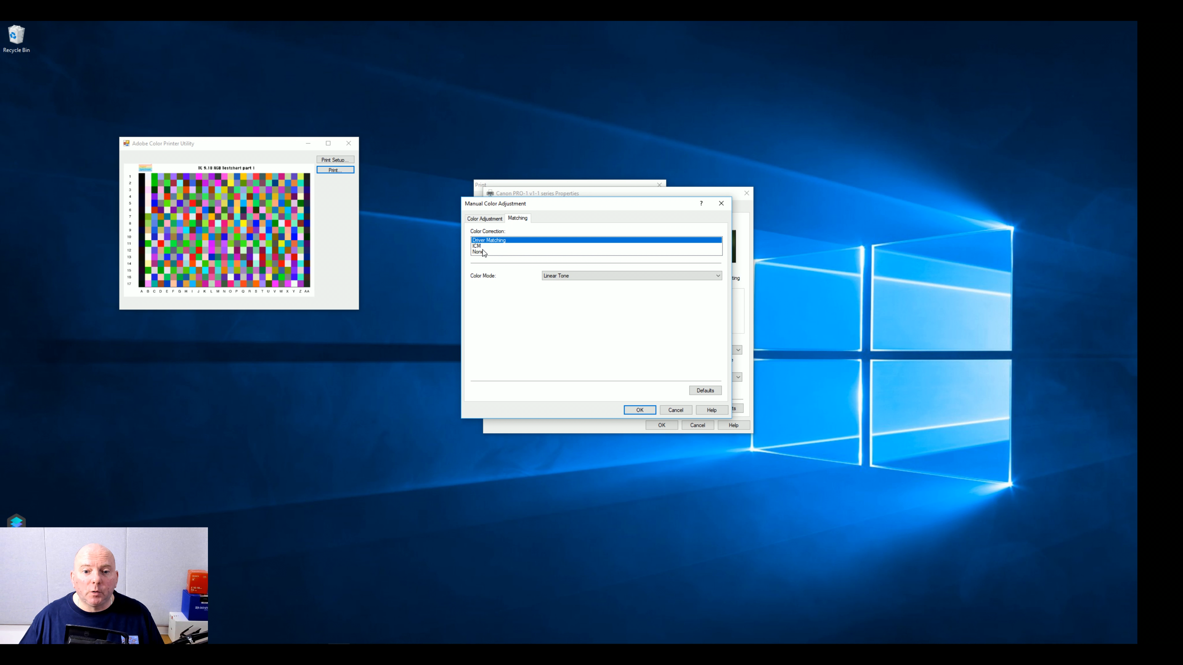
pyautogui.click(478, 251)
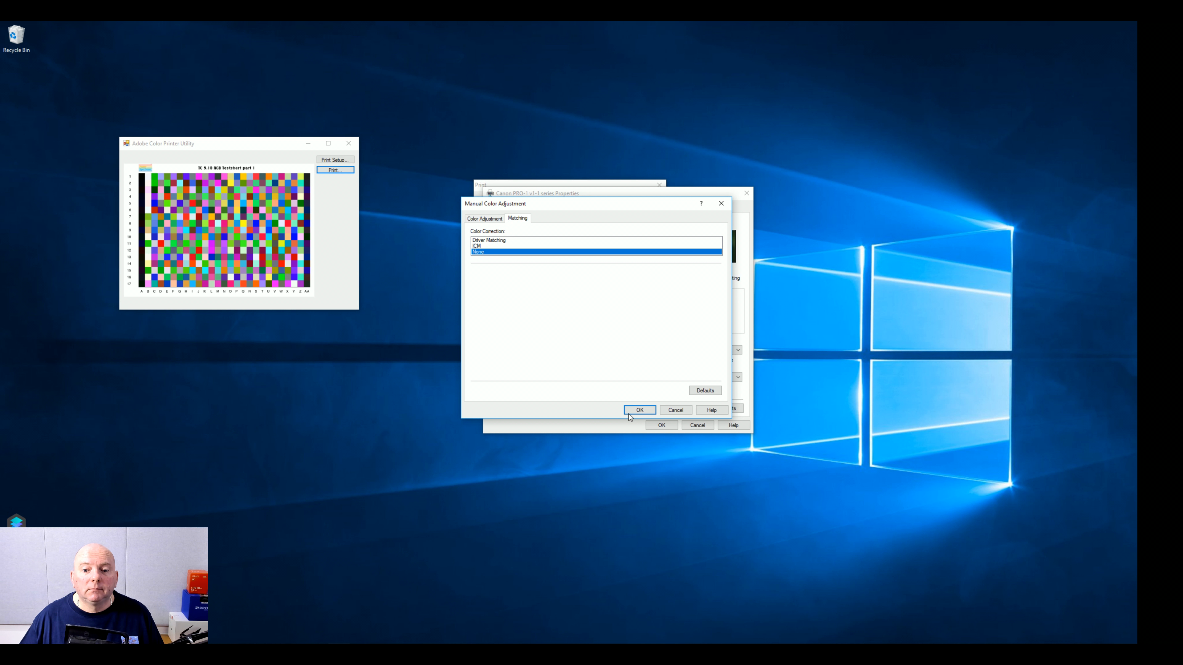
pyautogui.click(639, 409)
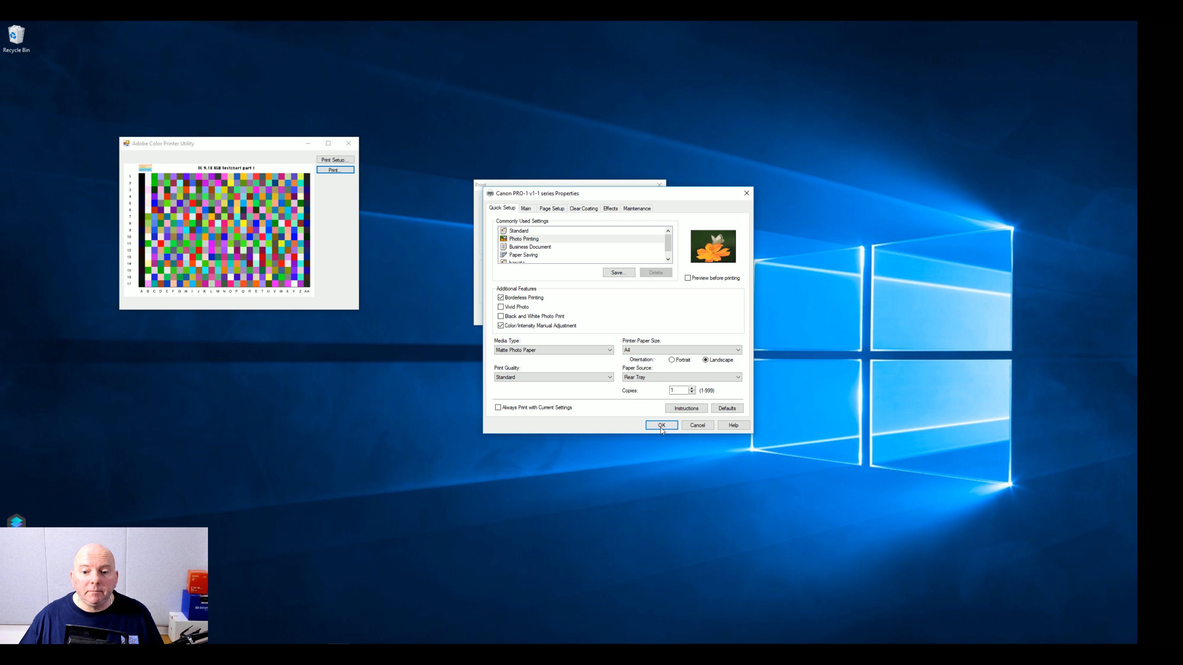
# Step: Set Canon PRO-1 print quality to High and send the test chart to print
pyautogui.click(608, 377)
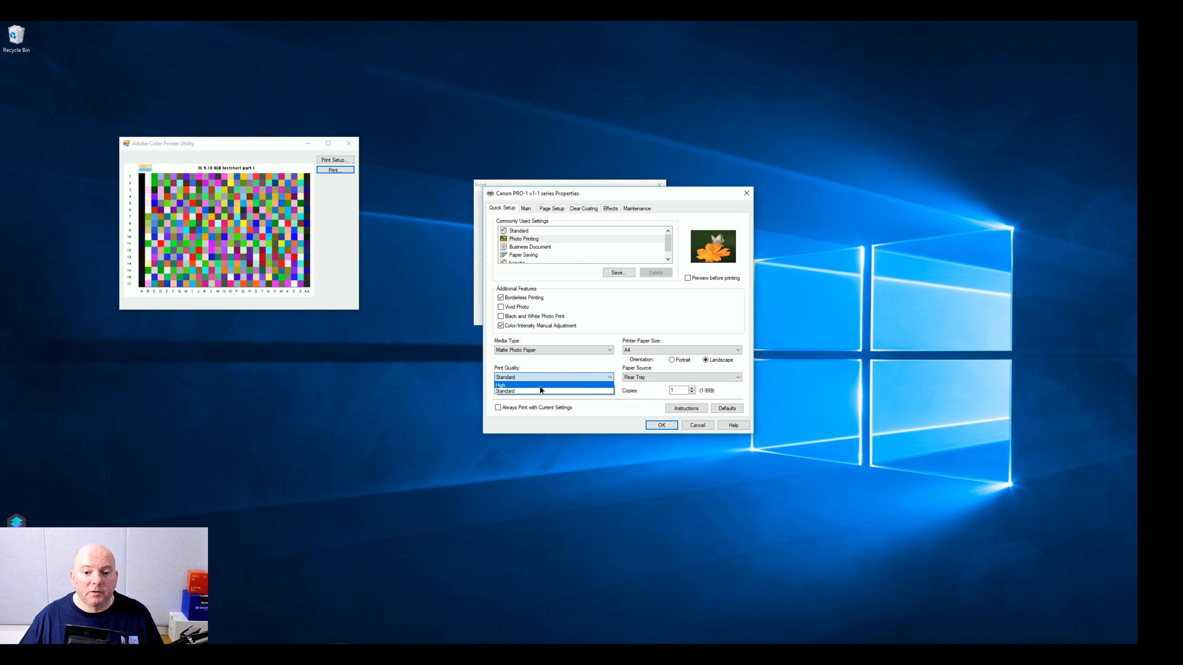
pyautogui.click(501, 385)
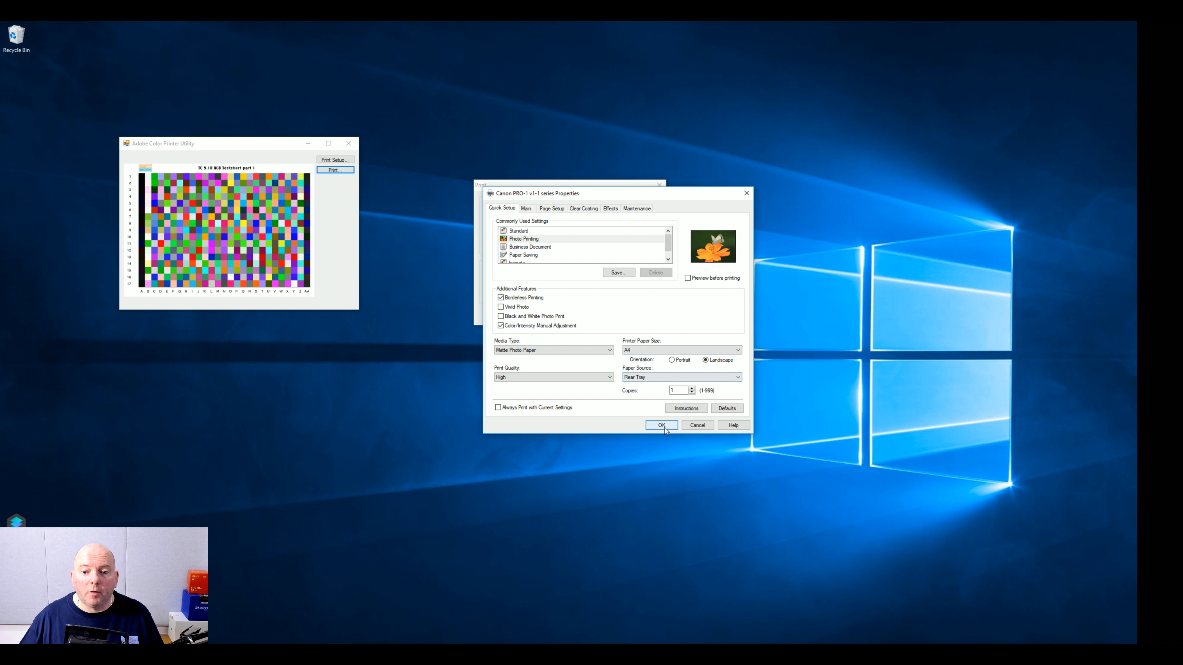
pyautogui.click(661, 424)
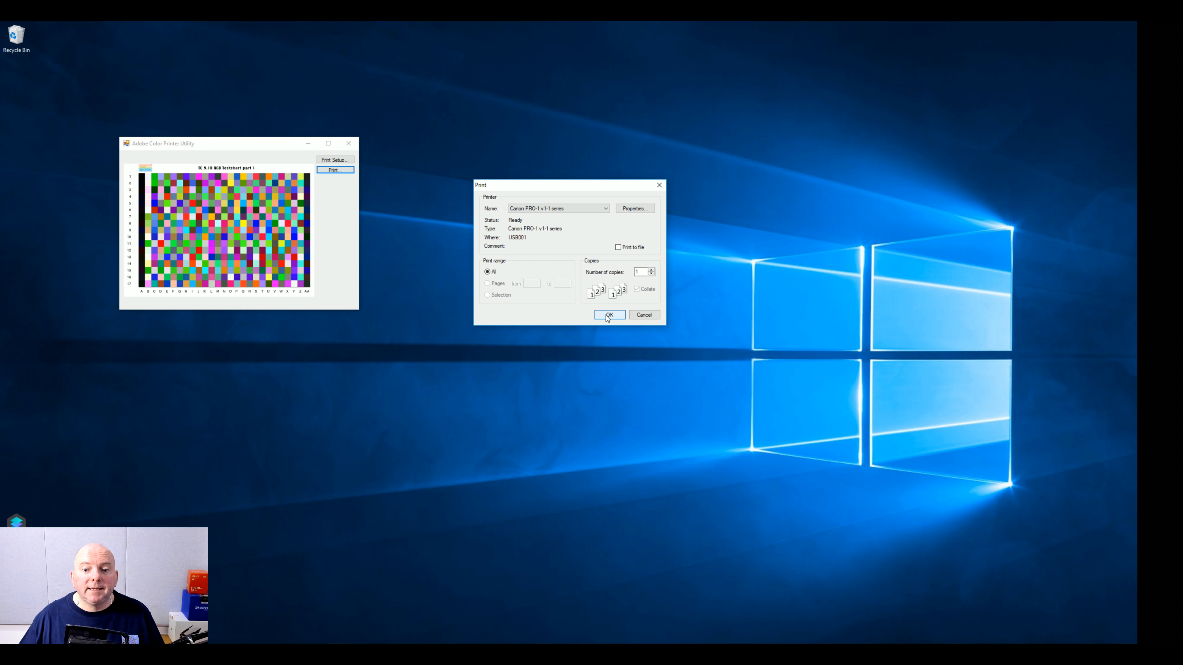
pyautogui.click(610, 315)
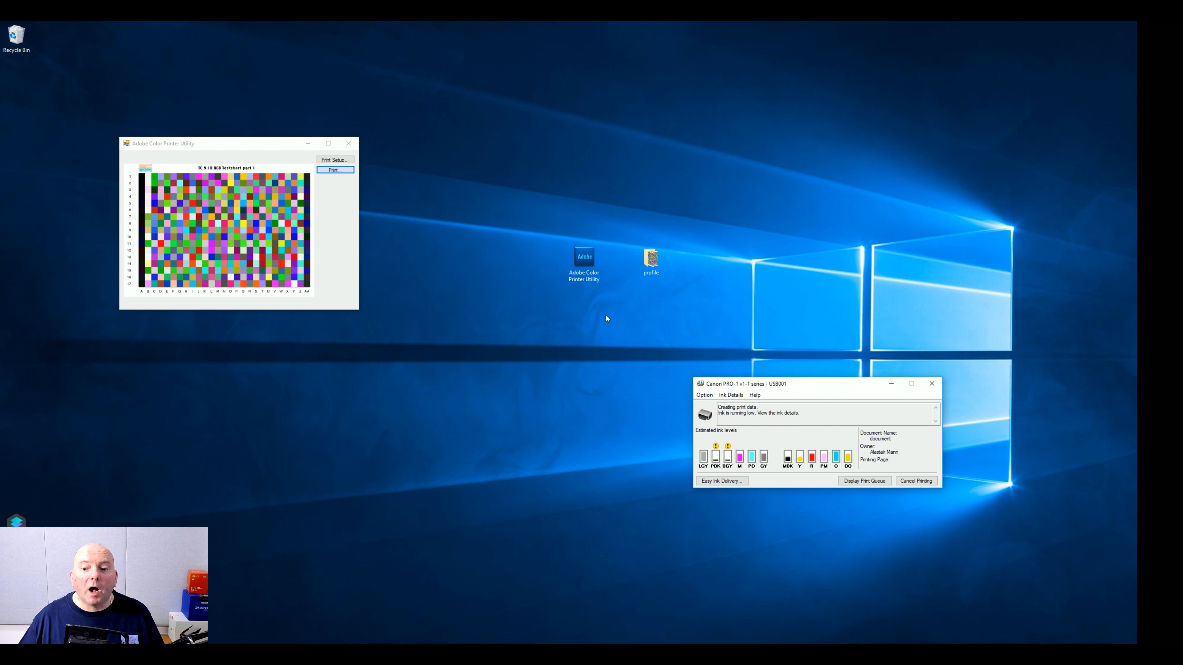
pyautogui.moveTo(724, 470)
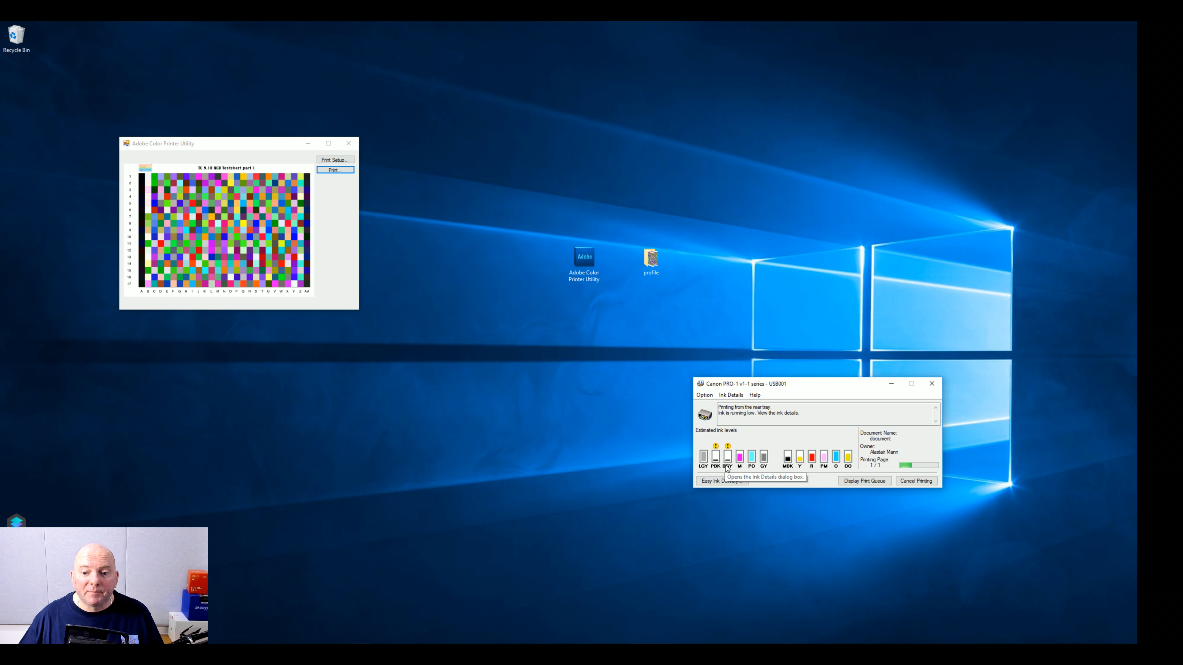
pyautogui.moveTo(561, 426)
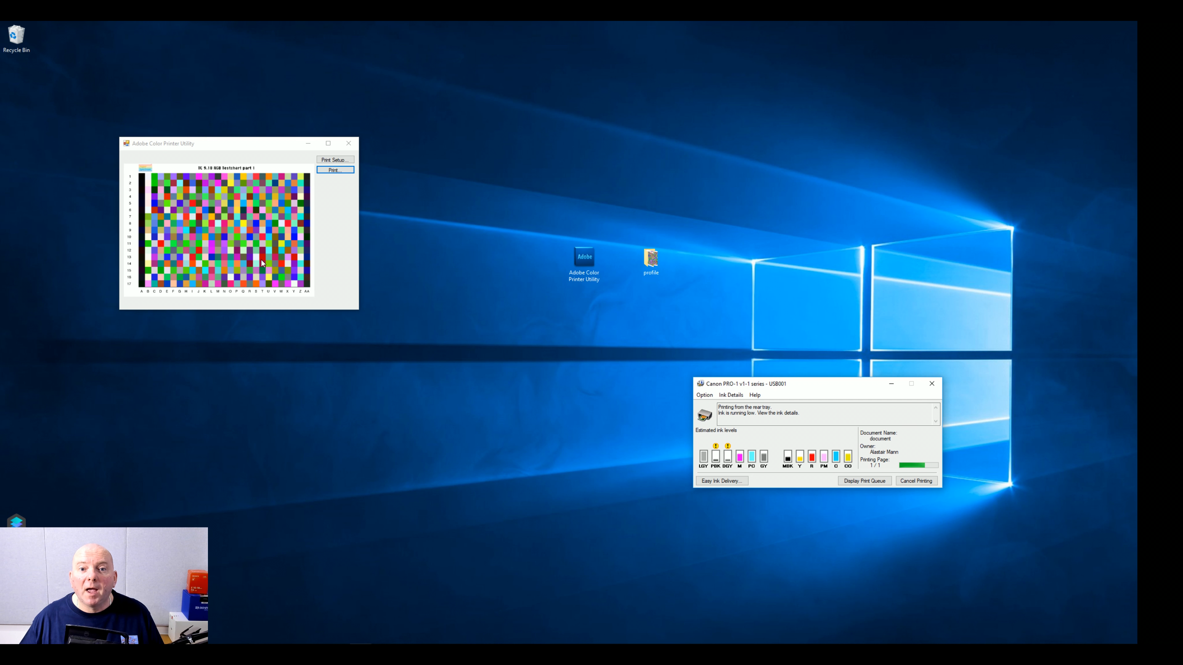
pyautogui.moveTo(601, 400)
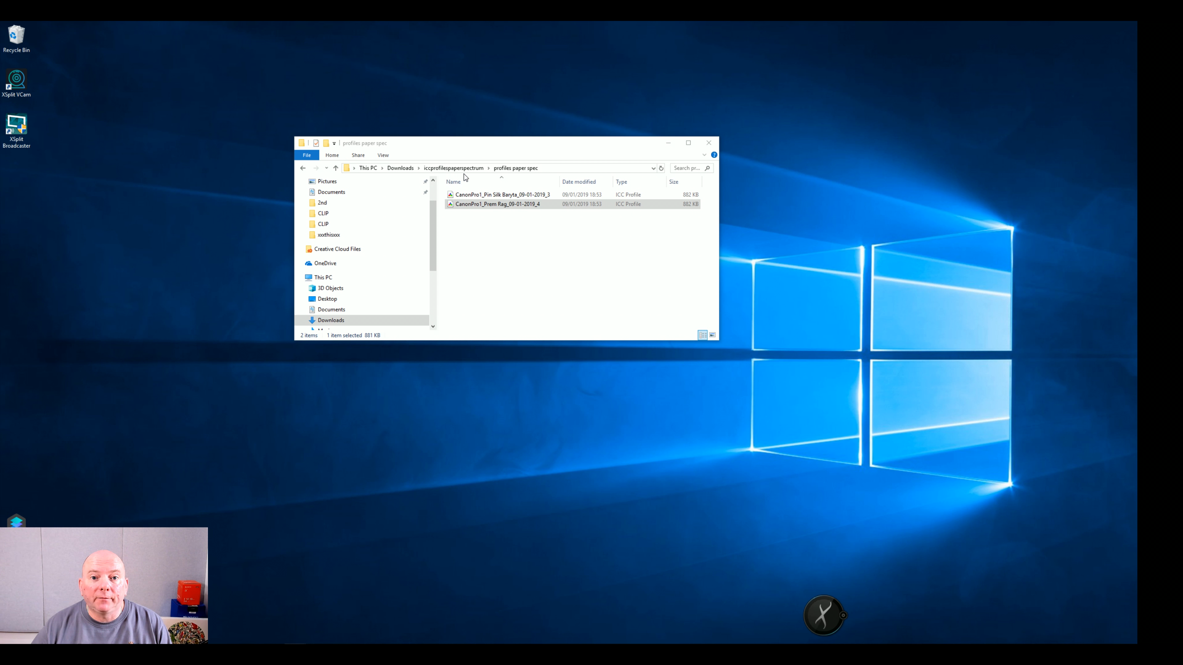
# Step: Install the Silk Baryta and Prem Rag .icc profiles from their right-click menus
pyautogui.click(501, 194)
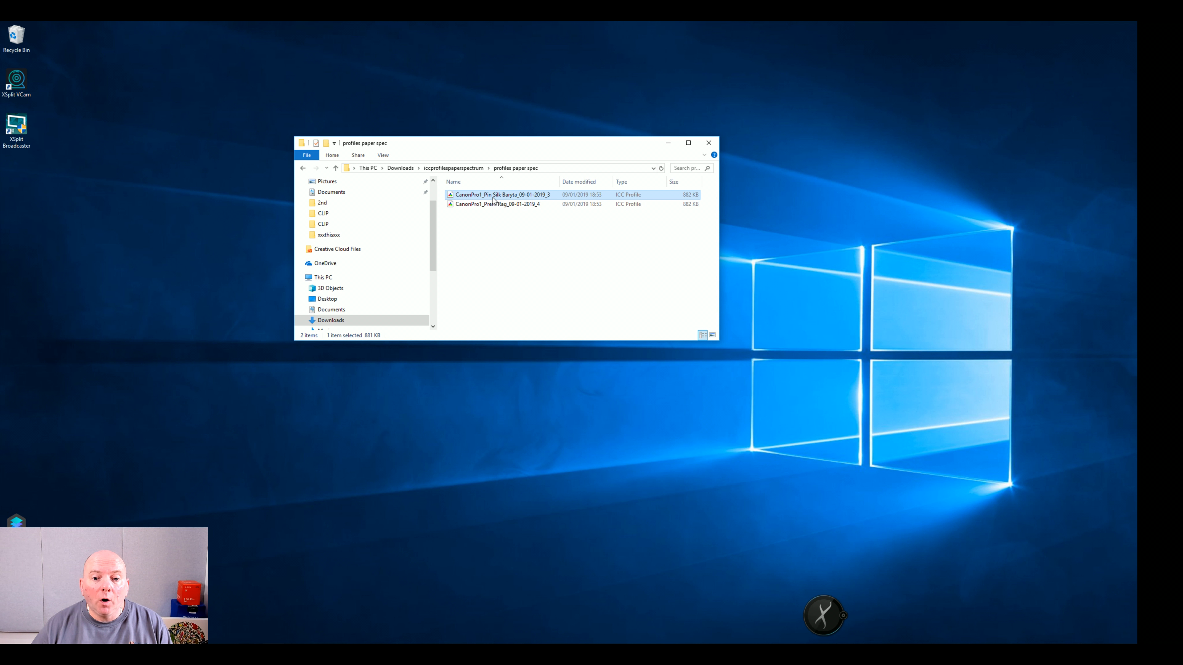
pyautogui.rightClick(501, 194)
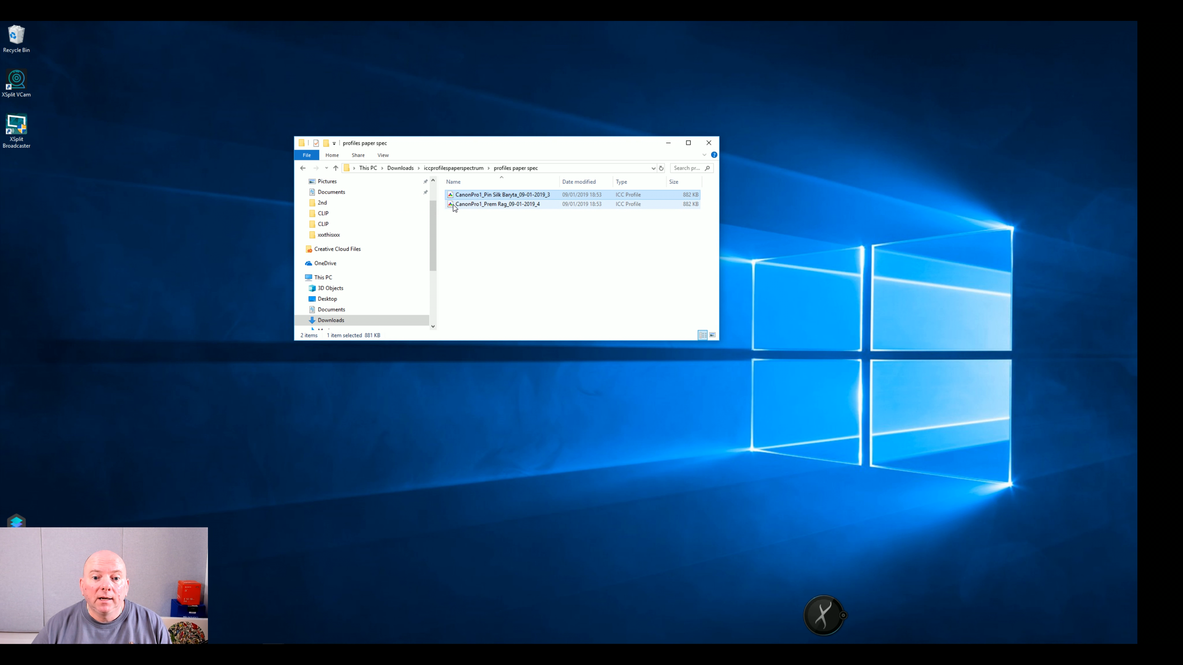
pyautogui.click(498, 204)
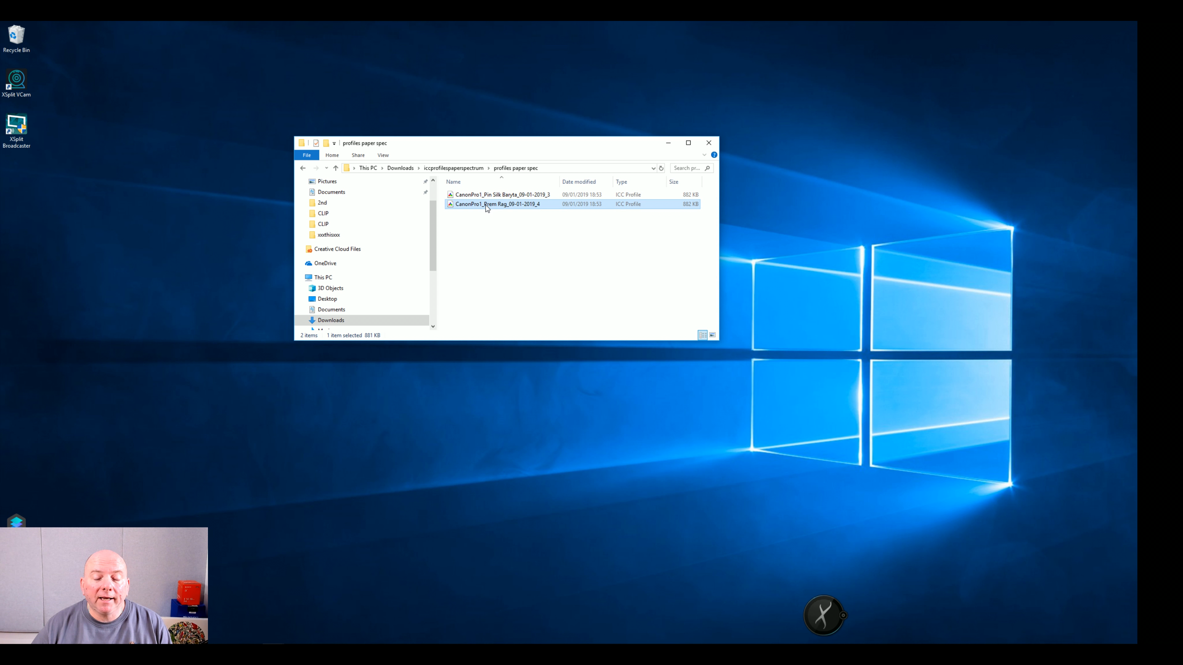
pyautogui.rightClick(496, 204)
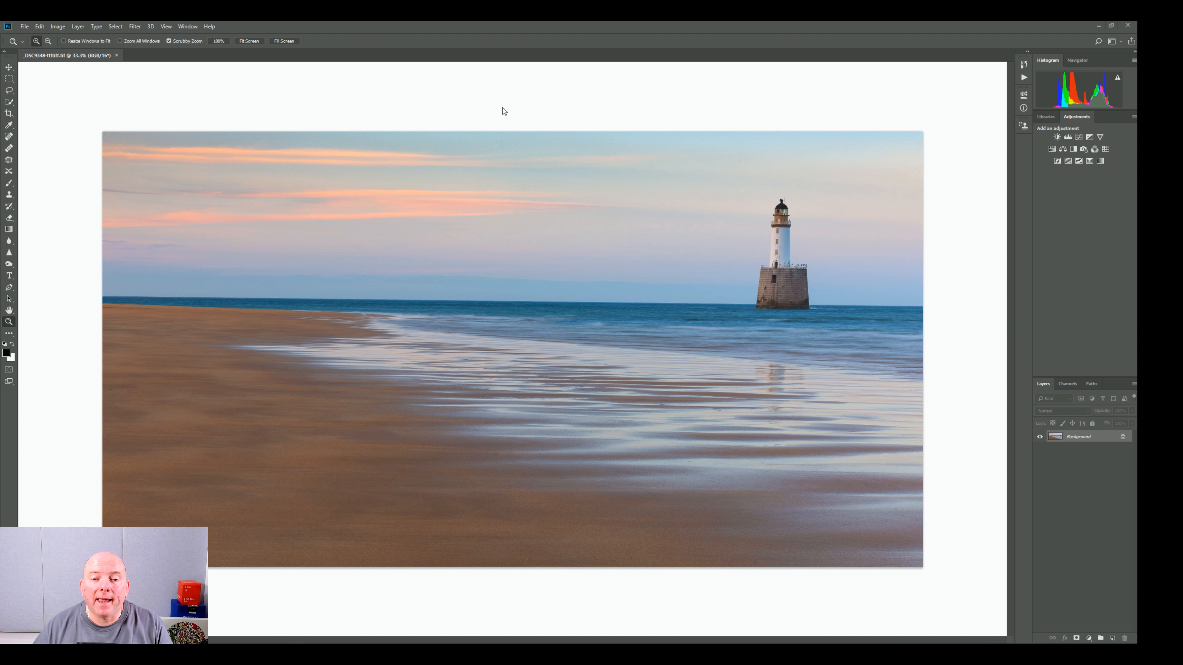
pyautogui.moveTo(430, 98)
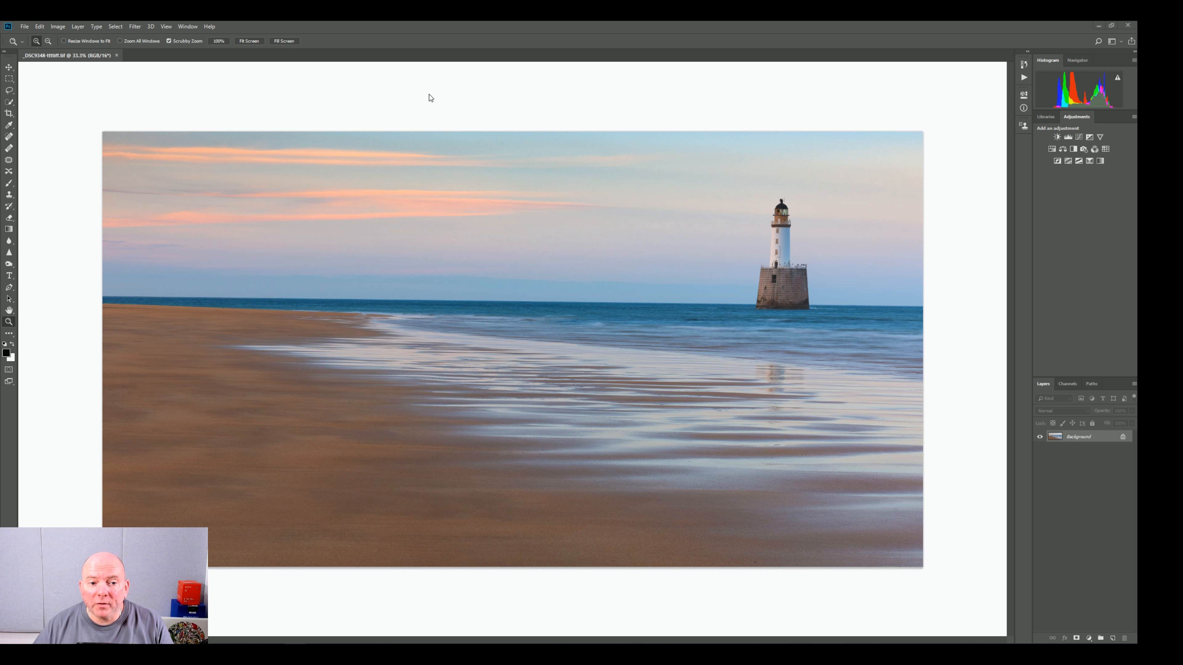
pyautogui.moveTo(48, 64)
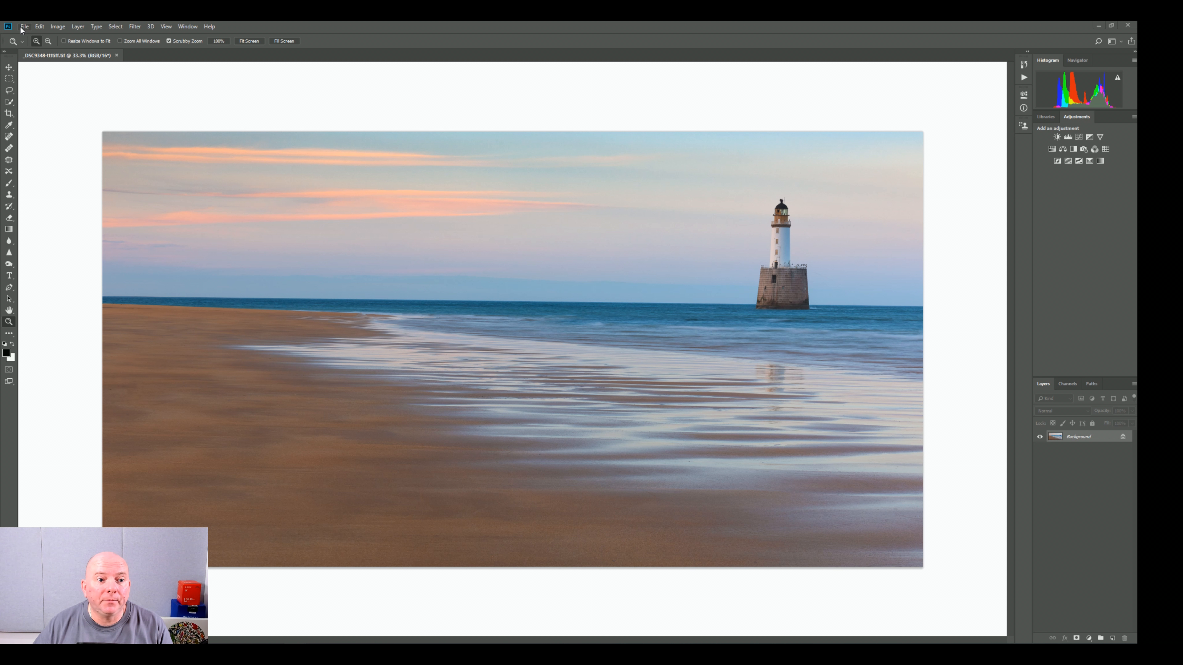
# Step: Bring up Photoshop's File menu with the lighthouse TIFF loaded
pyautogui.click(23, 26)
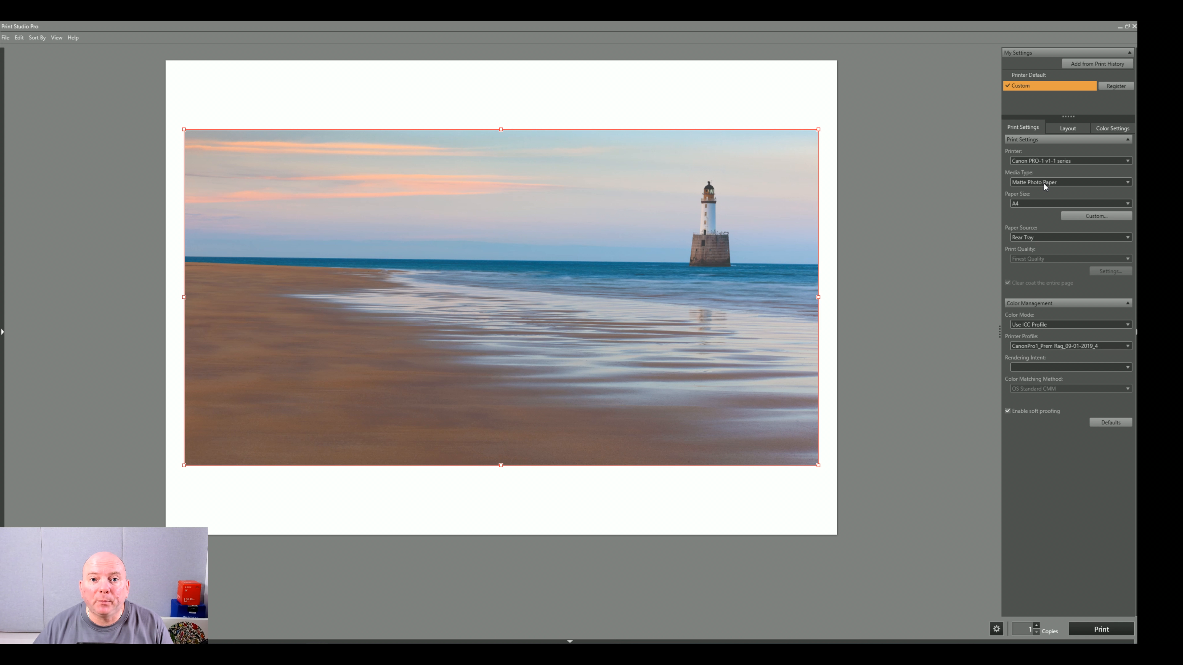
# Step: Set Color Mode to Use ICC Profile with printer profile CanonPro1_Prem Rag_09-01-2019_4
pyautogui.click(1069, 368)
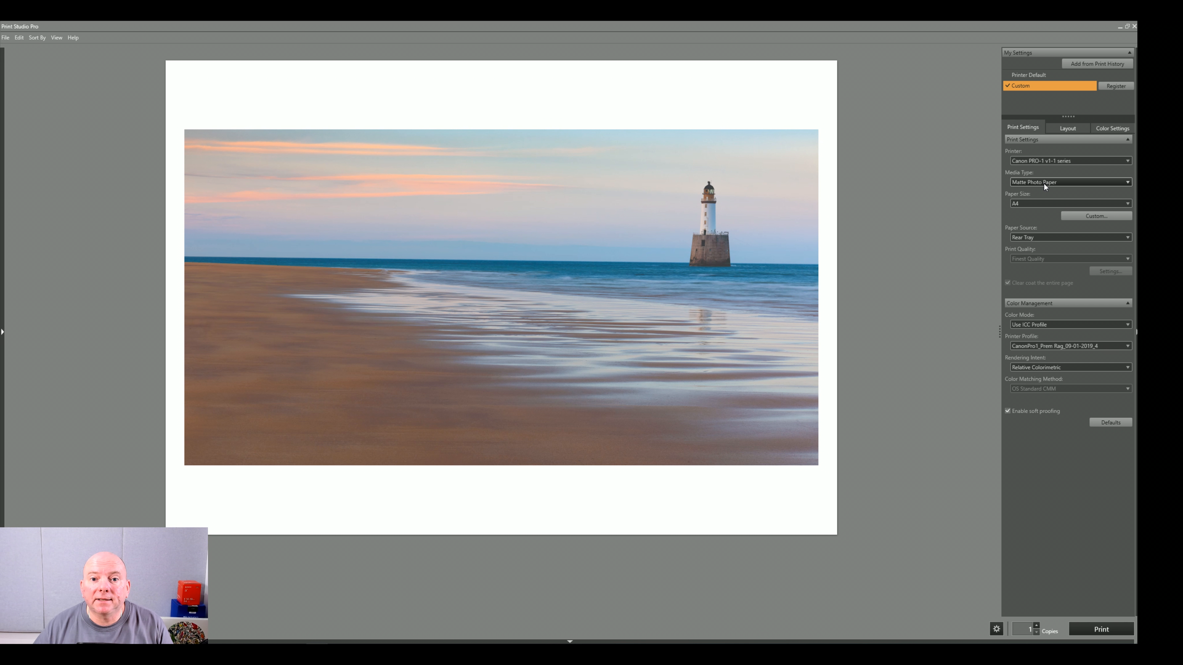
pyautogui.moveTo(1023, 204)
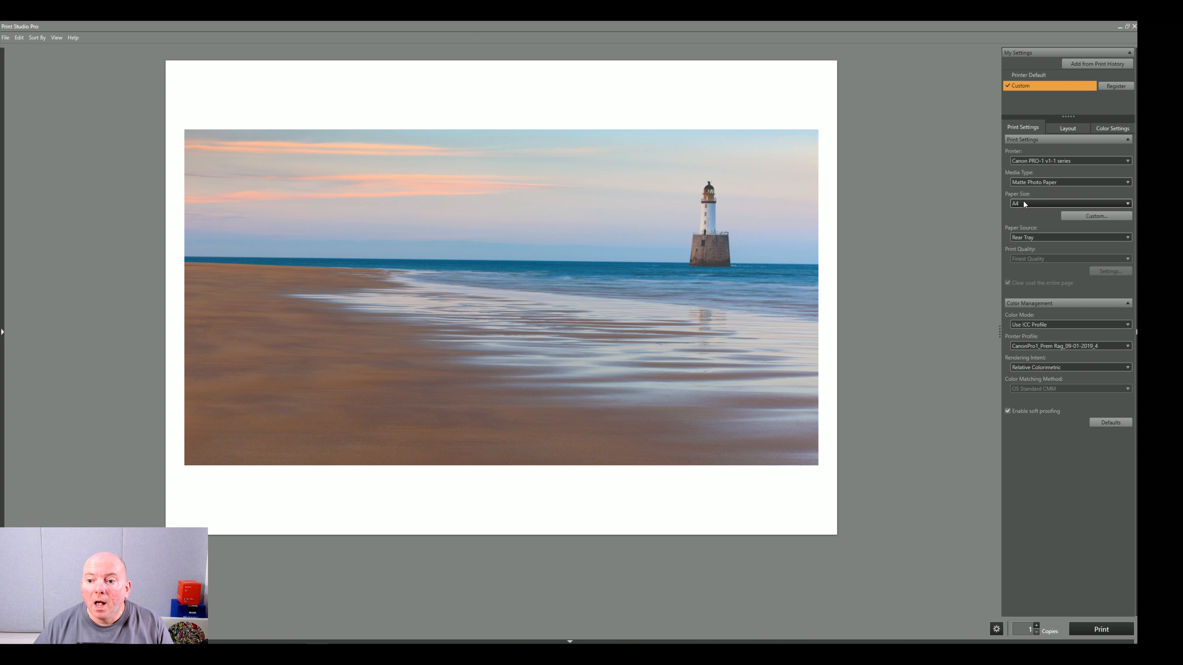
pyautogui.moveTo(1043, 206)
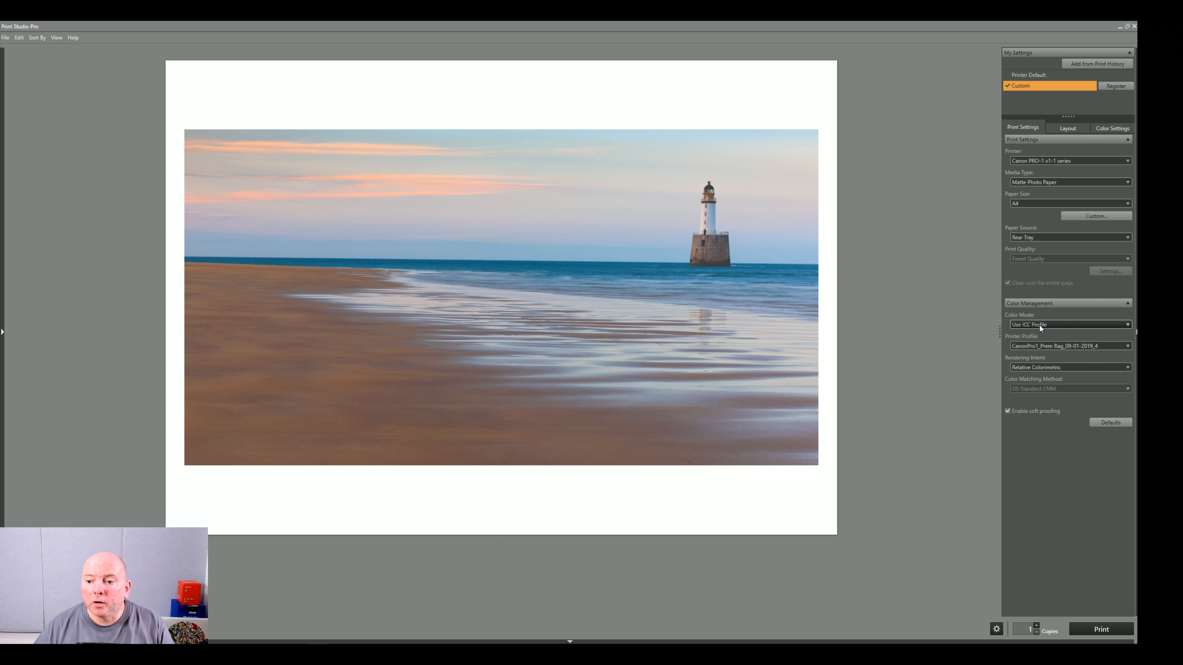
pyautogui.click(1068, 325)
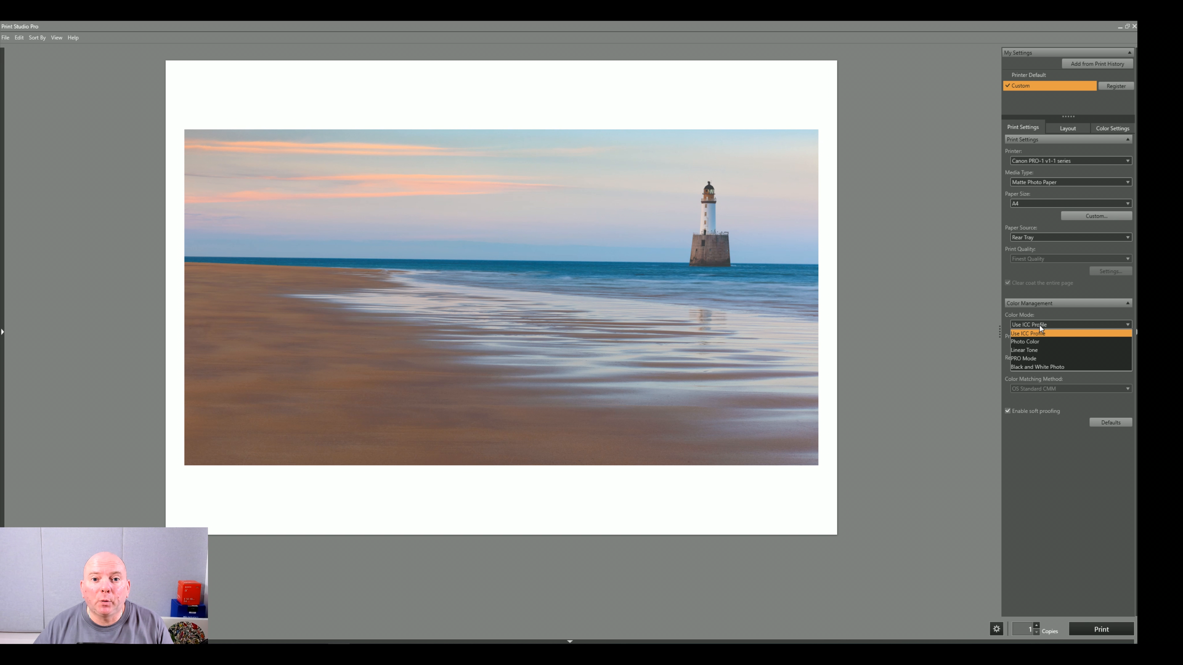
pyautogui.moveTo(1035, 344)
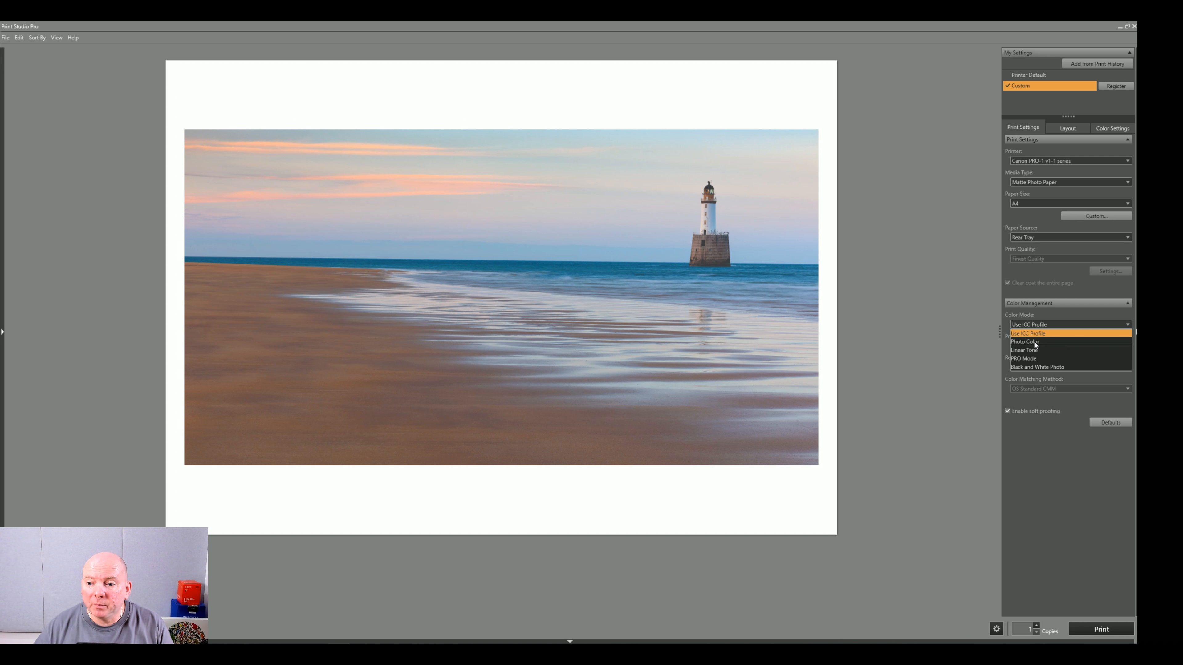
pyautogui.click(1025, 333)
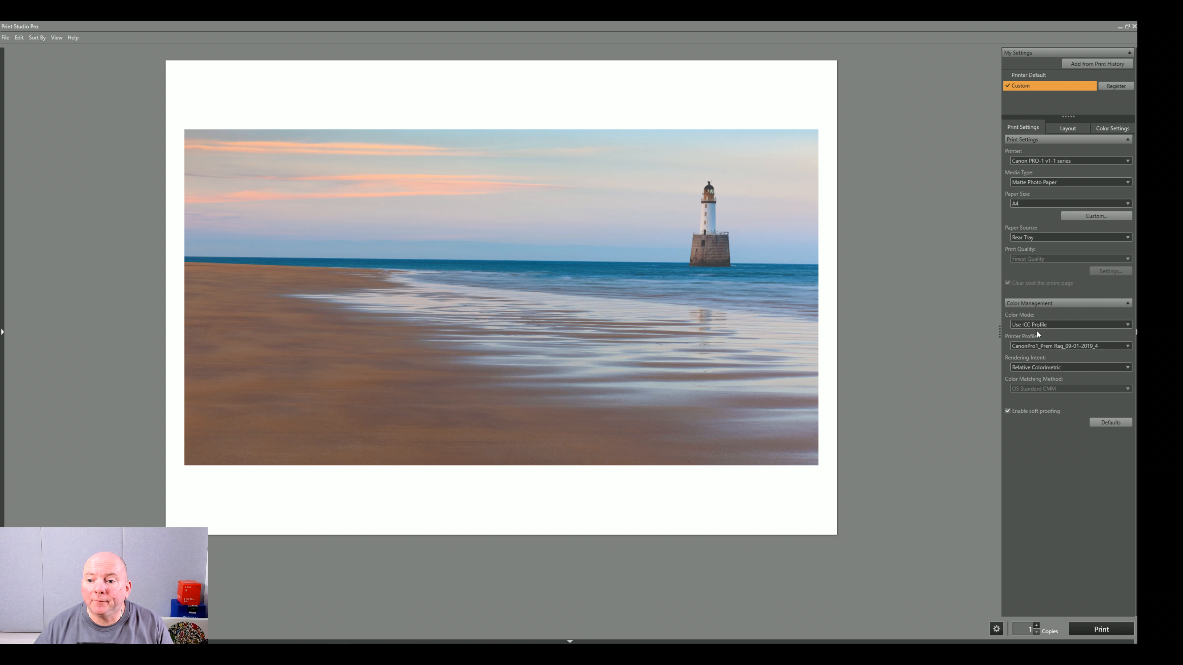
pyautogui.moveTo(1070, 355)
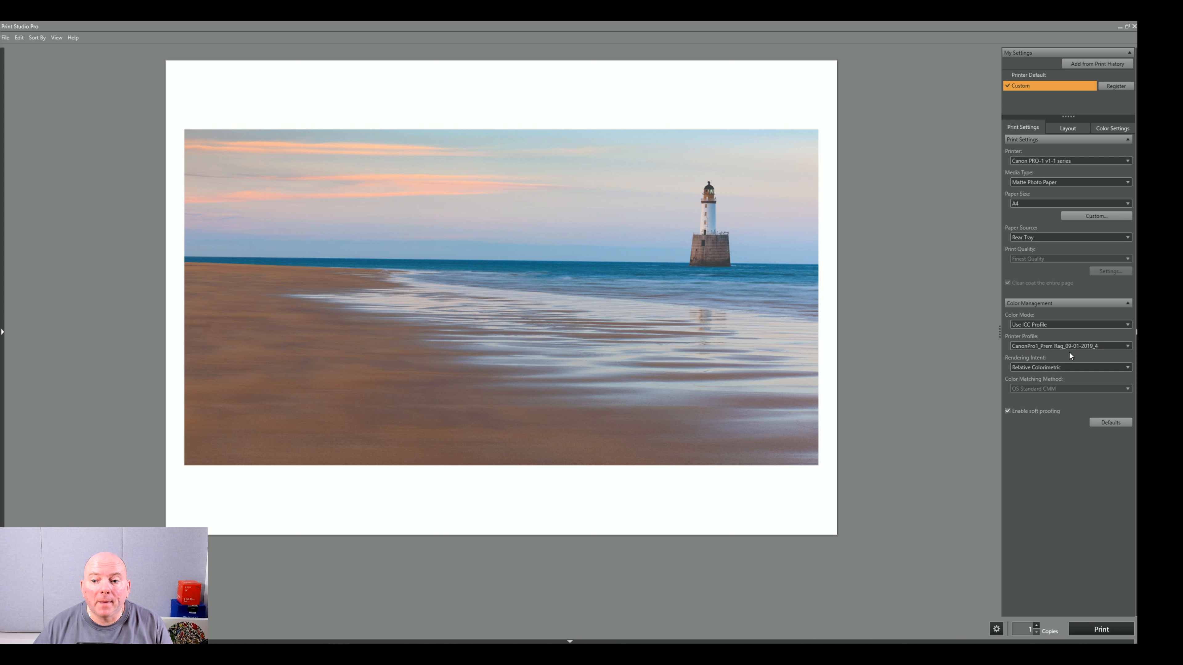
pyautogui.click(1069, 346)
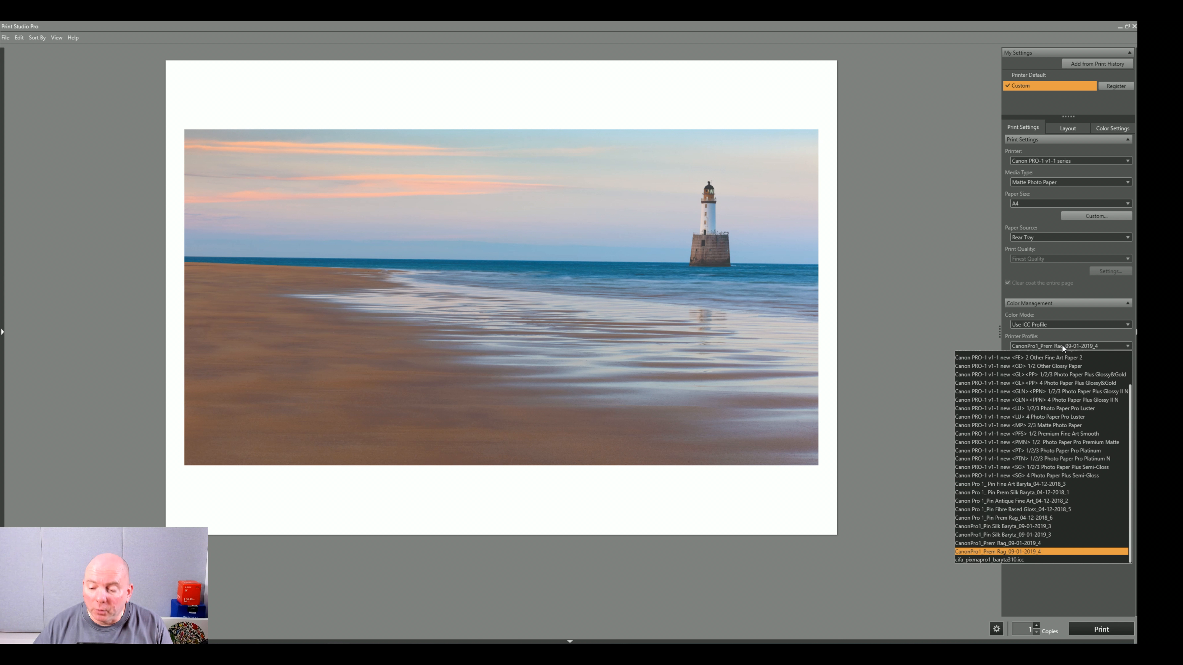
pyautogui.click(998, 552)
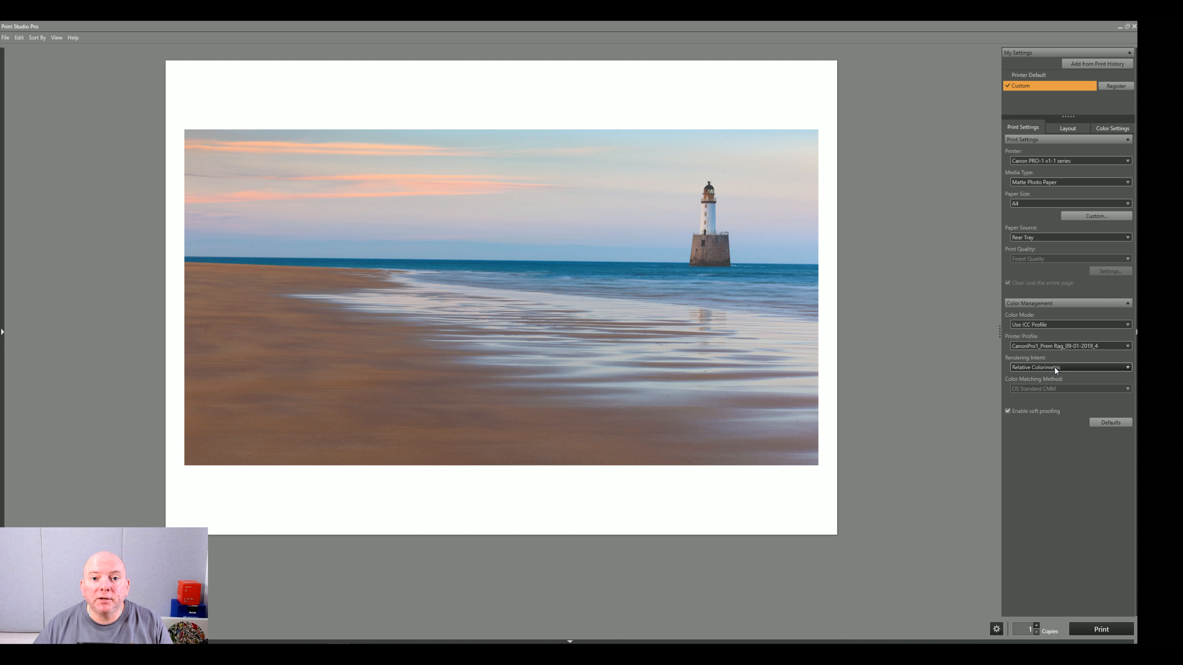
# Step: Review the rendering intent choices and keep Relative Colorimetric selected
pyautogui.click(1069, 367)
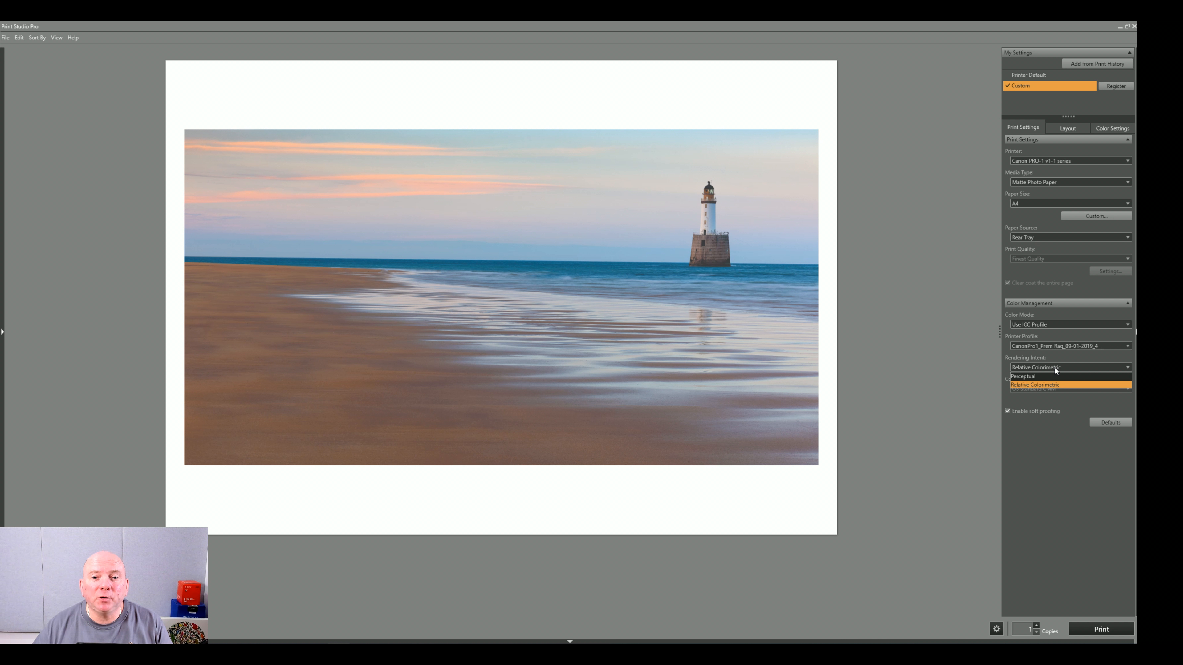
pyautogui.click(1069, 384)
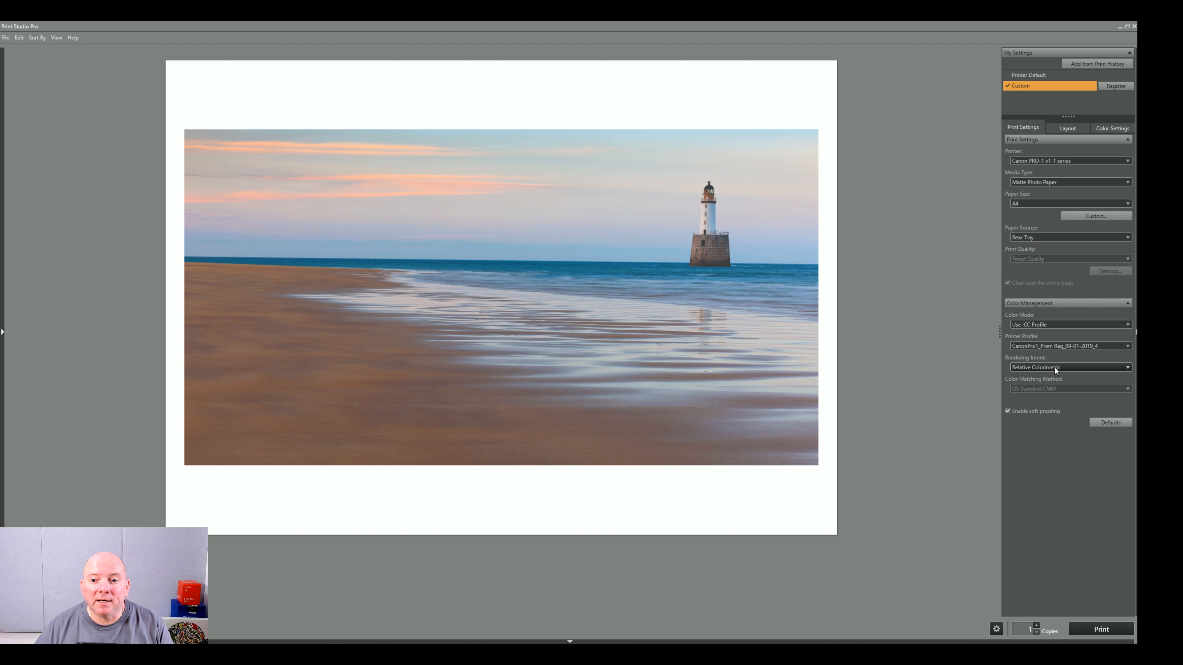
pyautogui.click(1068, 367)
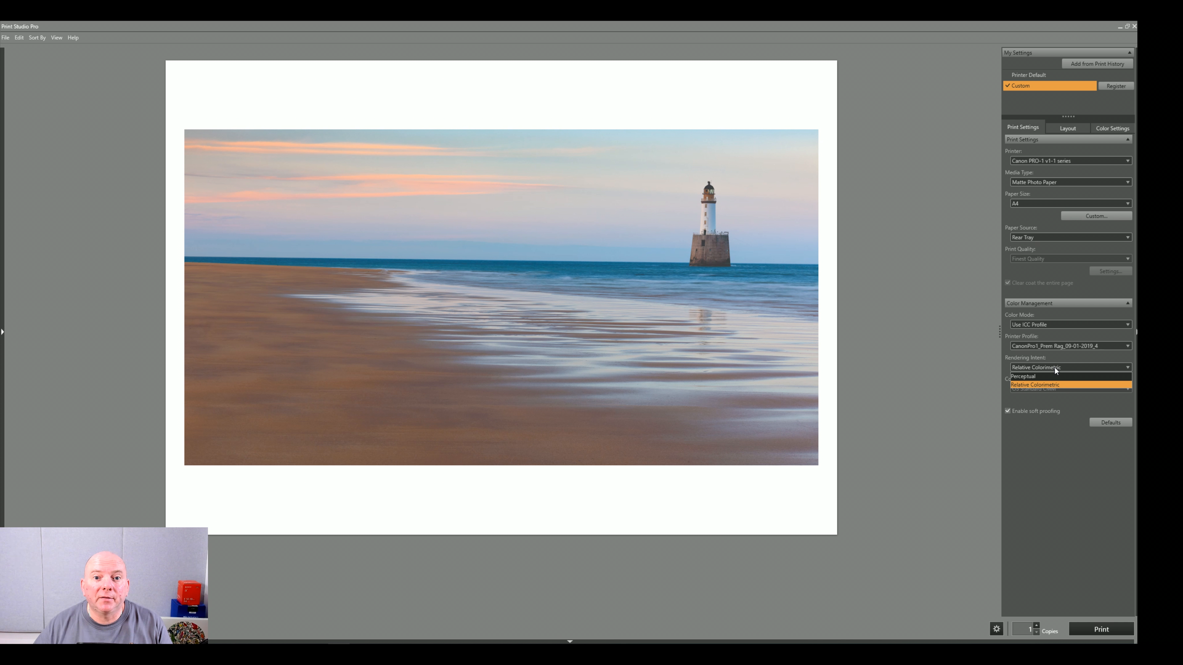
pyautogui.moveTo(1030, 390)
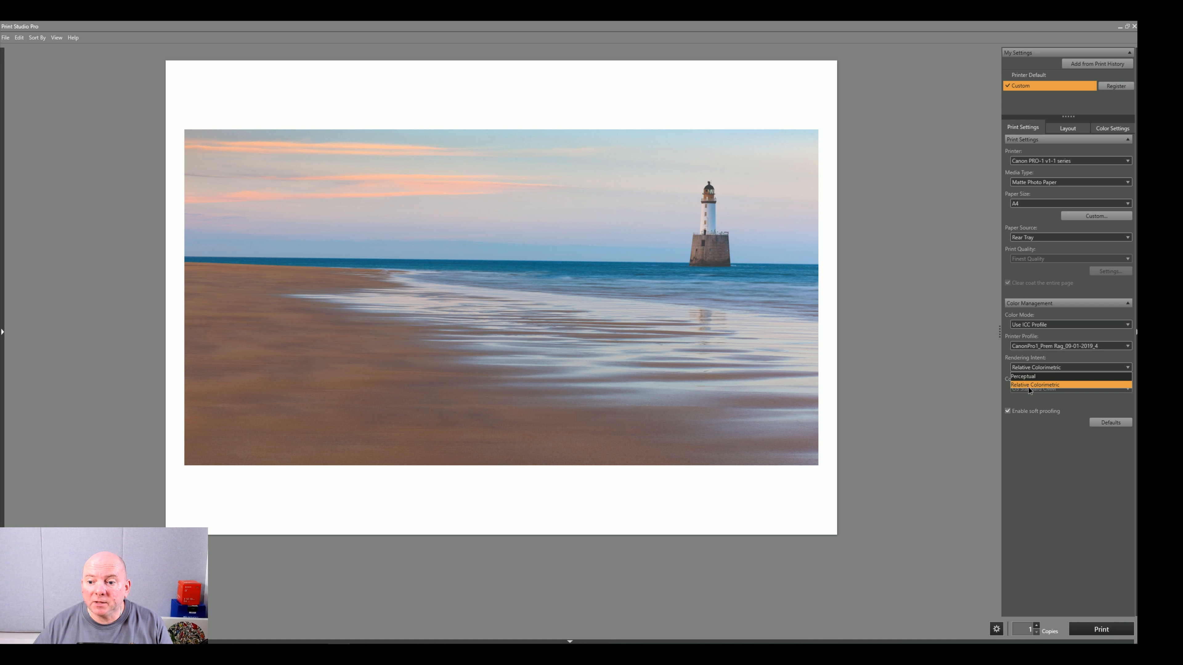
pyautogui.click(1039, 384)
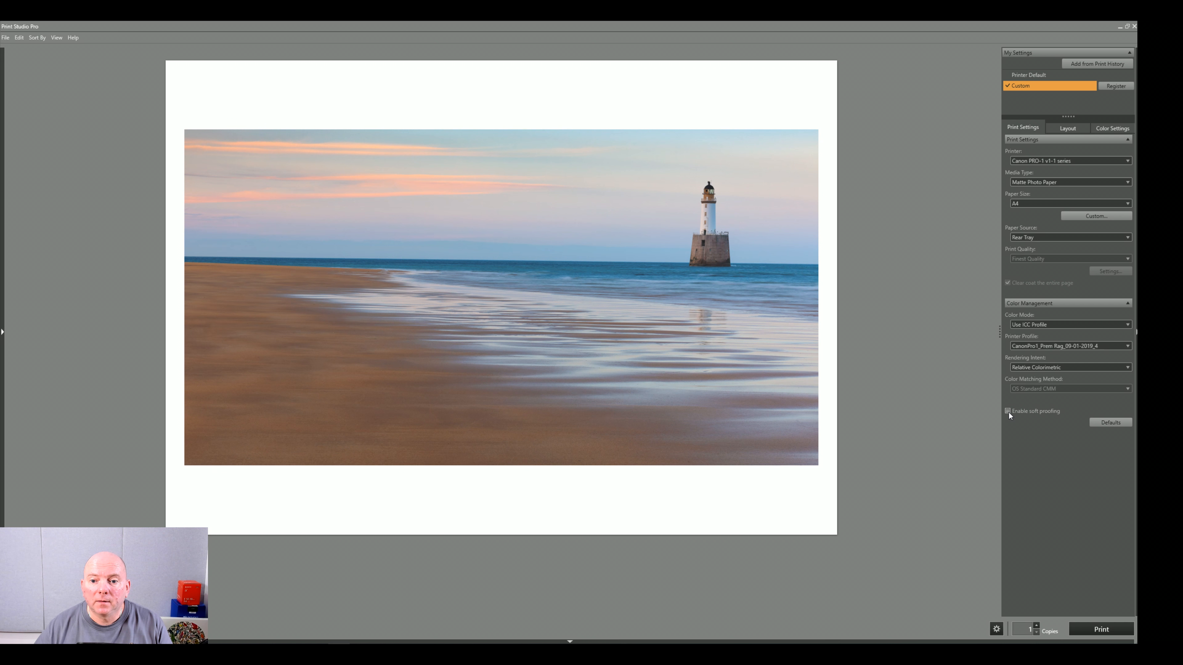
# Step: Tick Enable soft proofing so the preview simulates the Prem Rag paper
pyautogui.click(1007, 411)
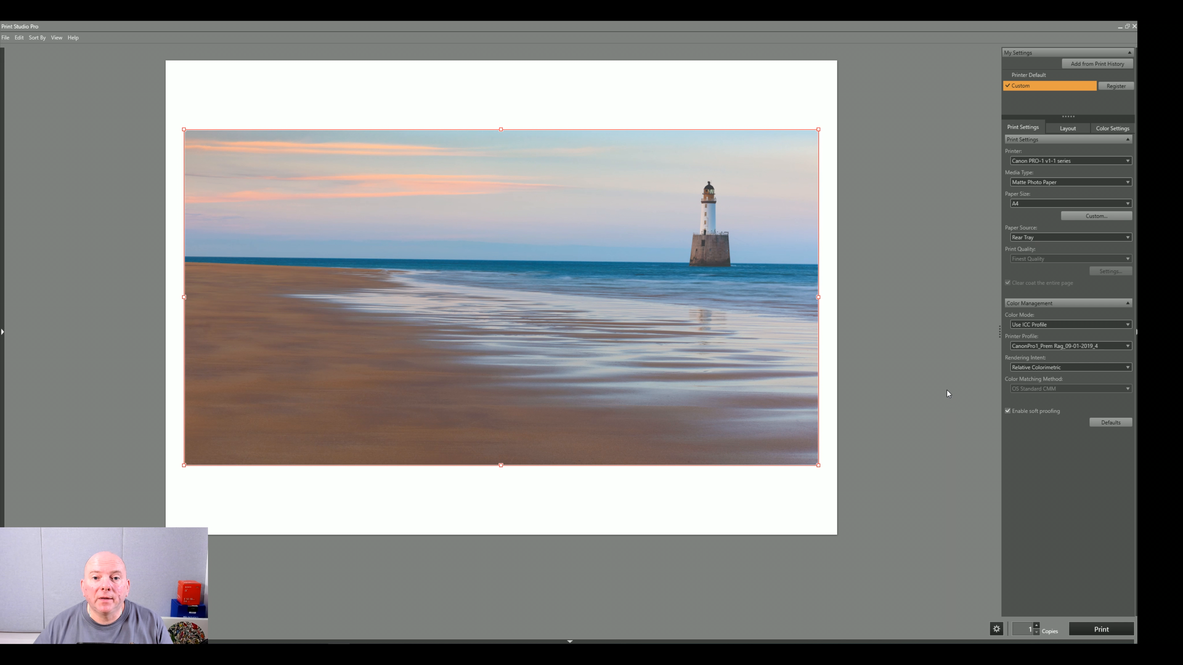
pyautogui.moveTo(899, 359)
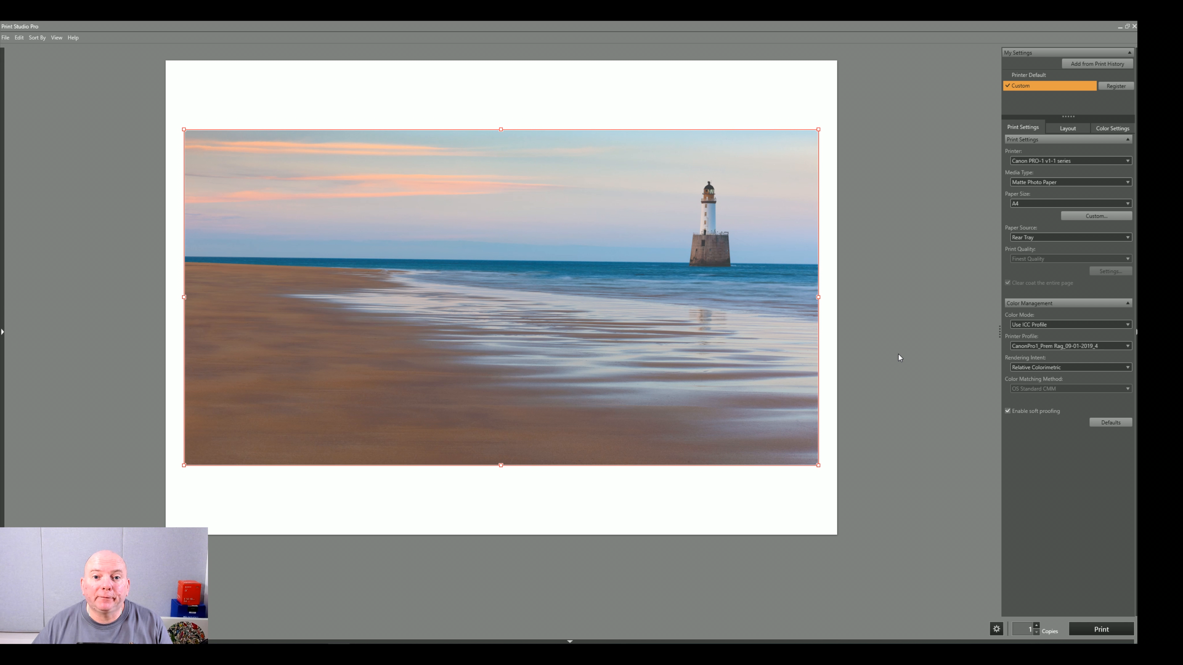
pyautogui.moveTo(905, 363)
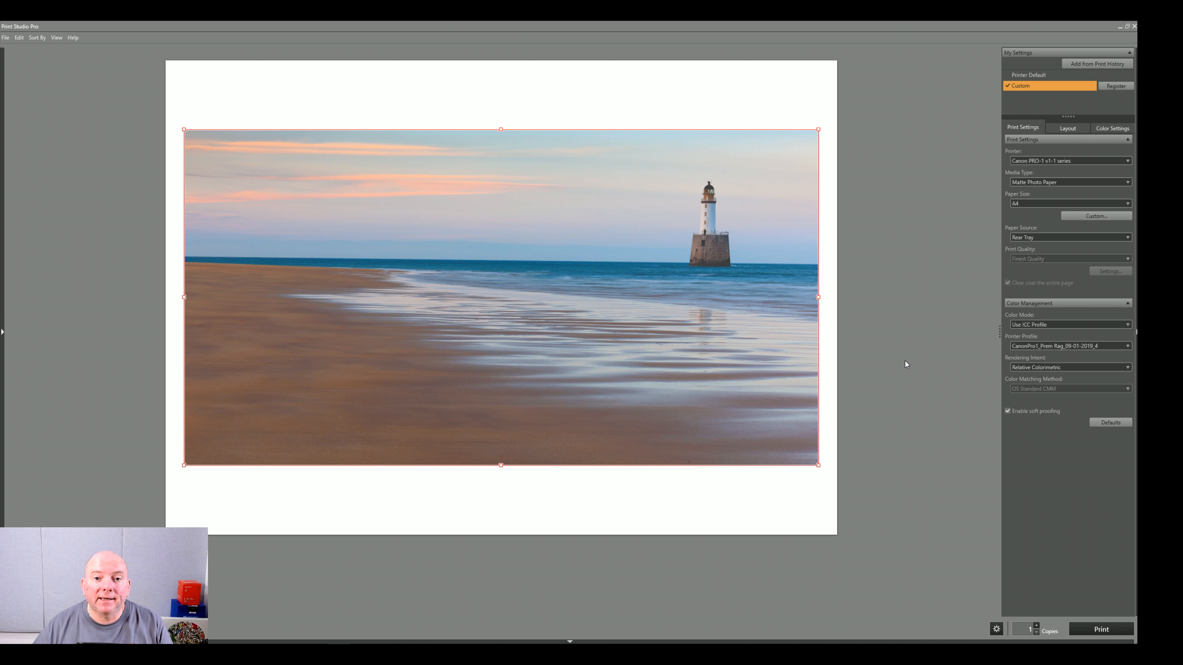
pyautogui.moveTo(917, 363)
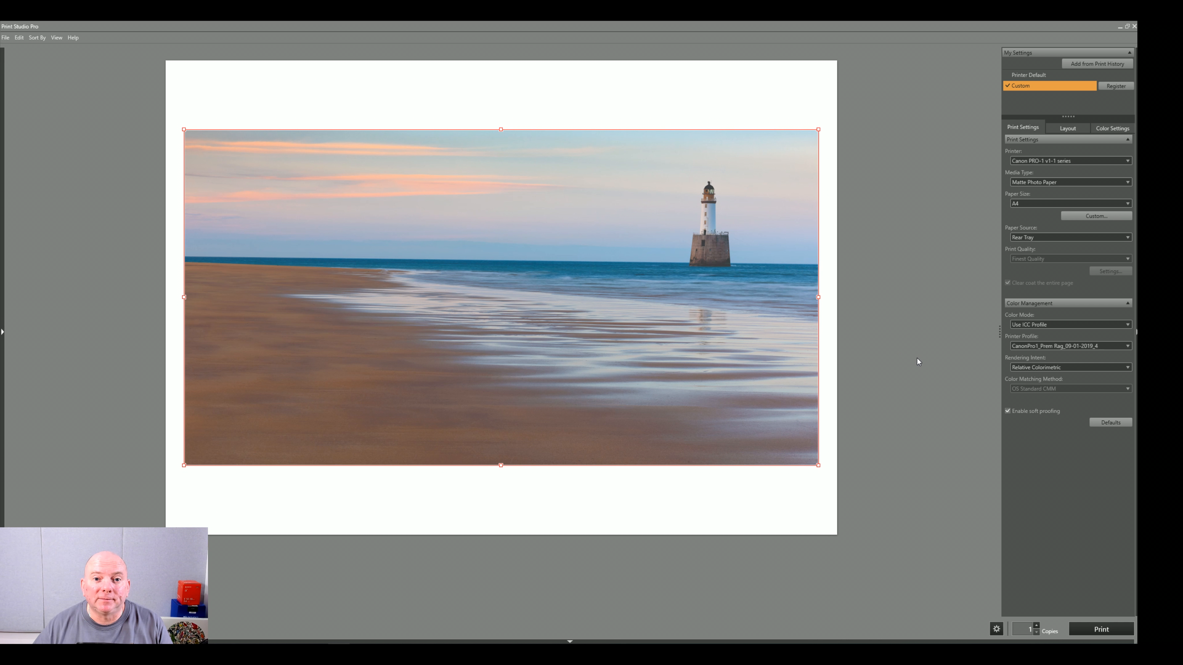